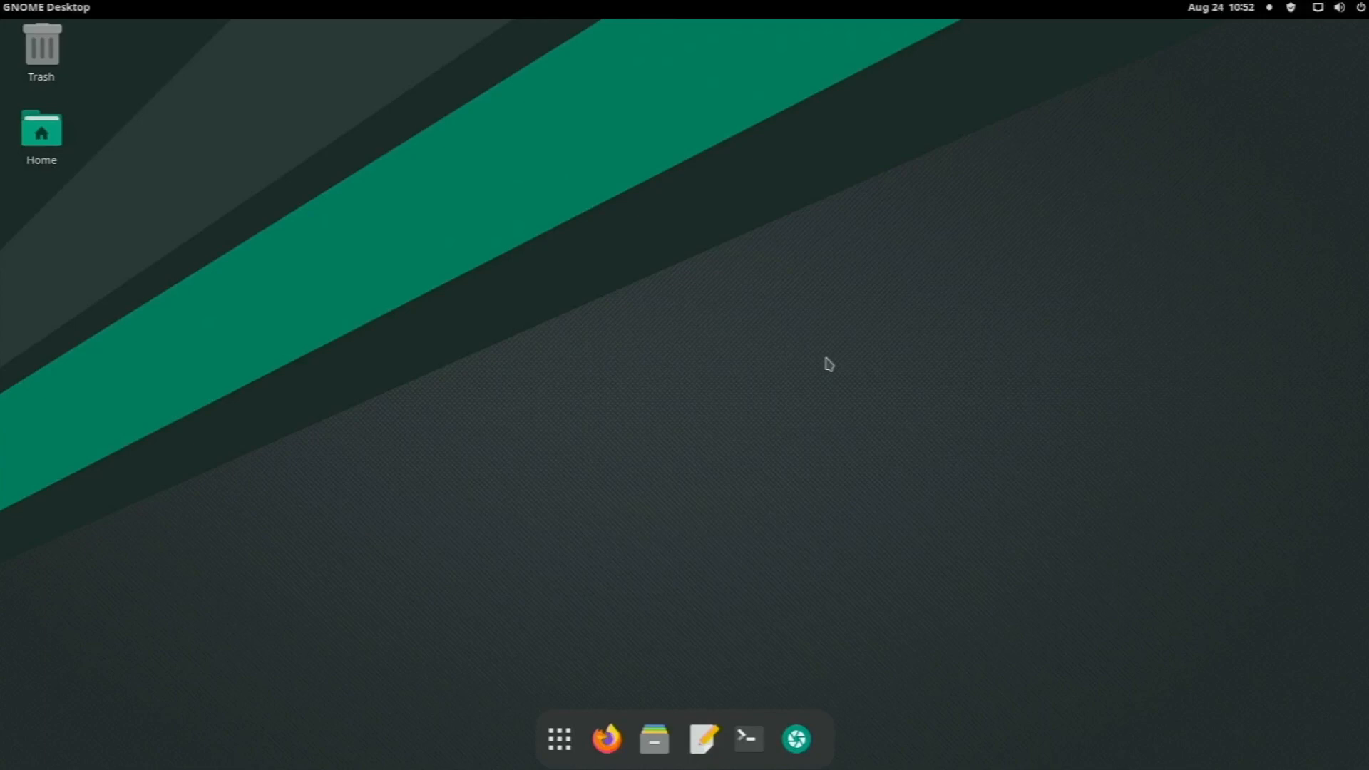
mouse_move(859, 390)
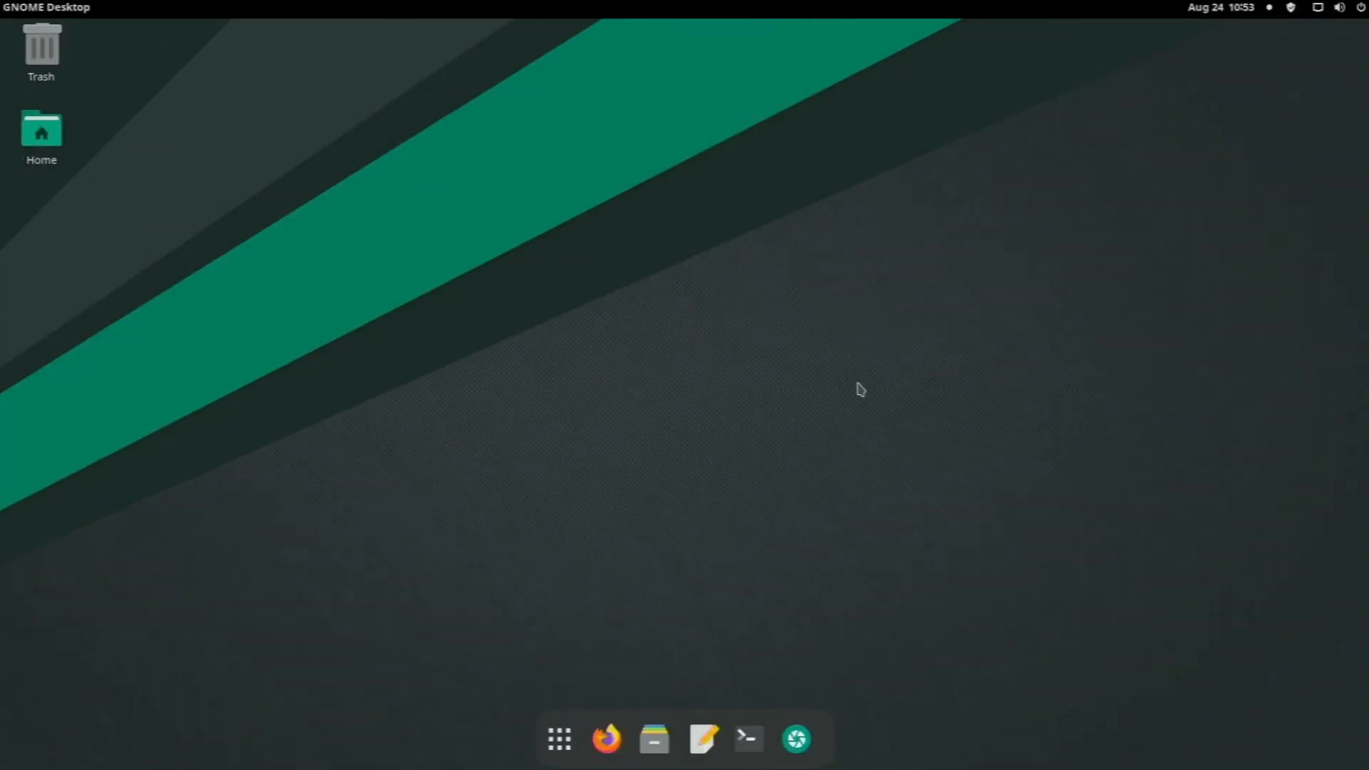
mouse_move(862, 440)
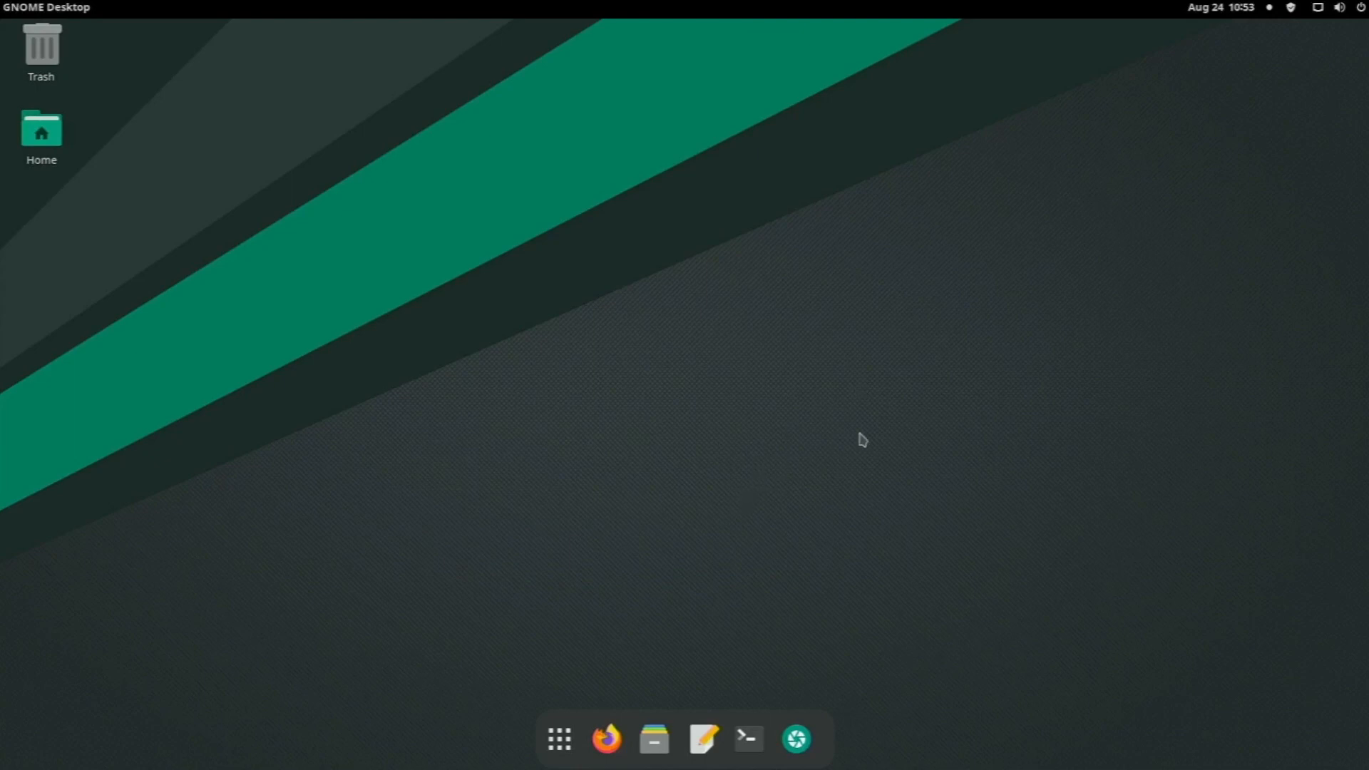
mouse_move(559, 739)
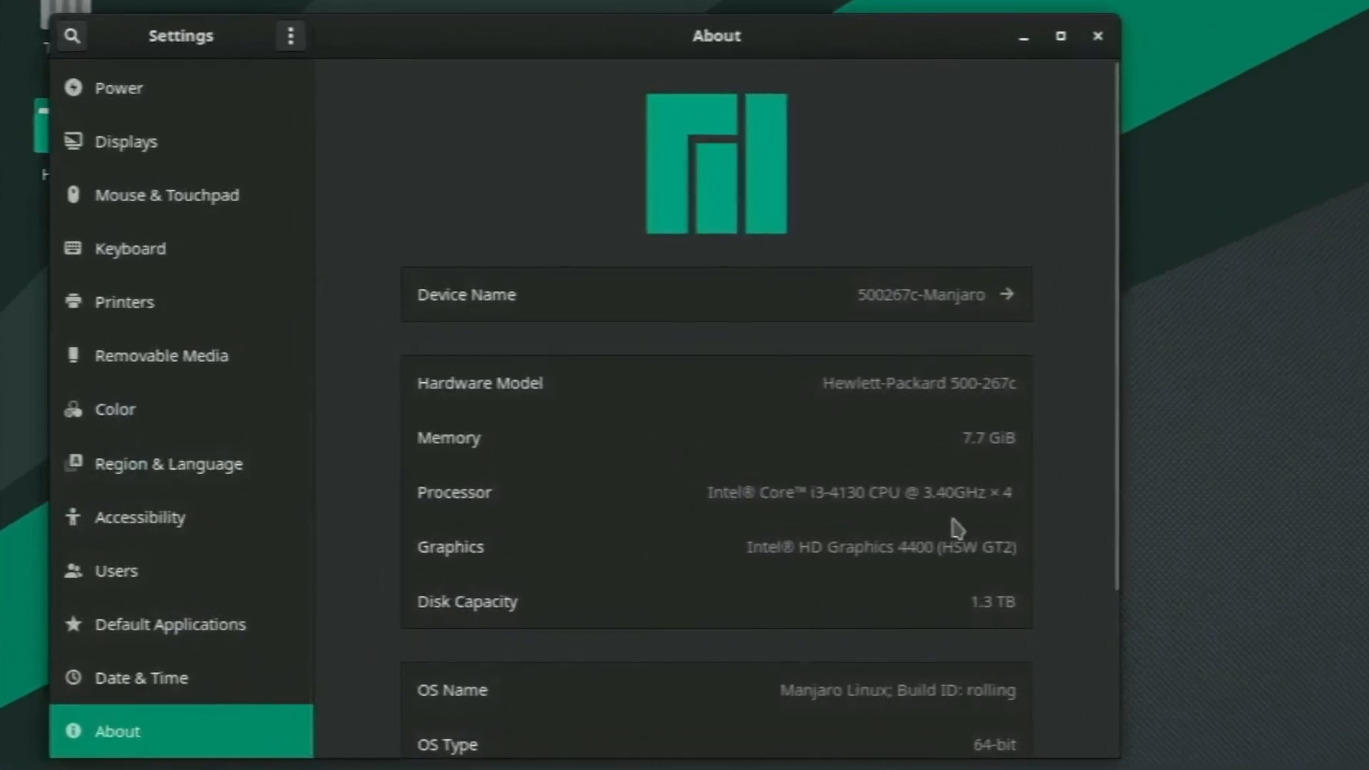
Step: Scroll through the About hardware and OS details, then open System Monitor's Resources tab
scroll(down, 3)
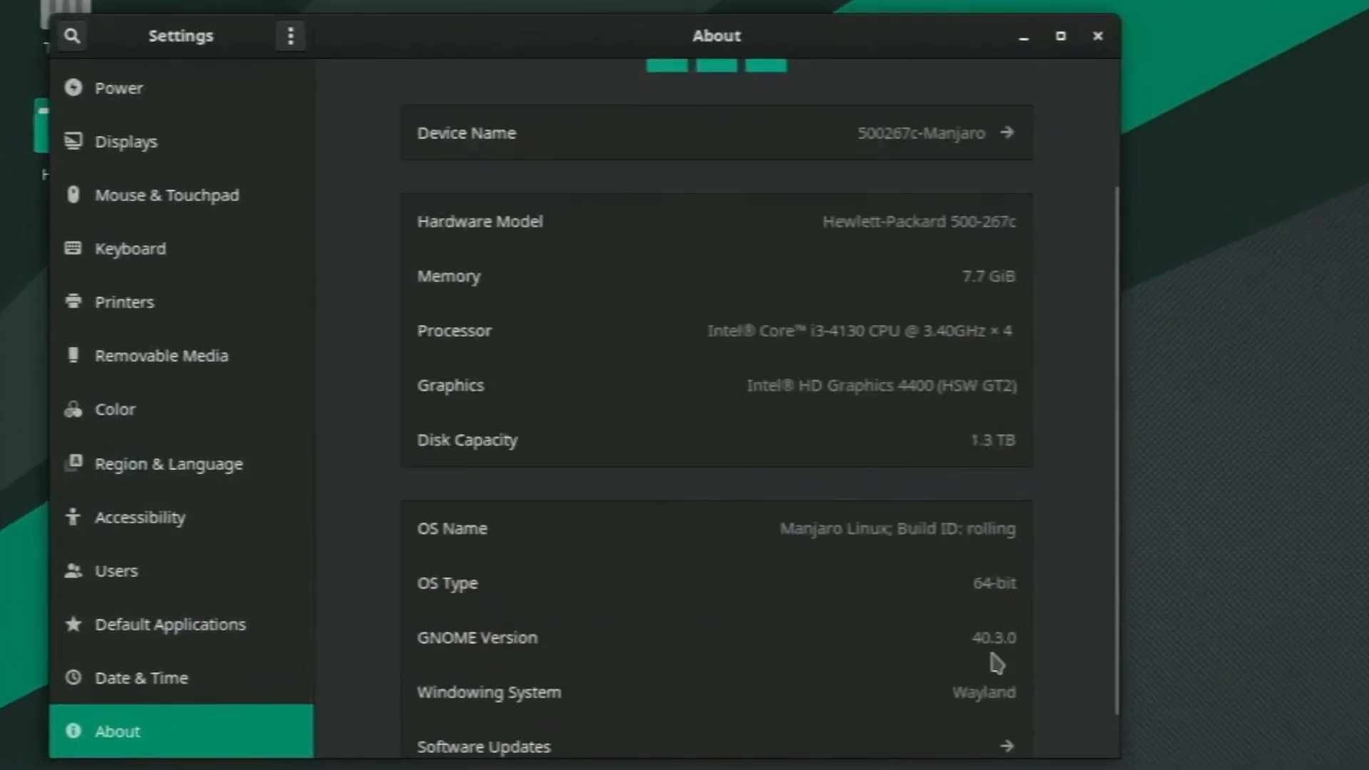
mouse_move(973, 648)
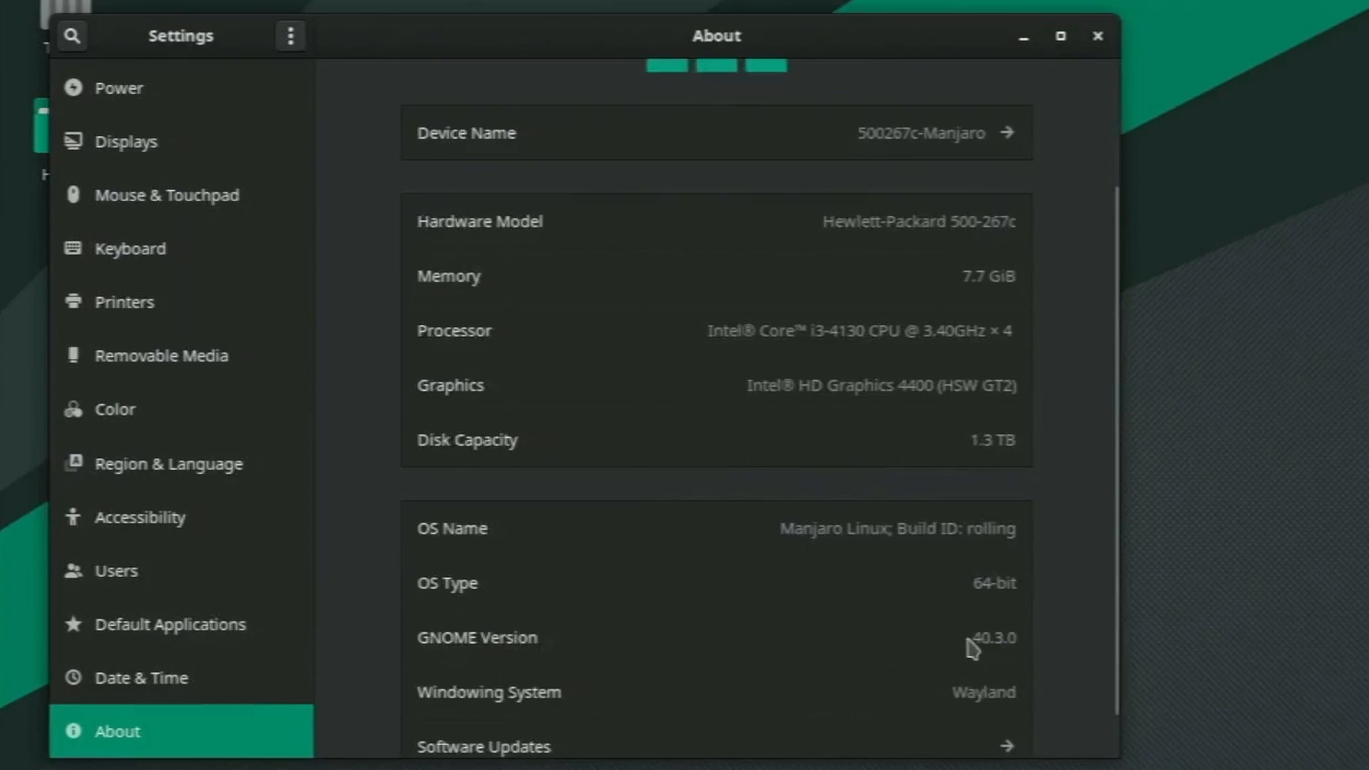
scroll(up, 3)
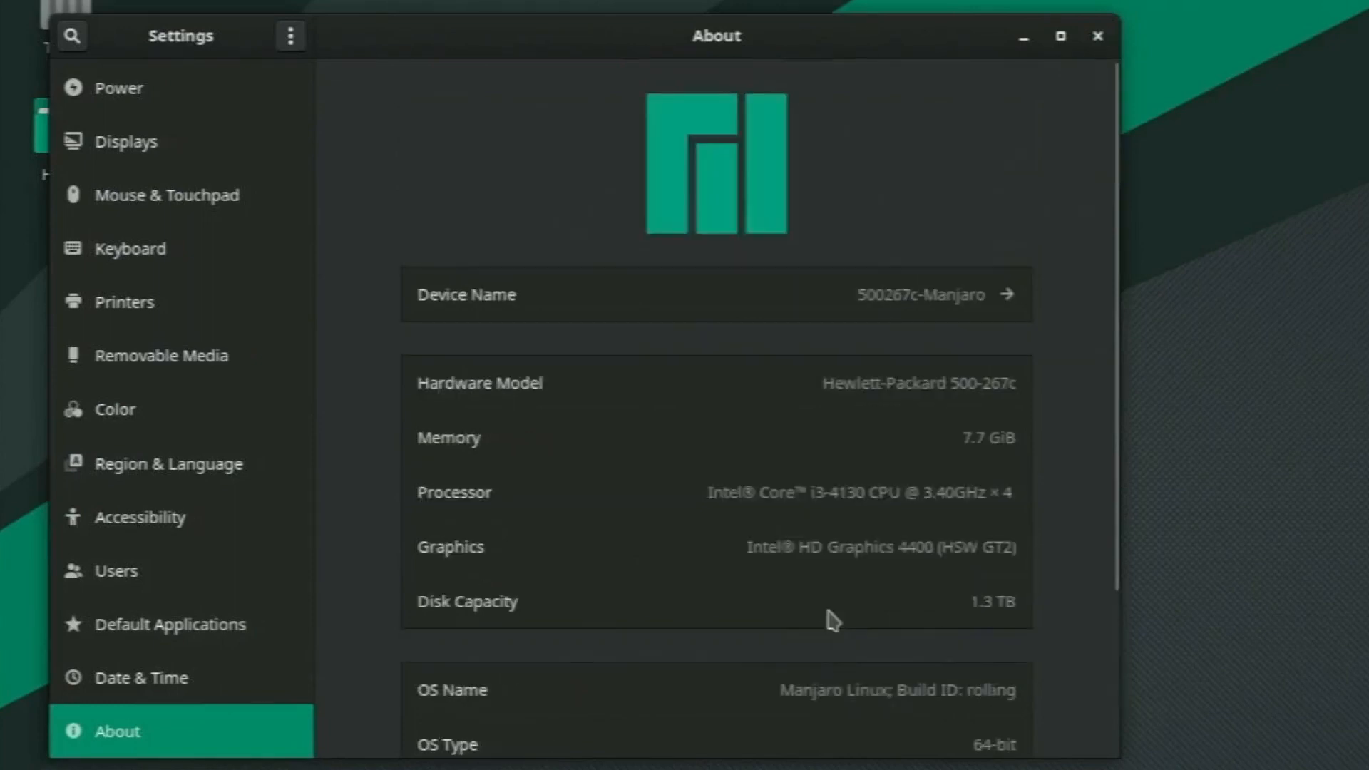
click(1061, 36)
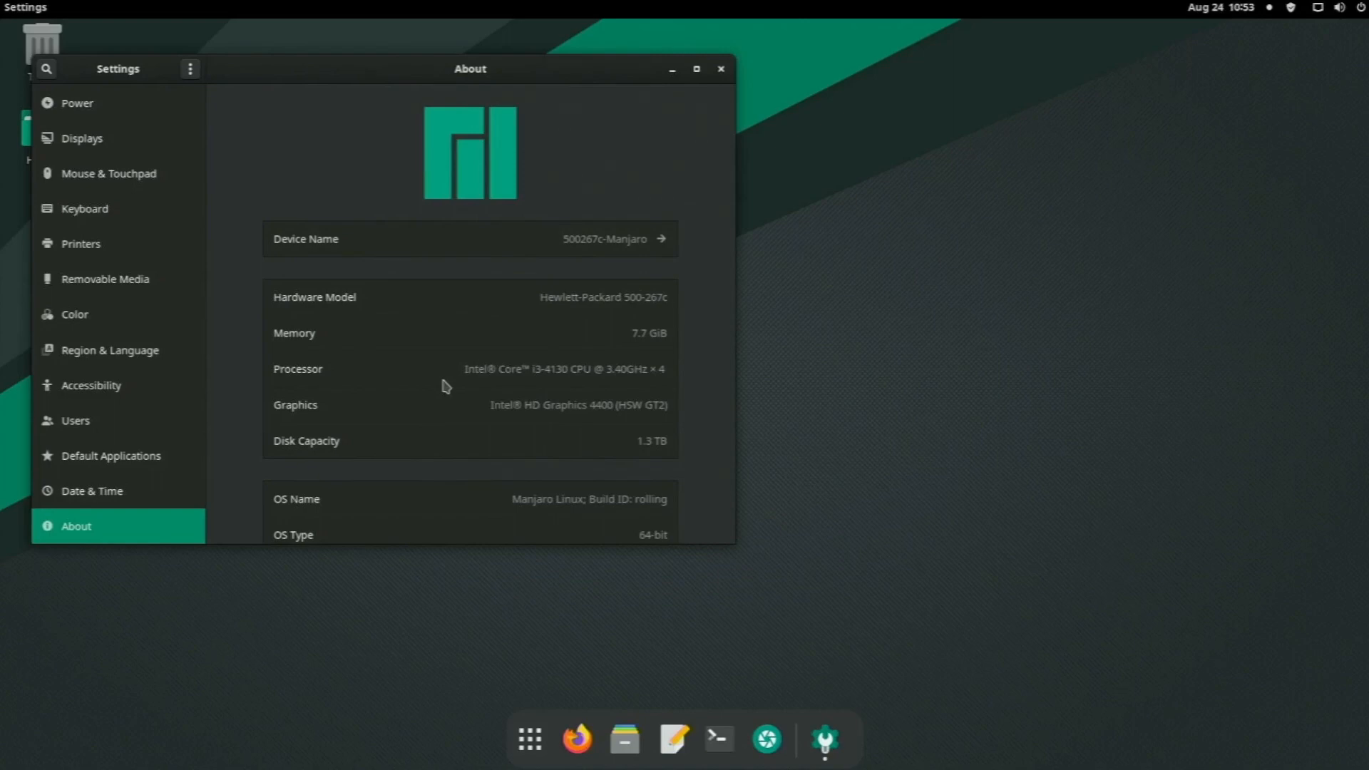
click(720, 69)
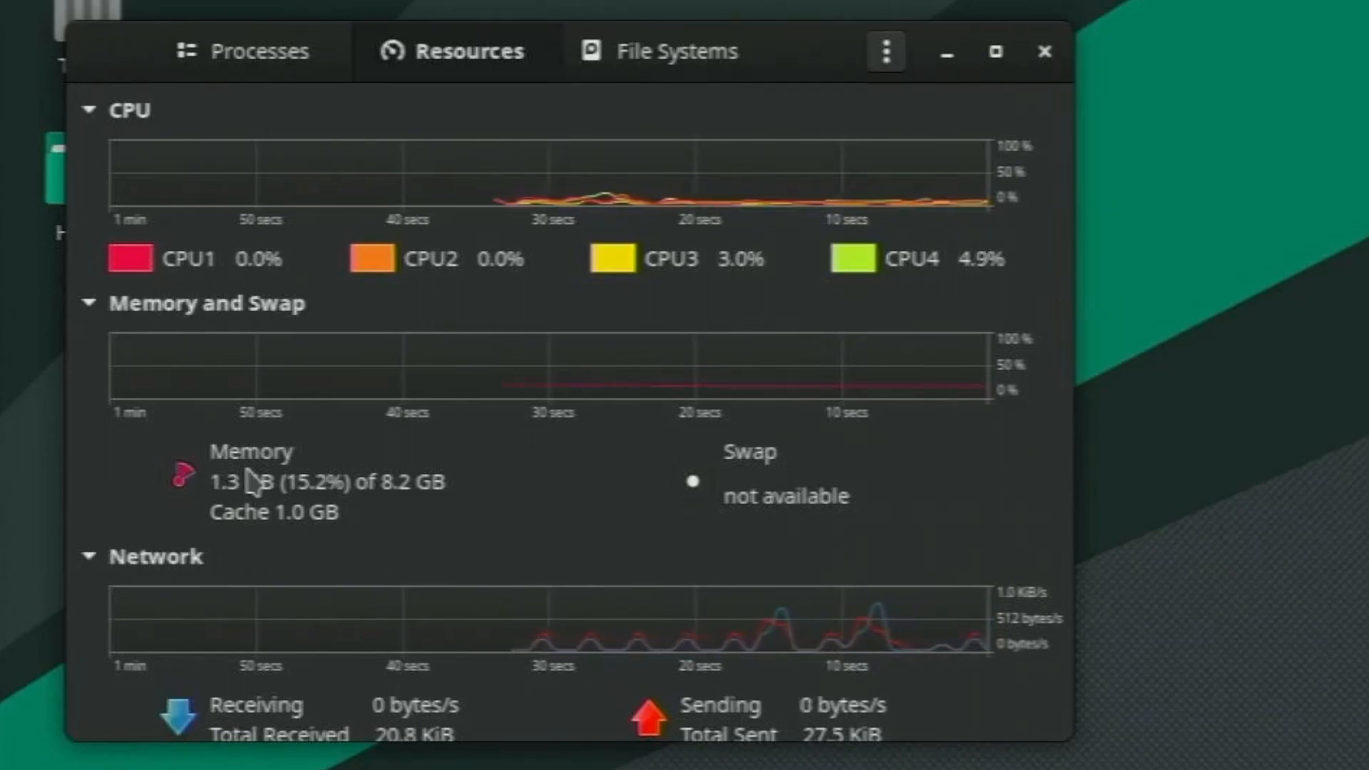
mouse_move(532, 336)
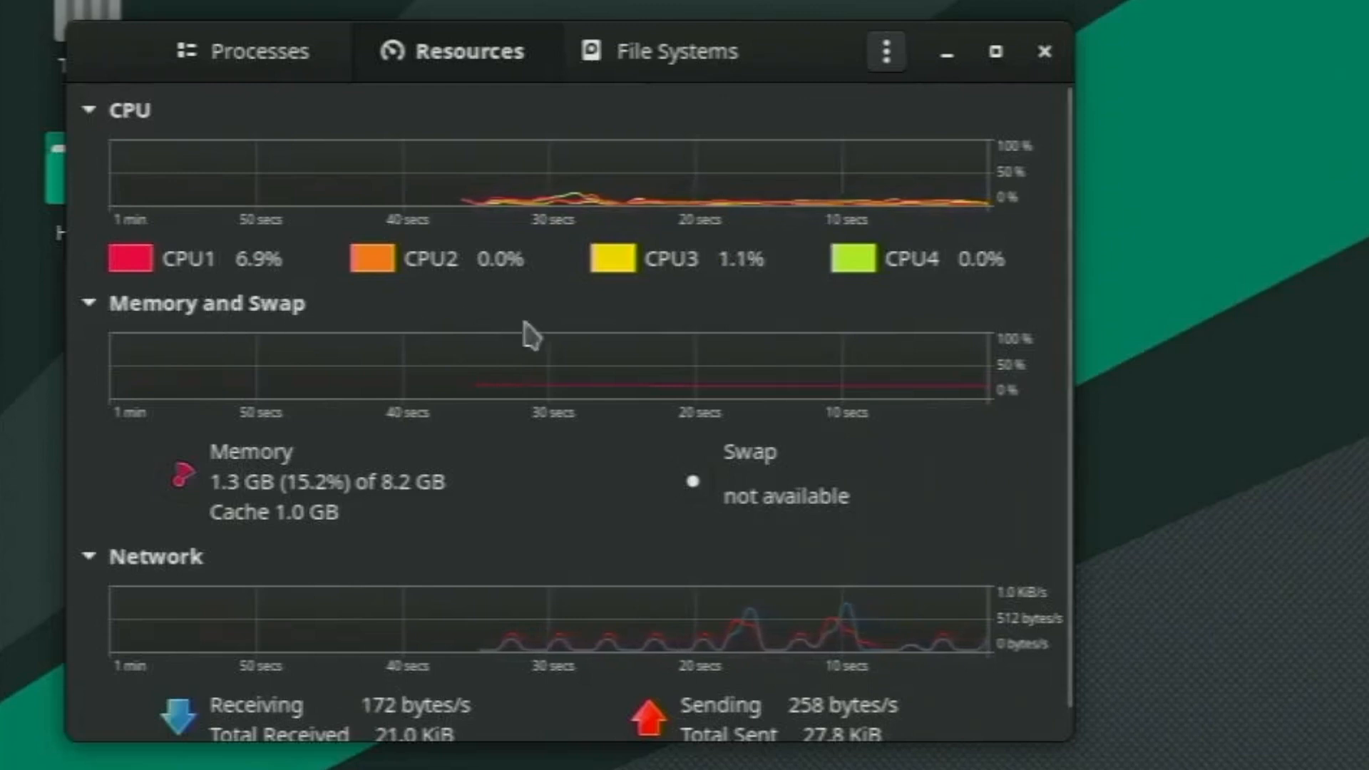
mouse_move(448, 417)
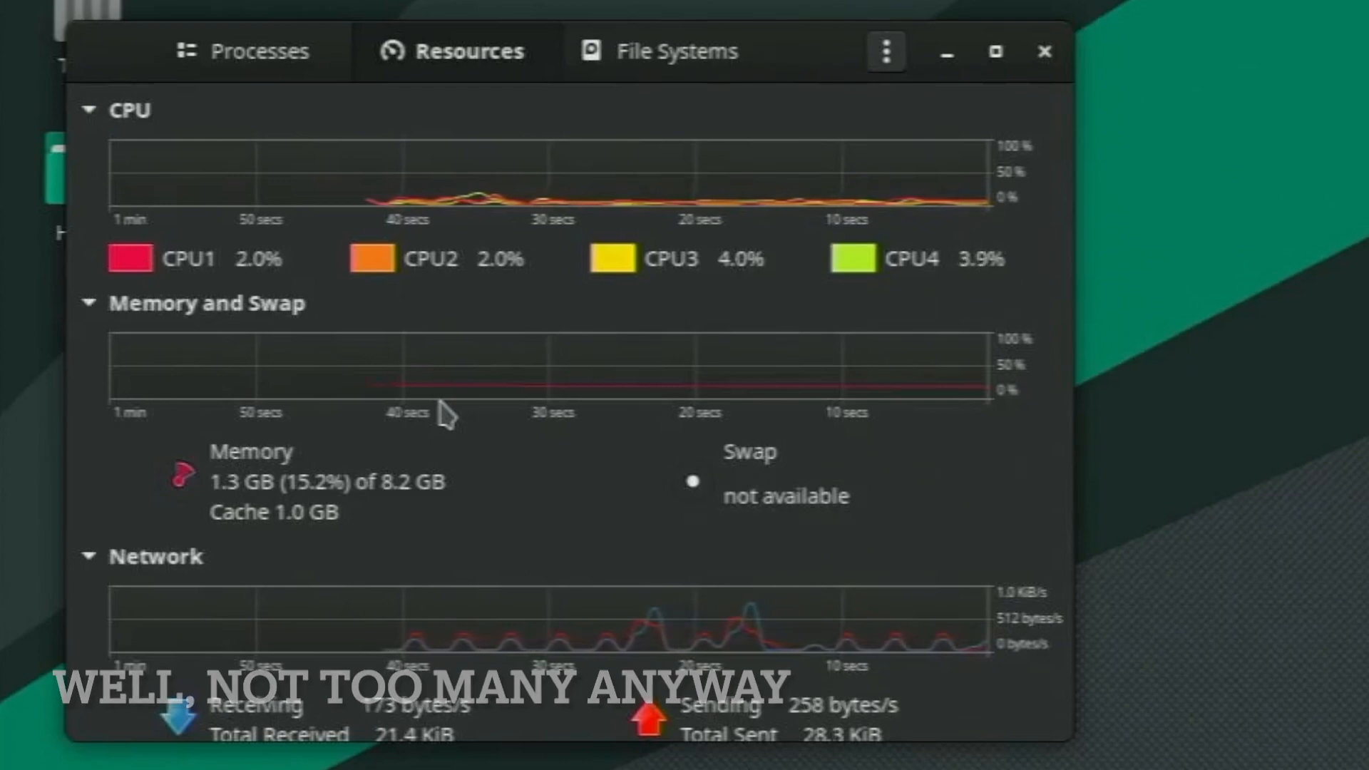
mouse_move(1061, 80)
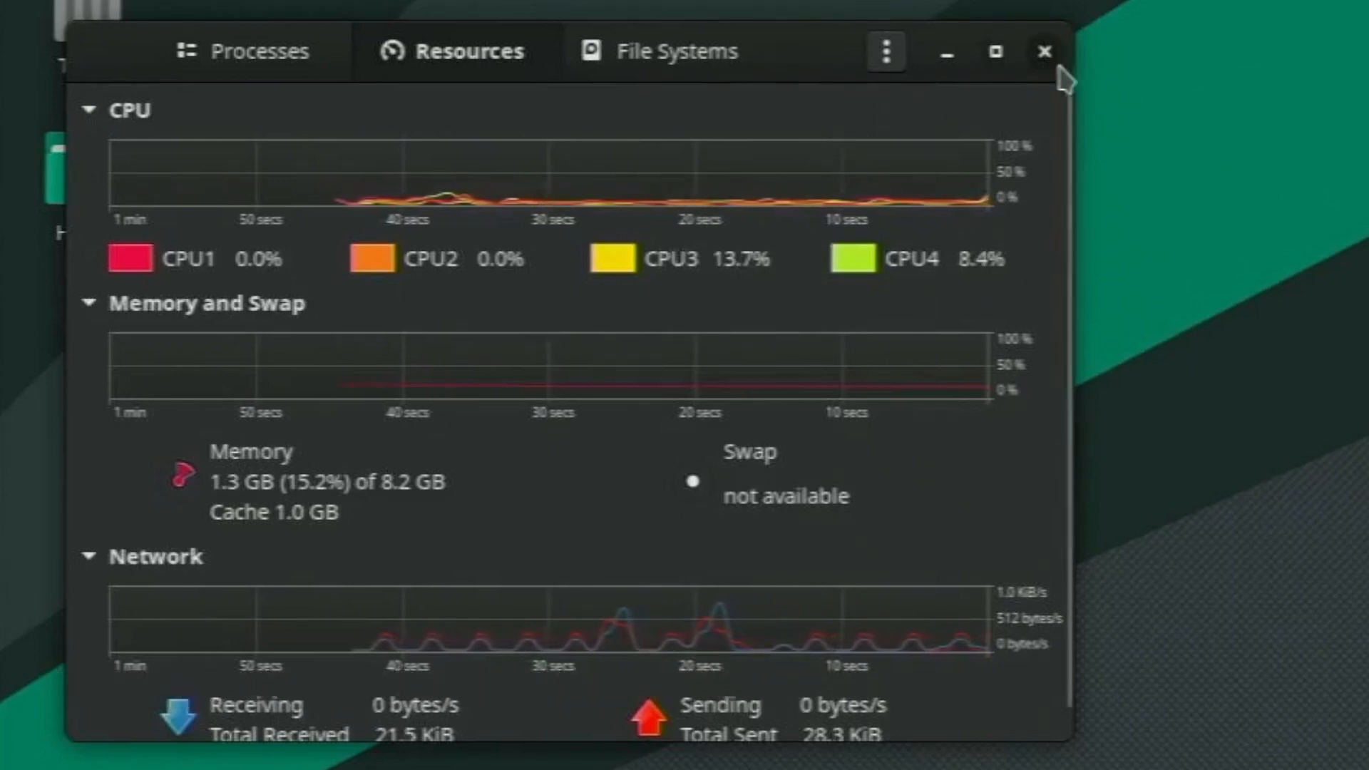
Step: Close System Monitor, open a terminal and run neofetch for the Manjaro system summary
click(1043, 51)
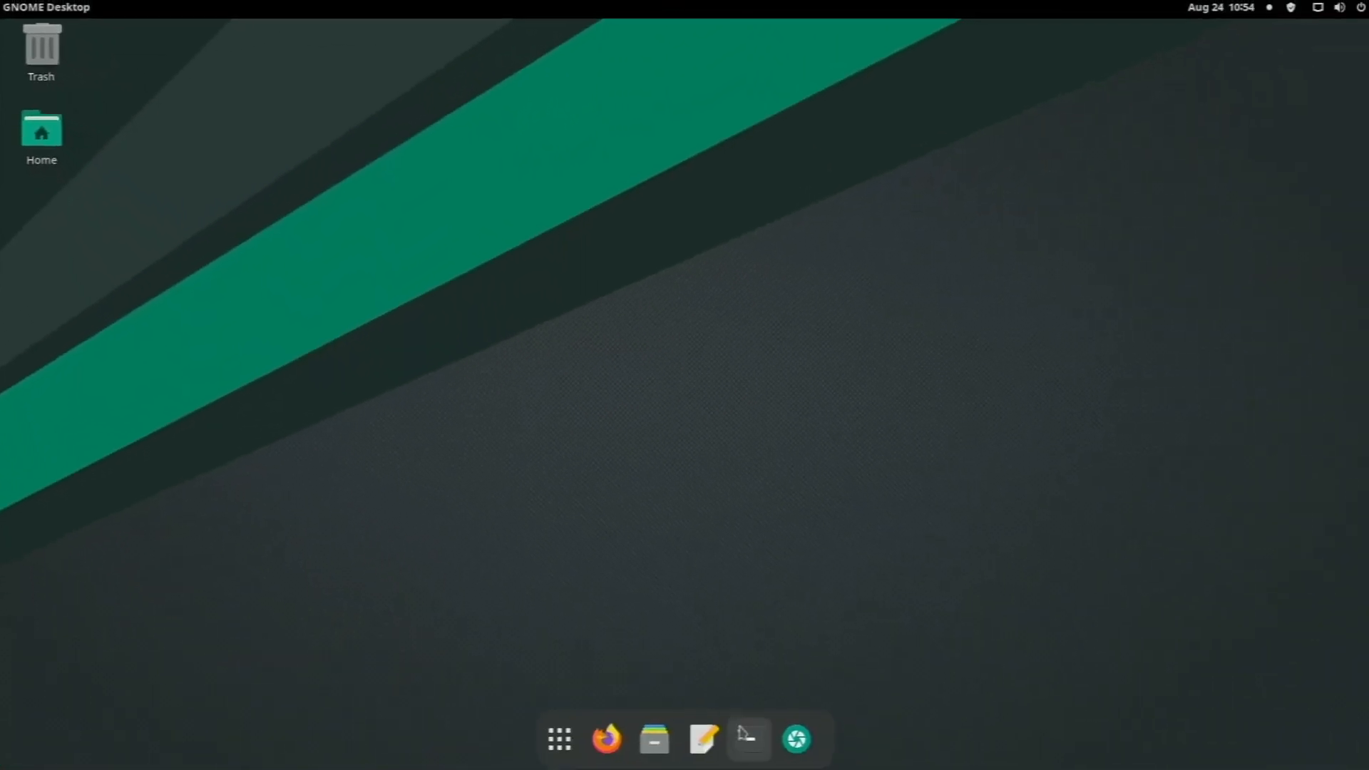
click(747, 739)
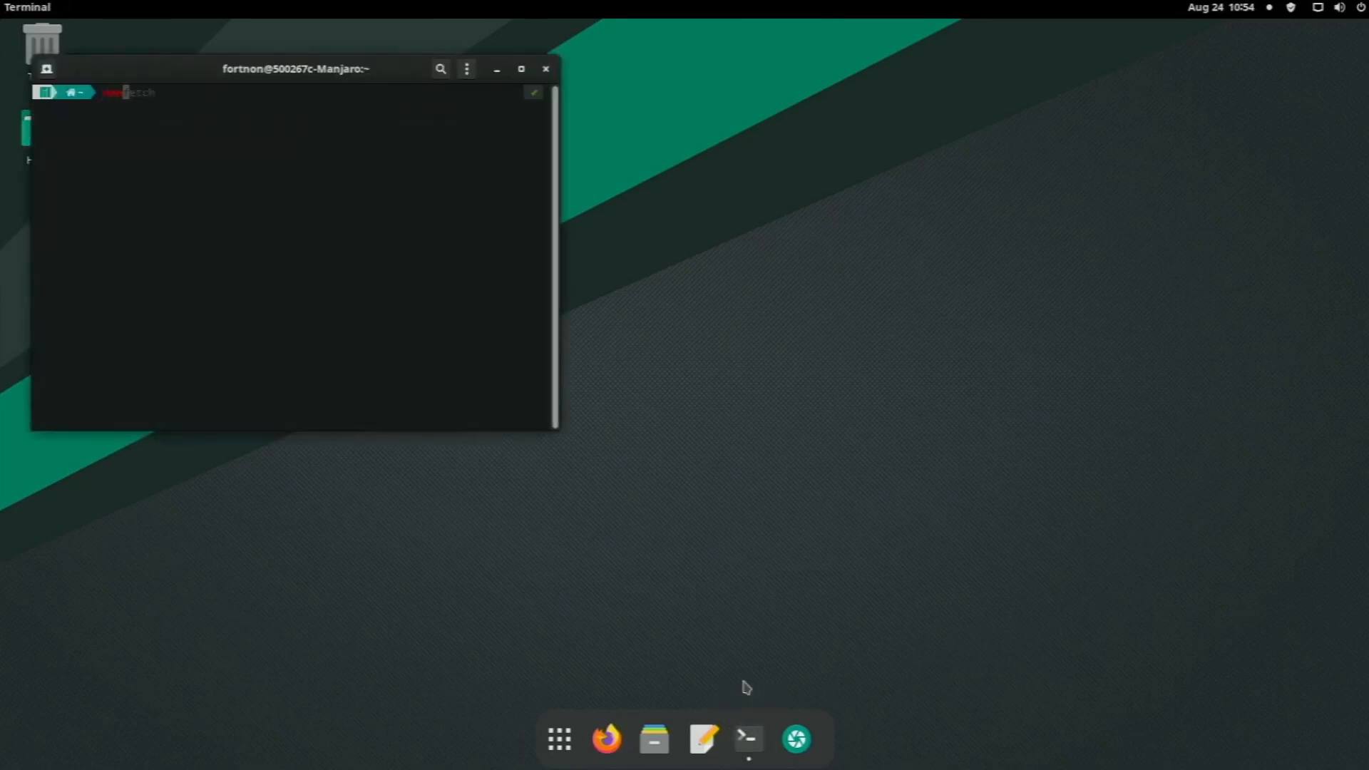
key(Return)
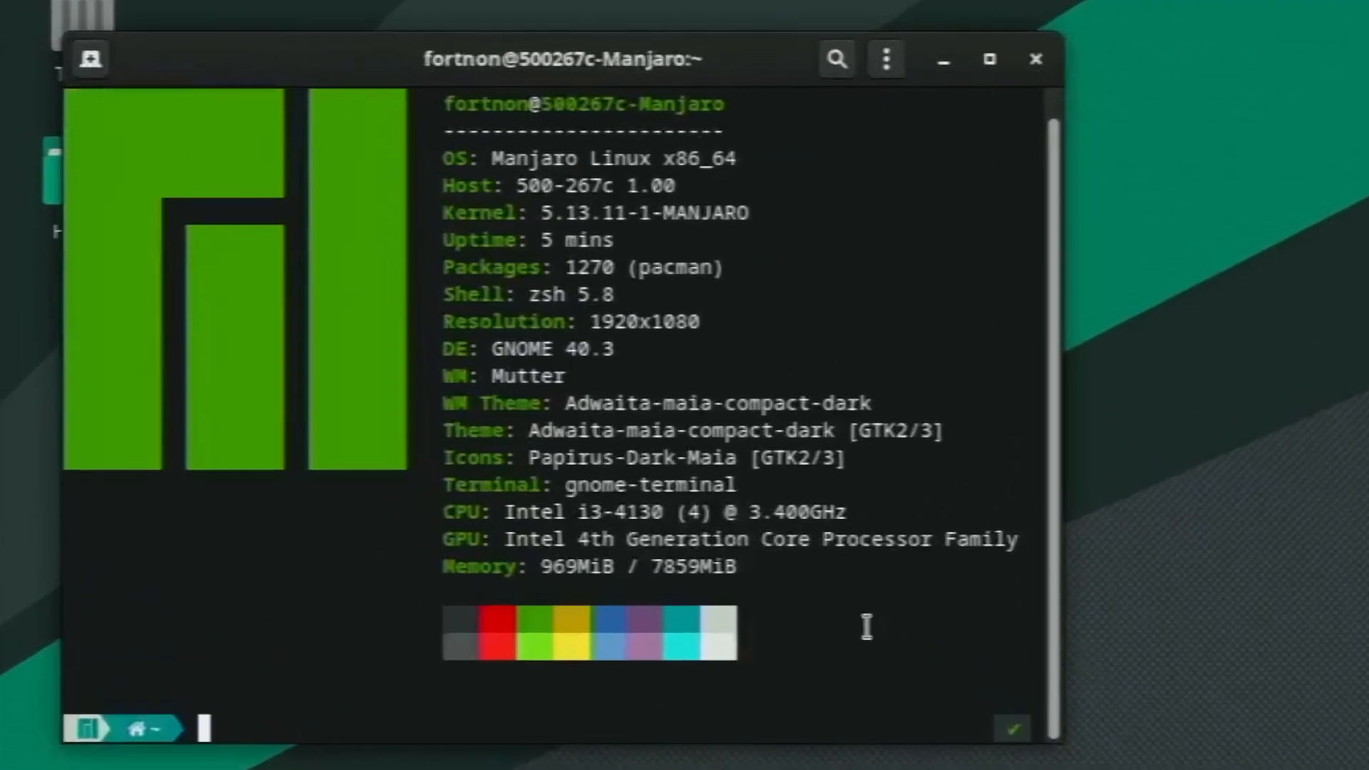
mouse_move(459, 489)
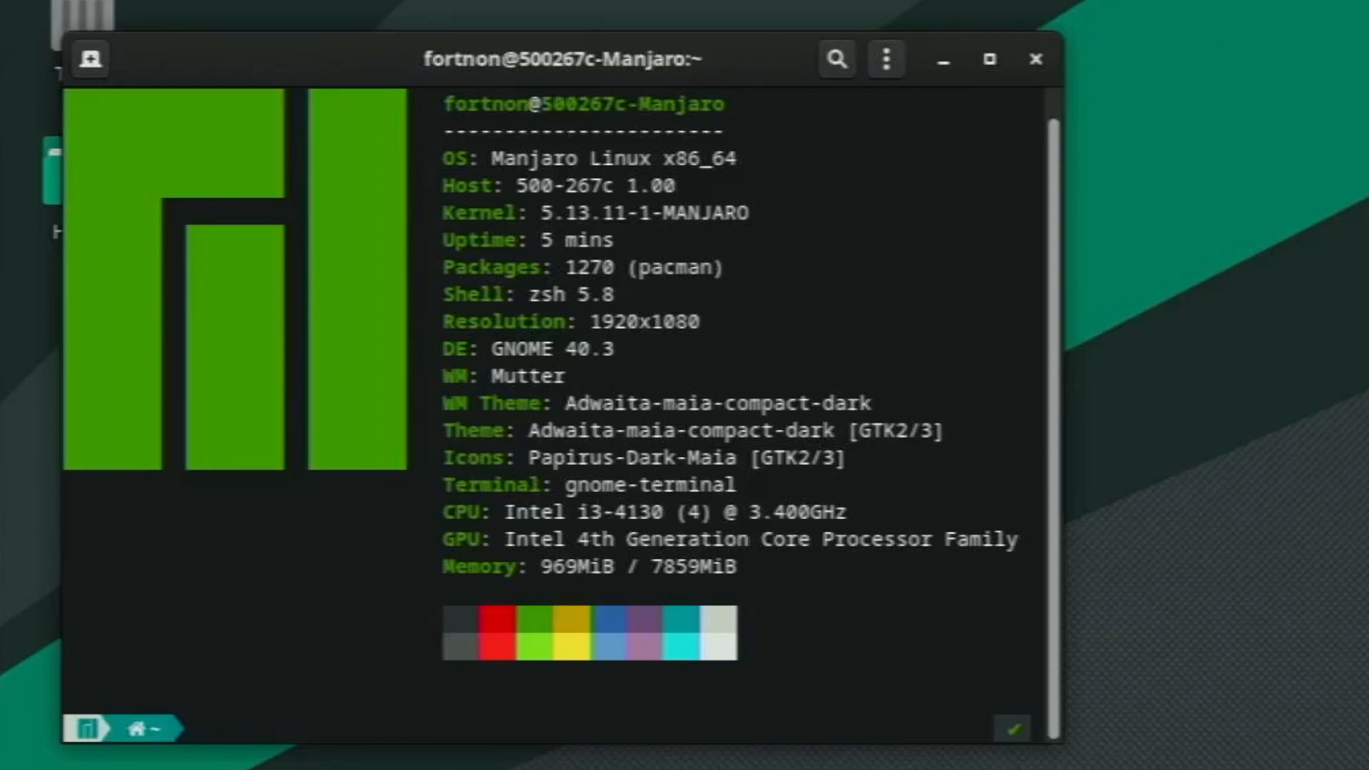
Step: Close the terminal window showing the neofetch output
click(1037, 58)
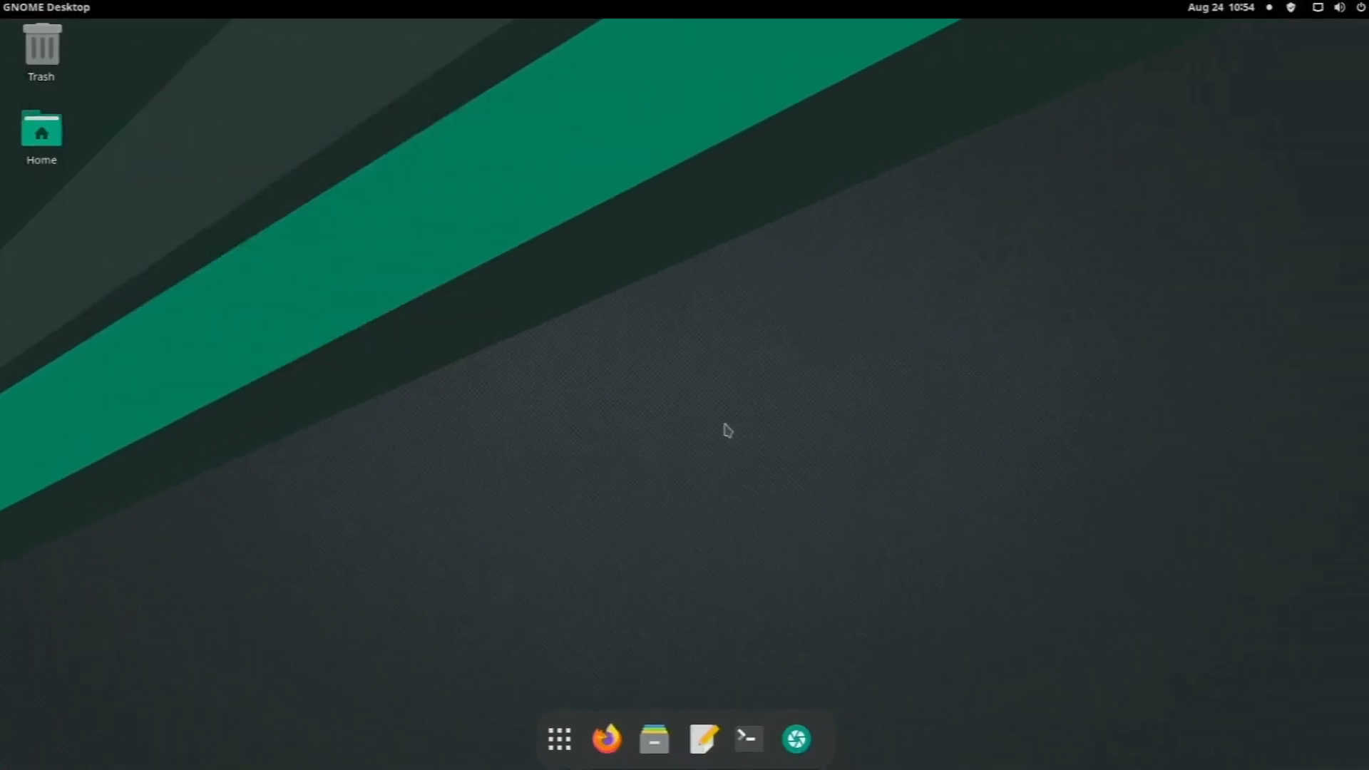
mouse_move(635, 762)
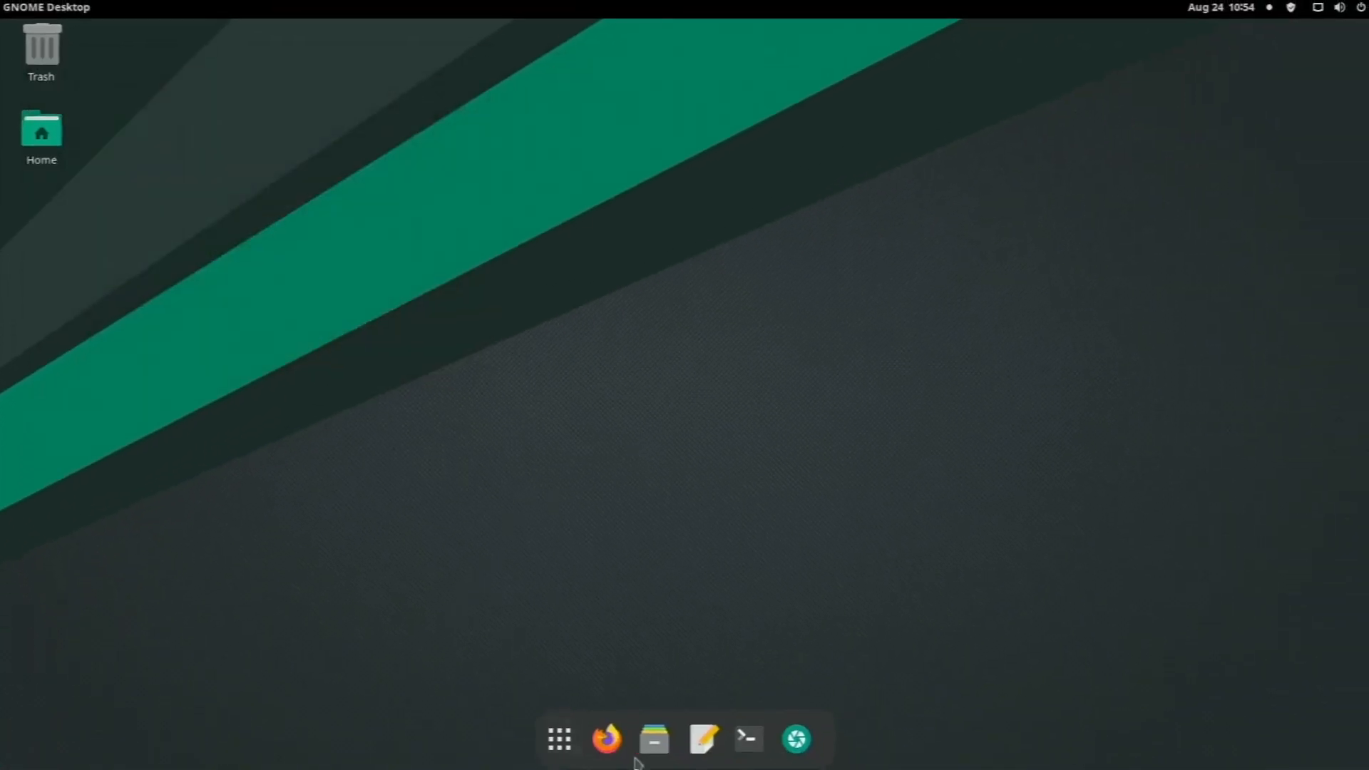
mouse_move(665, 714)
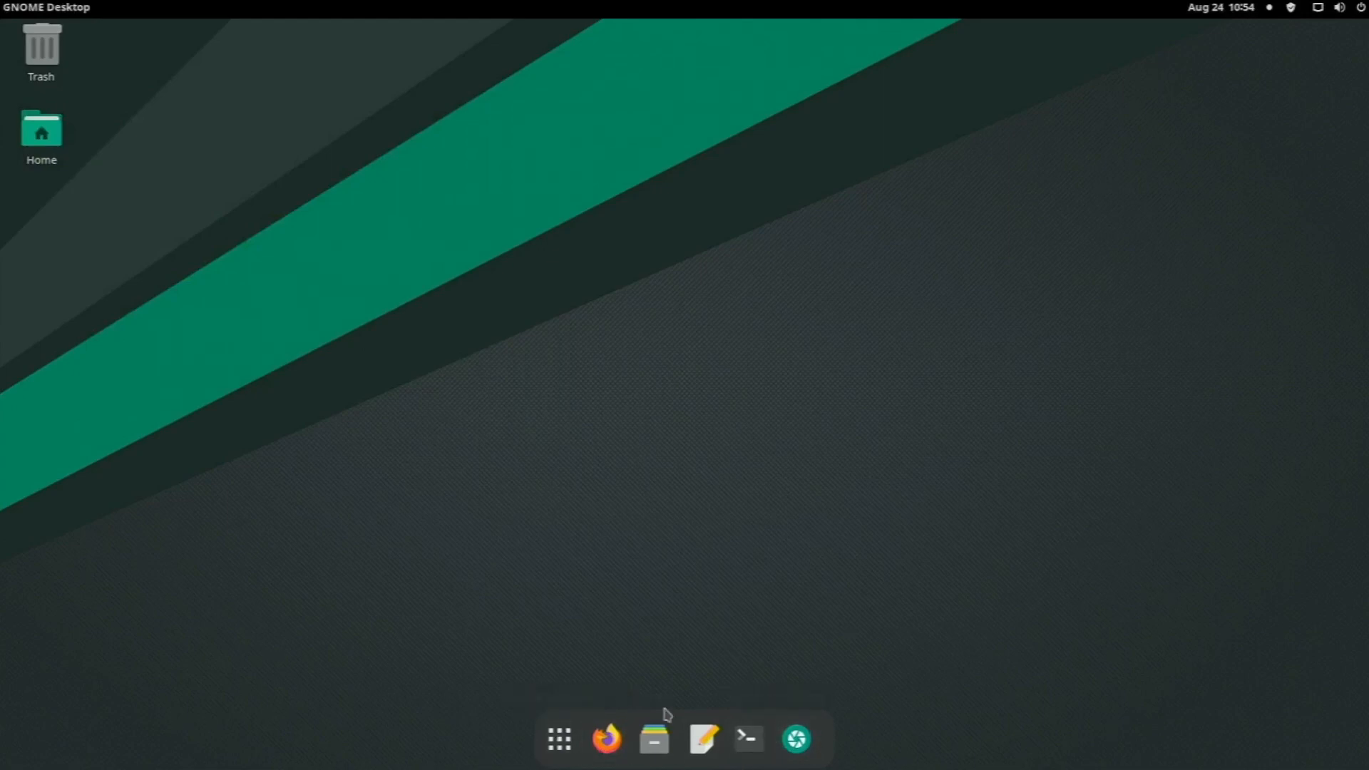
mouse_move(265, 57)
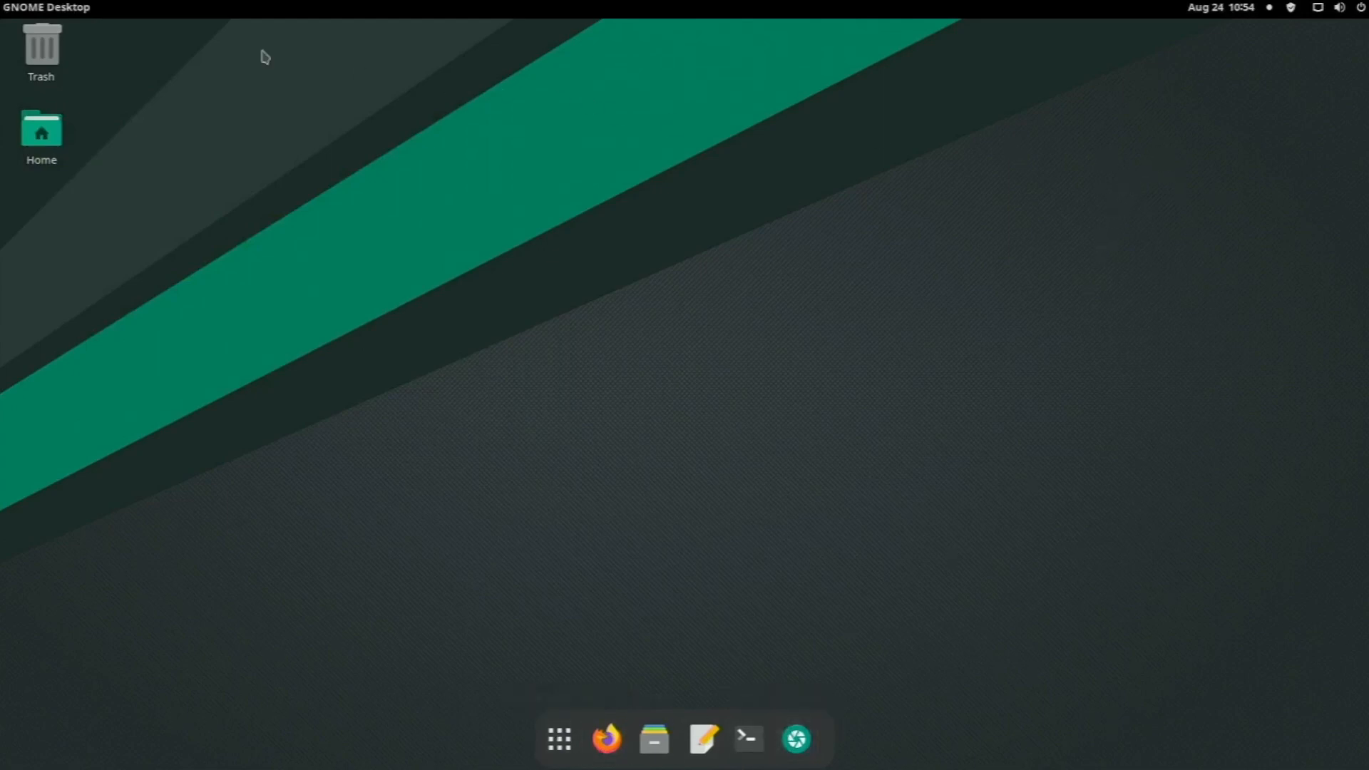
mouse_move(1326, 59)
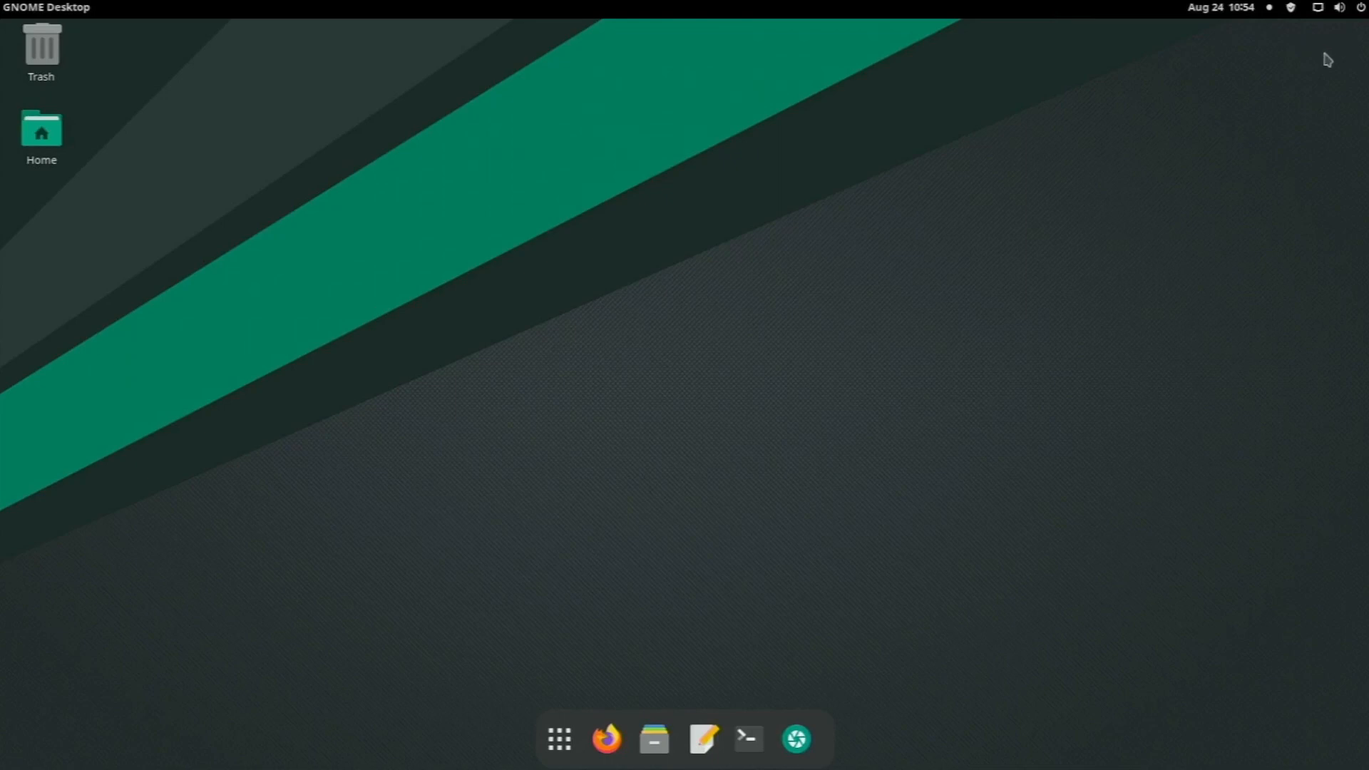
mouse_move(653, 739)
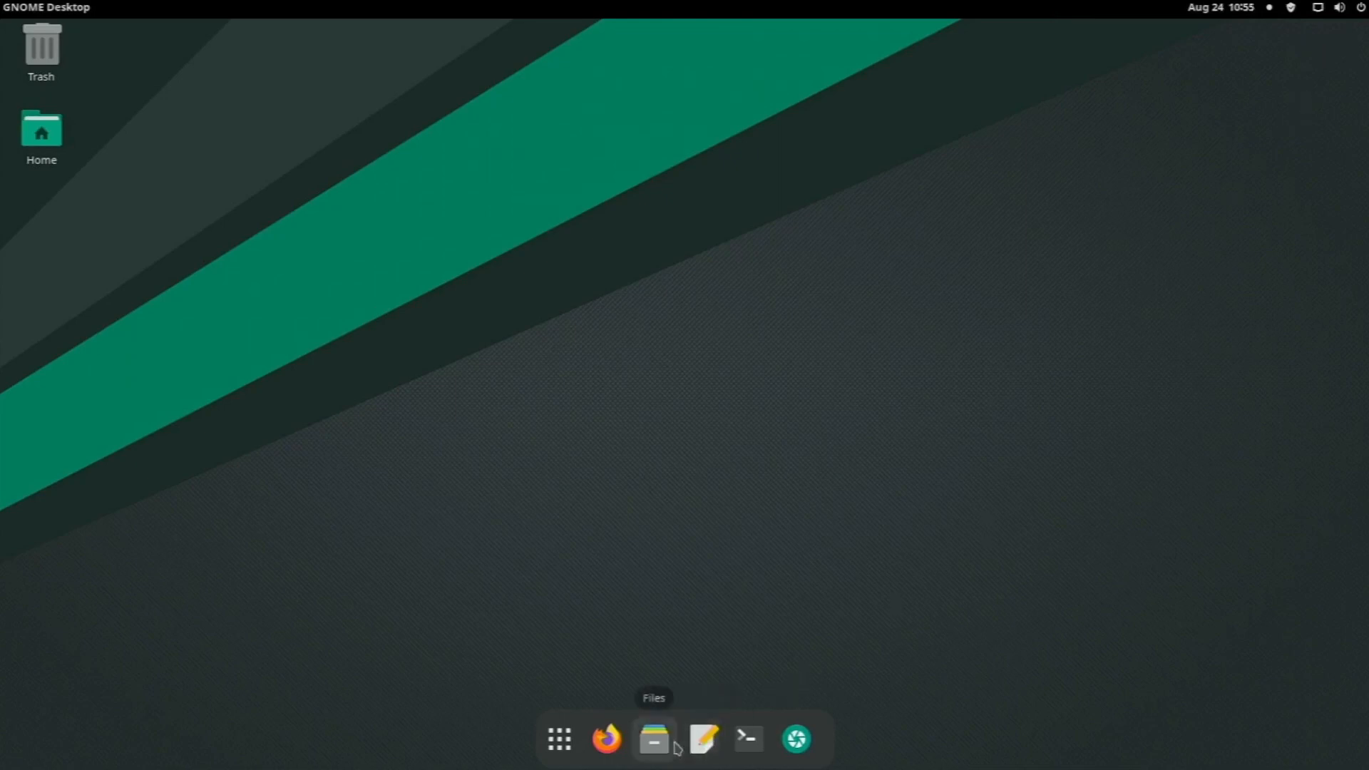
click(653, 738)
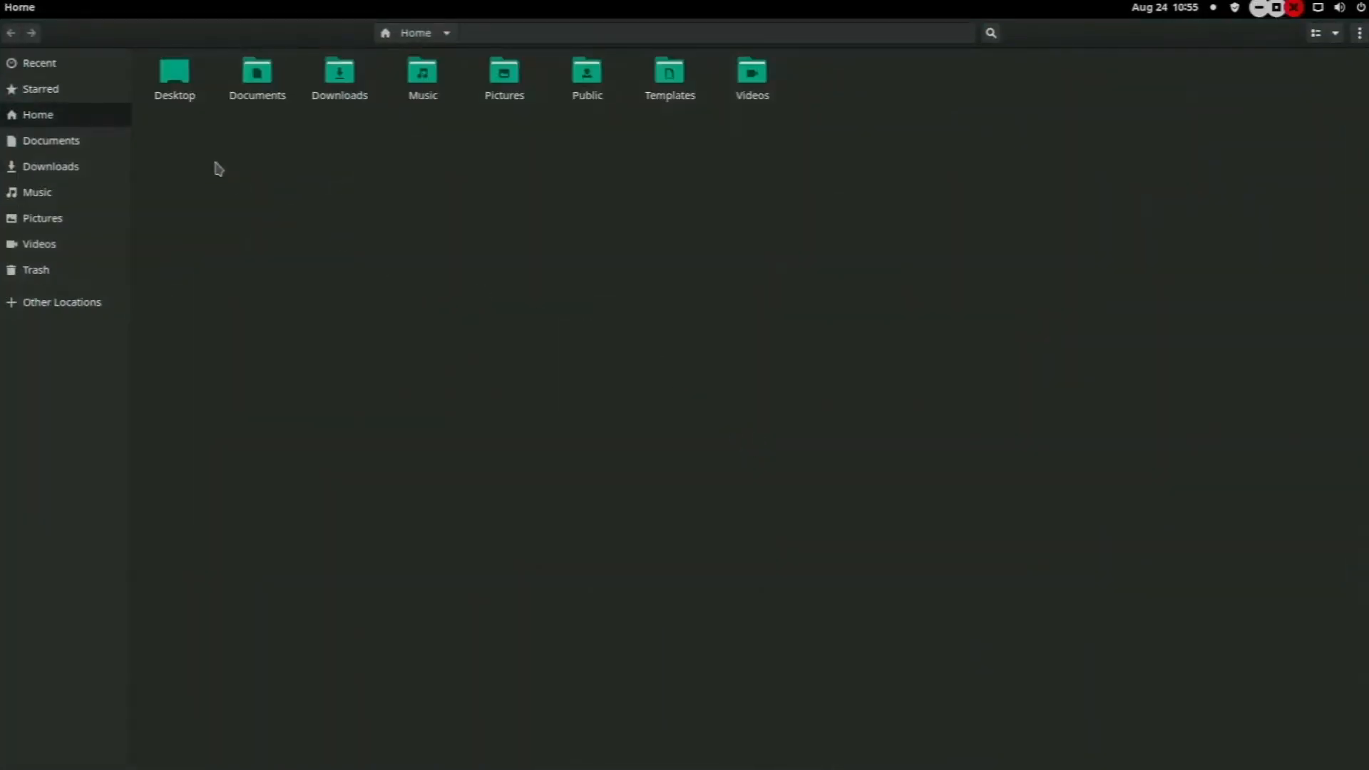
mouse_move(306, 17)
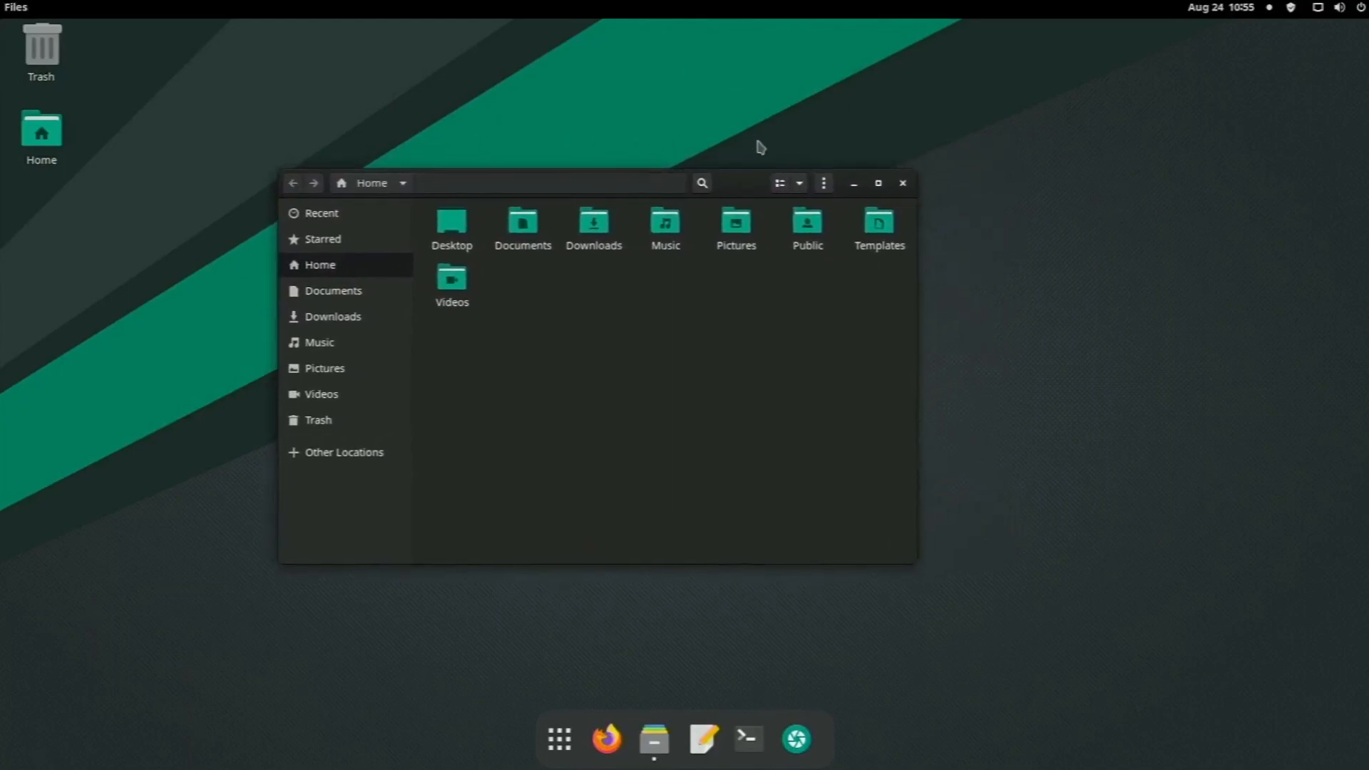
click(902, 184)
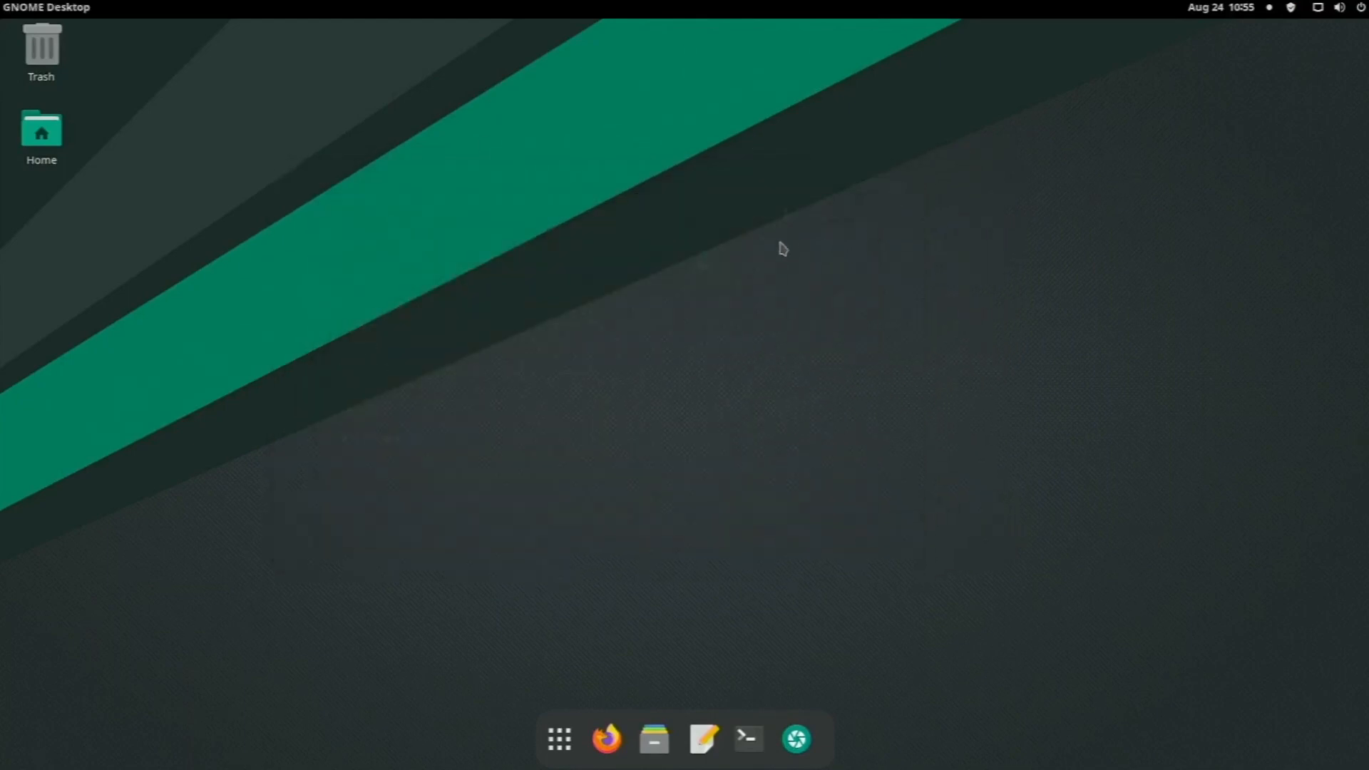
mouse_move(656, 376)
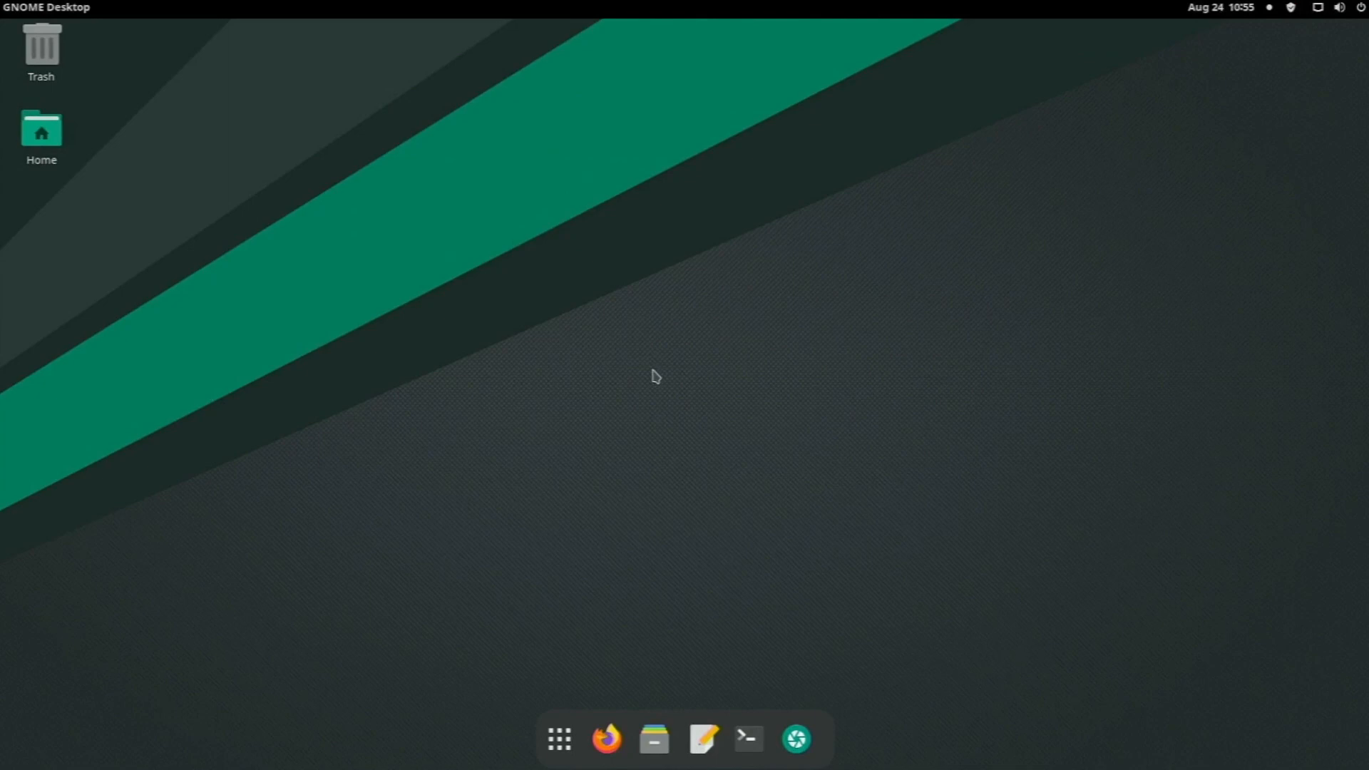
mouse_move(590, 657)
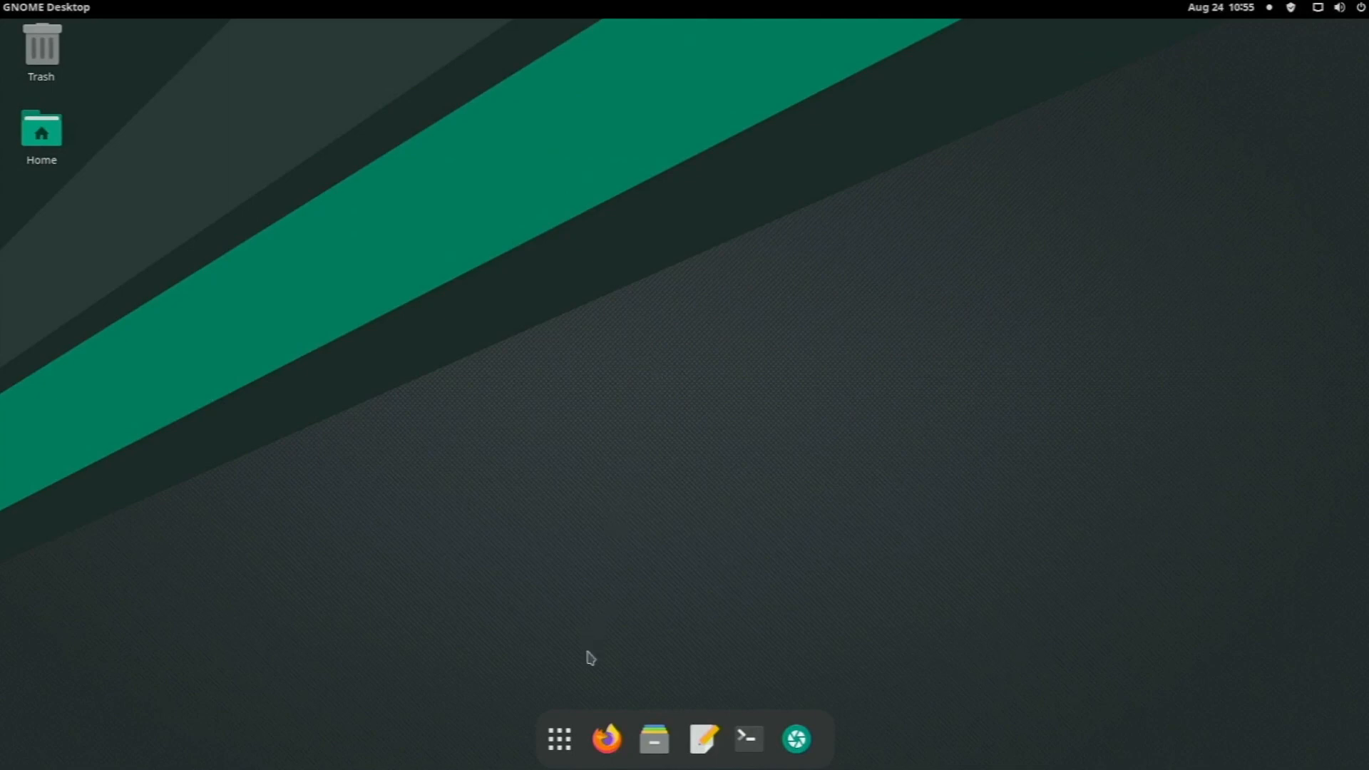
Step: Peek at the app grid, then in the overview visit workspace two and return to one
click(559, 738)
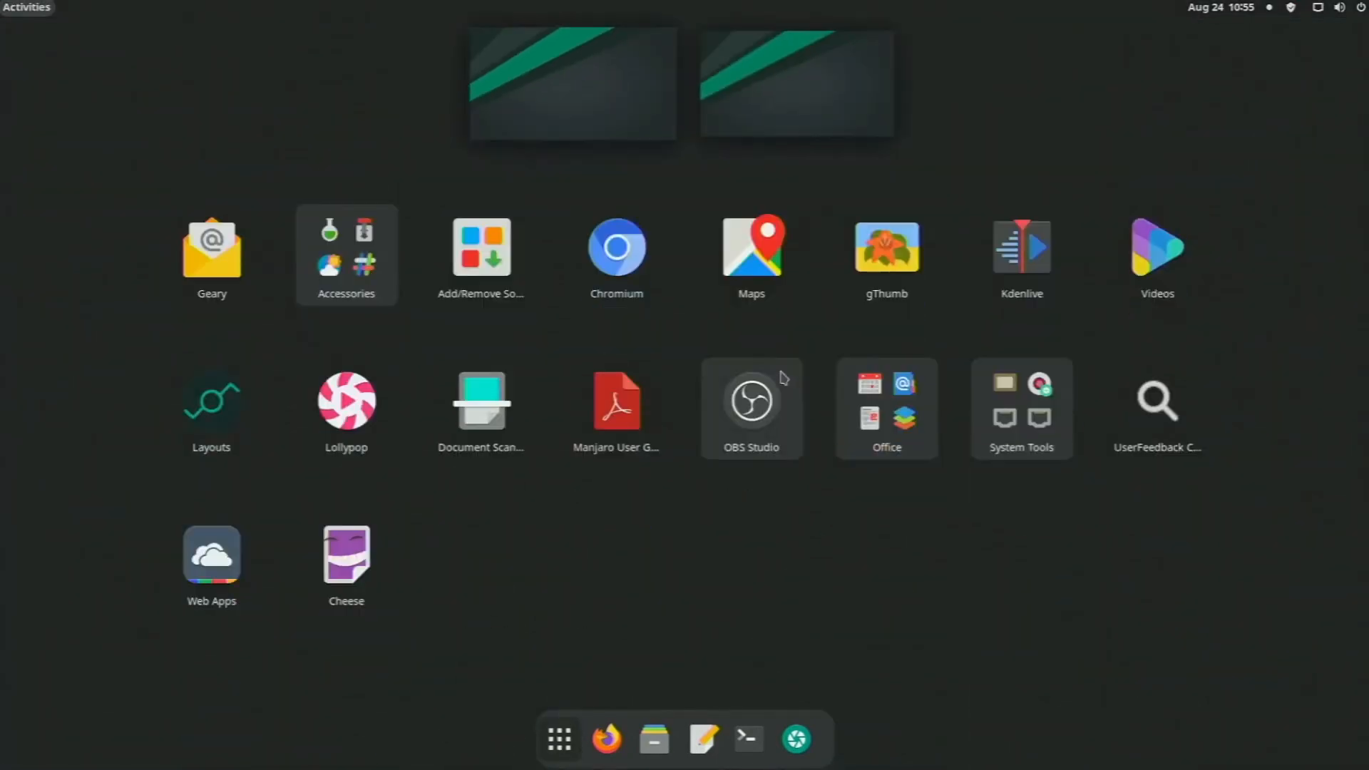
mouse_move(616, 246)
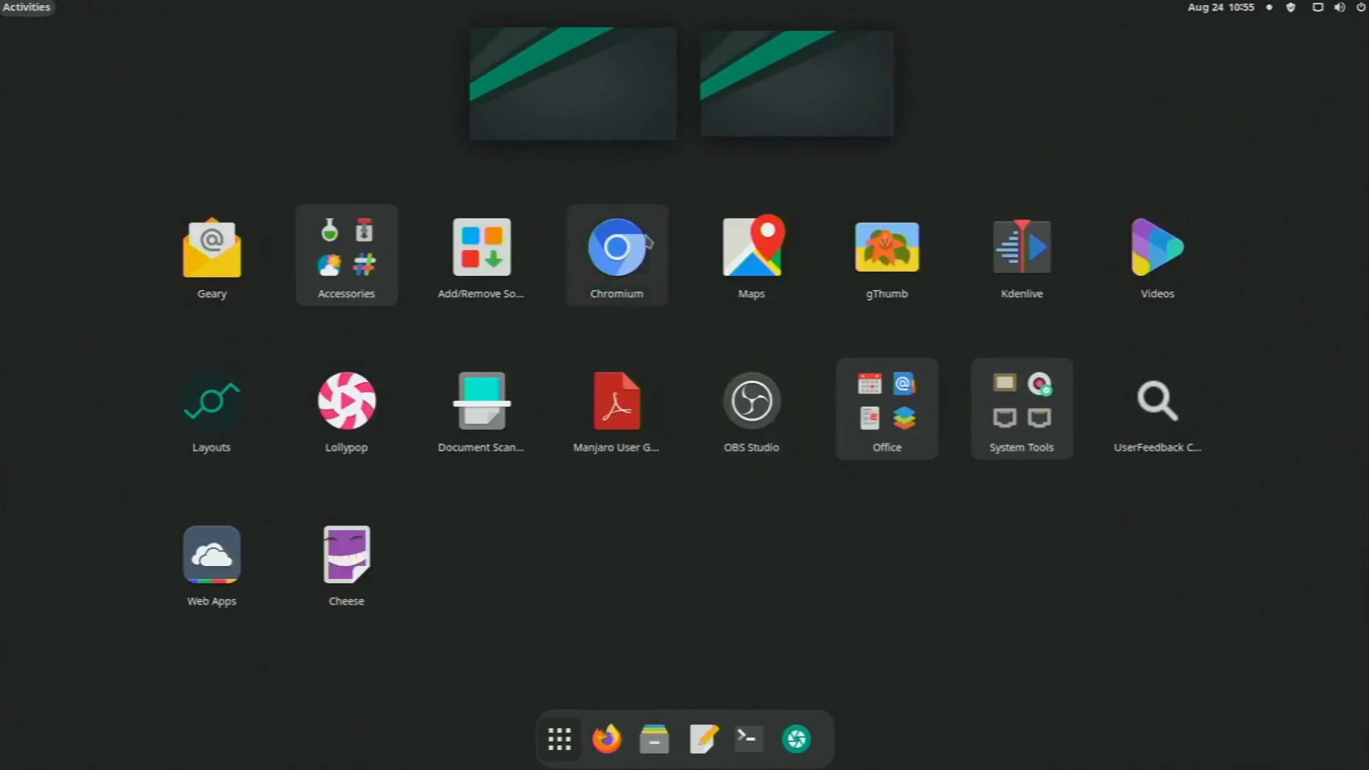
mouse_move(576, 543)
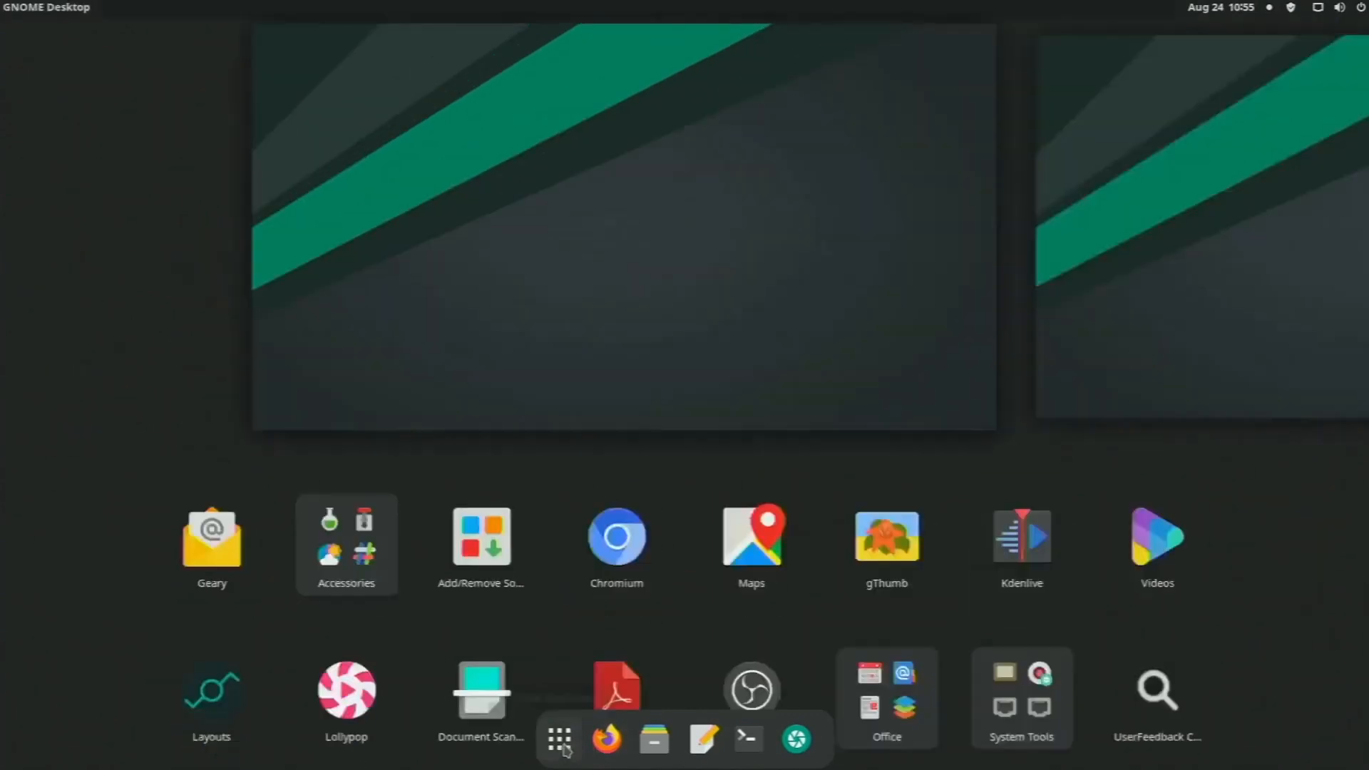
click(559, 738)
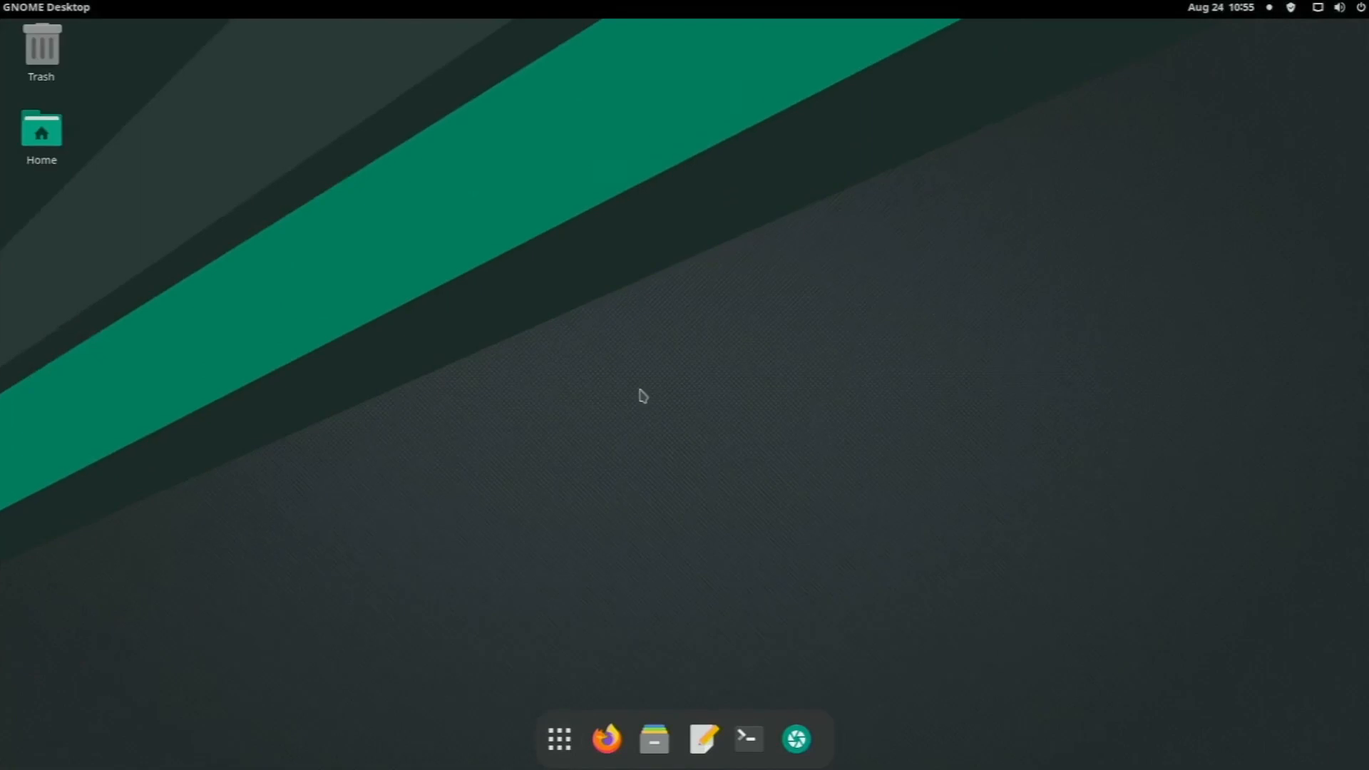
click(27, 7)
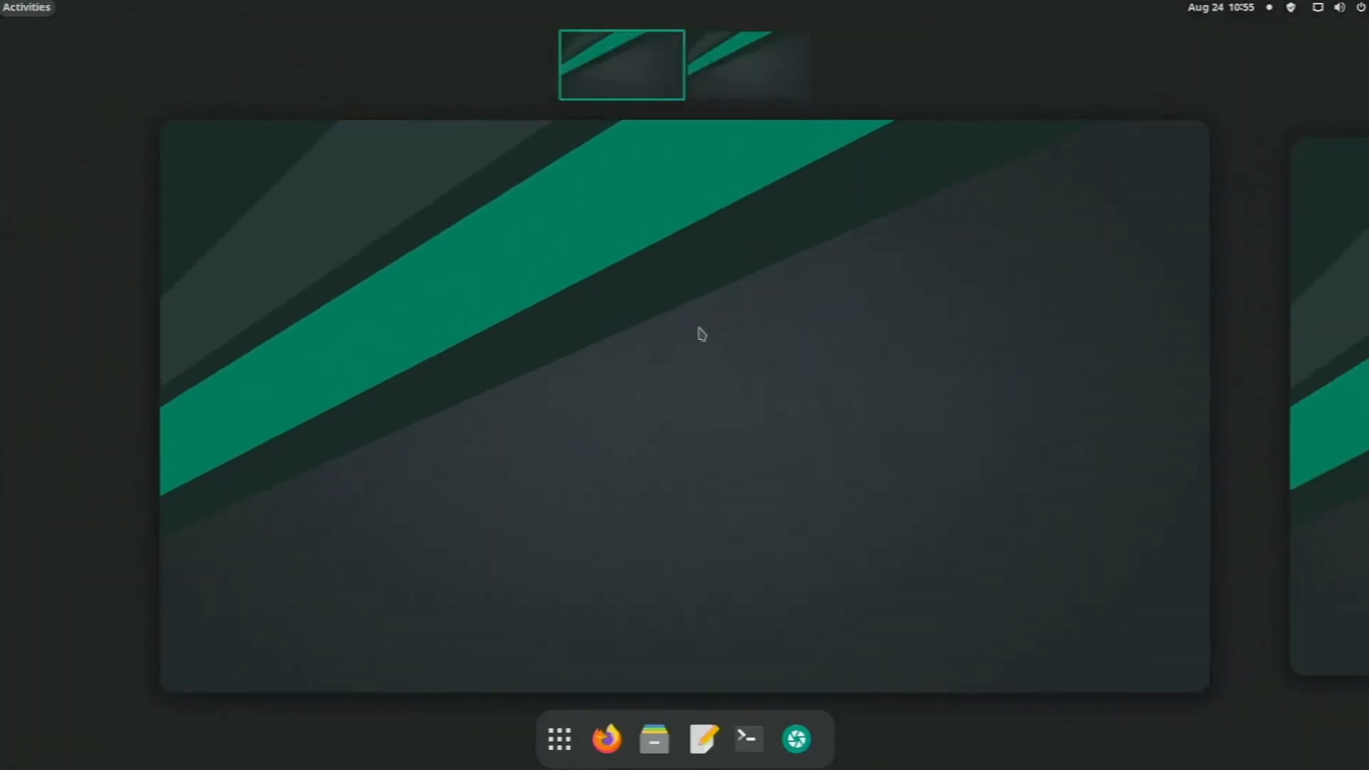
mouse_move(243, 489)
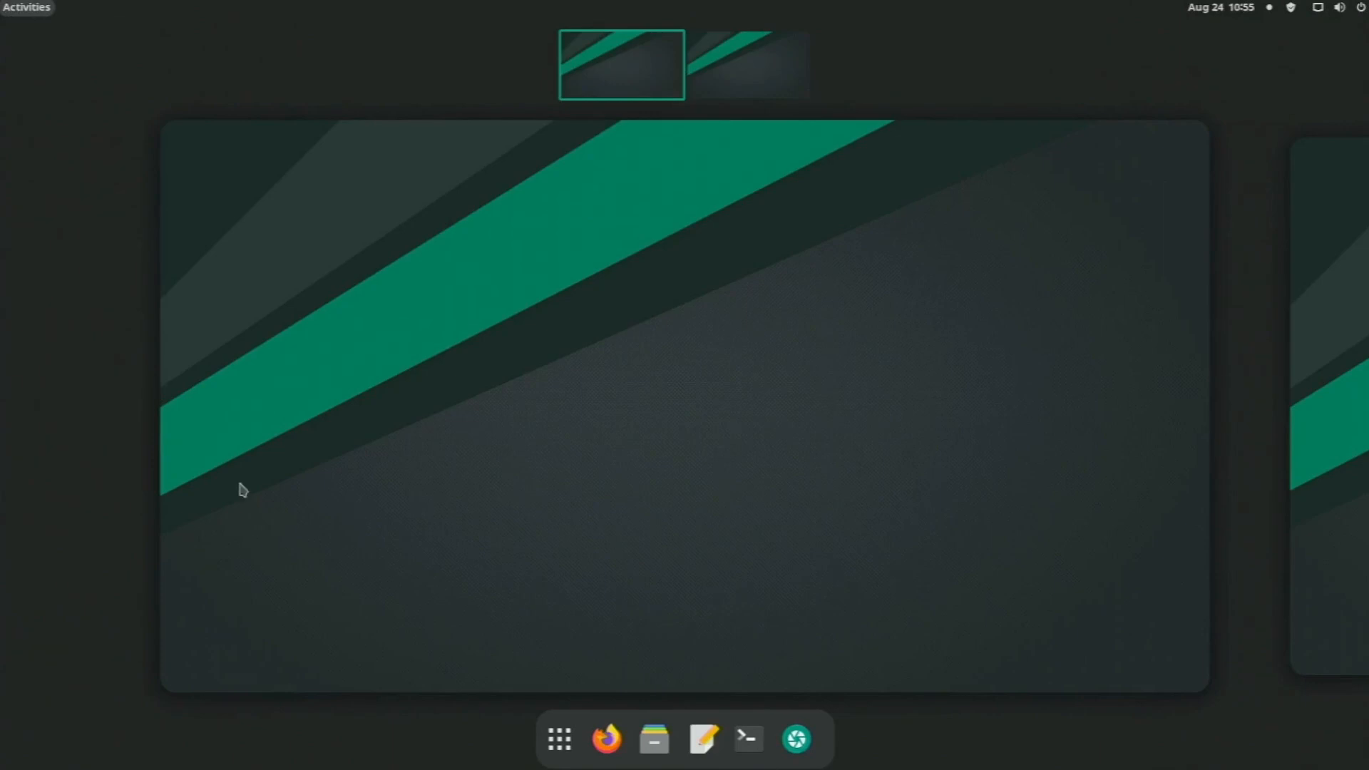
click(747, 65)
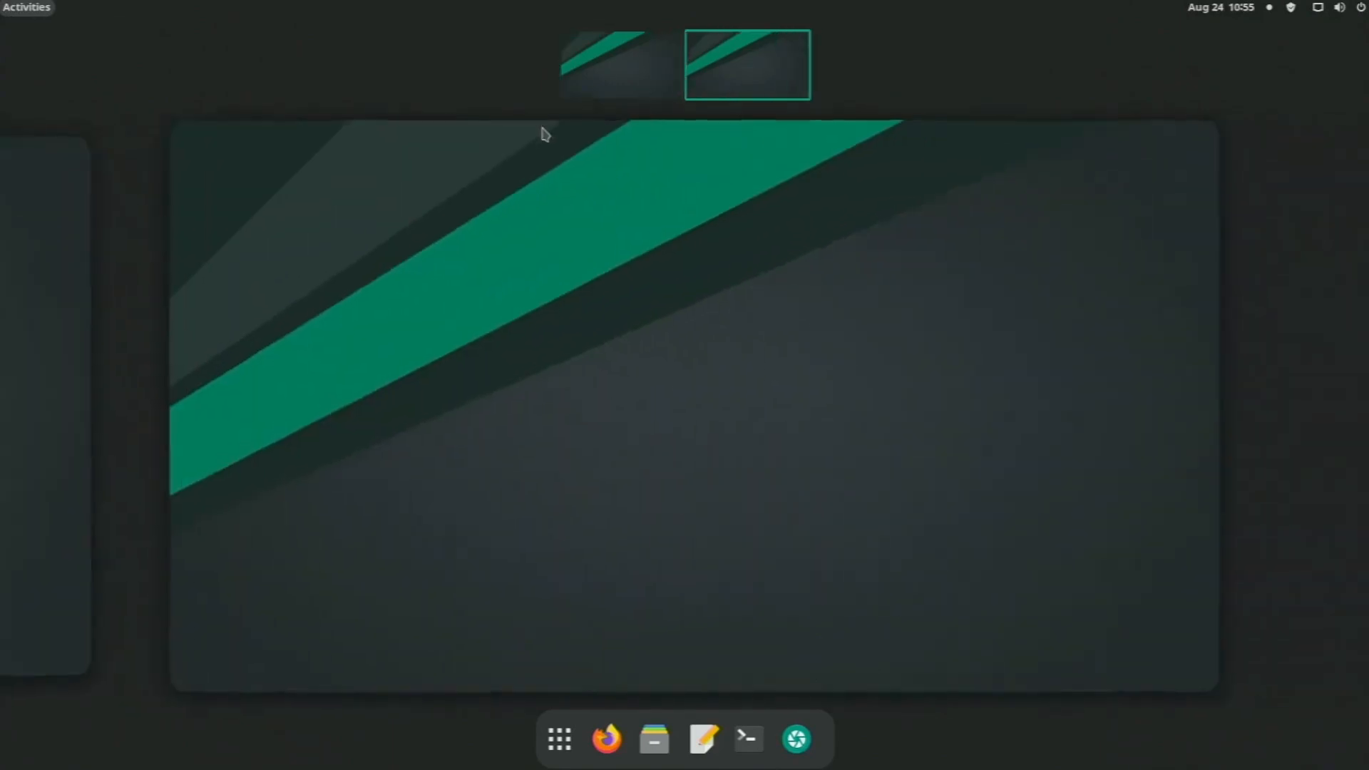
click(619, 66)
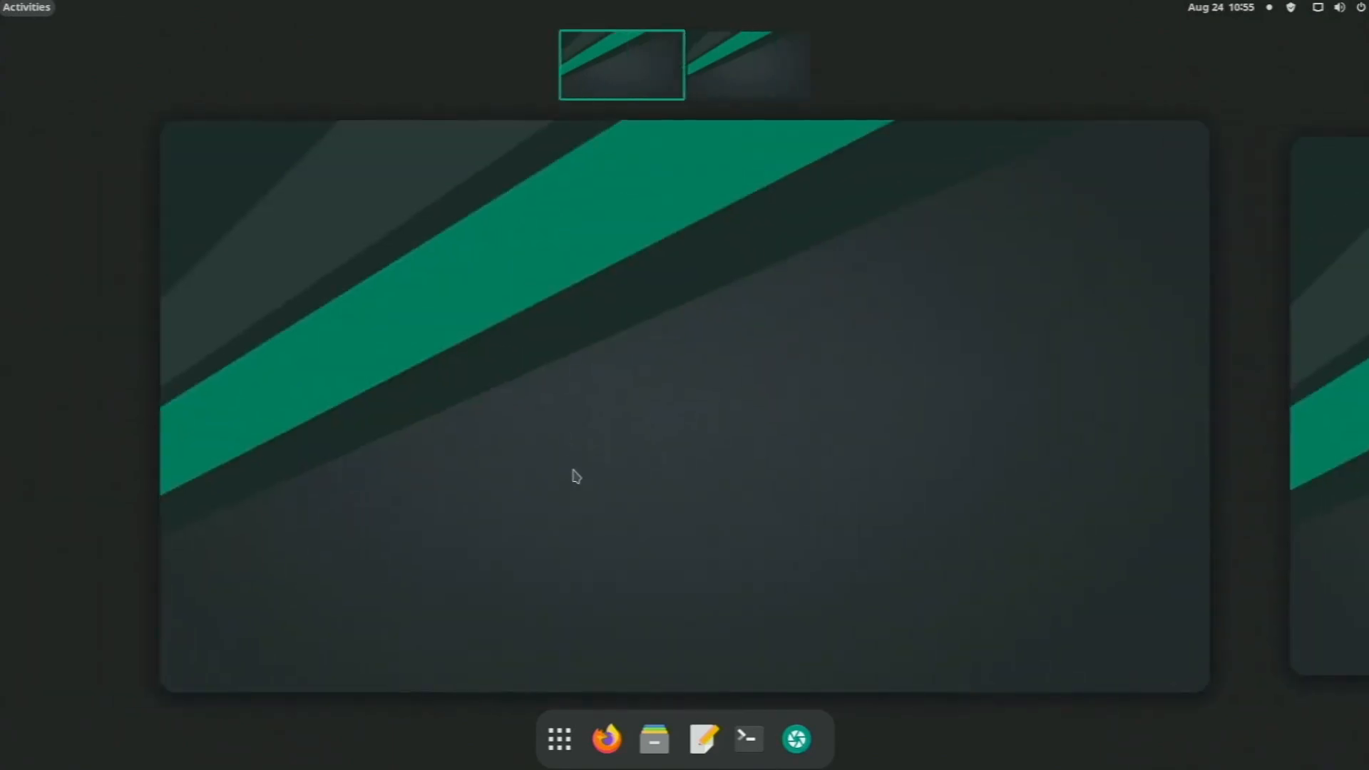
Step: Launch Files, Terminal and a blank Text Editor document, then view them in the overview
click(653, 739)
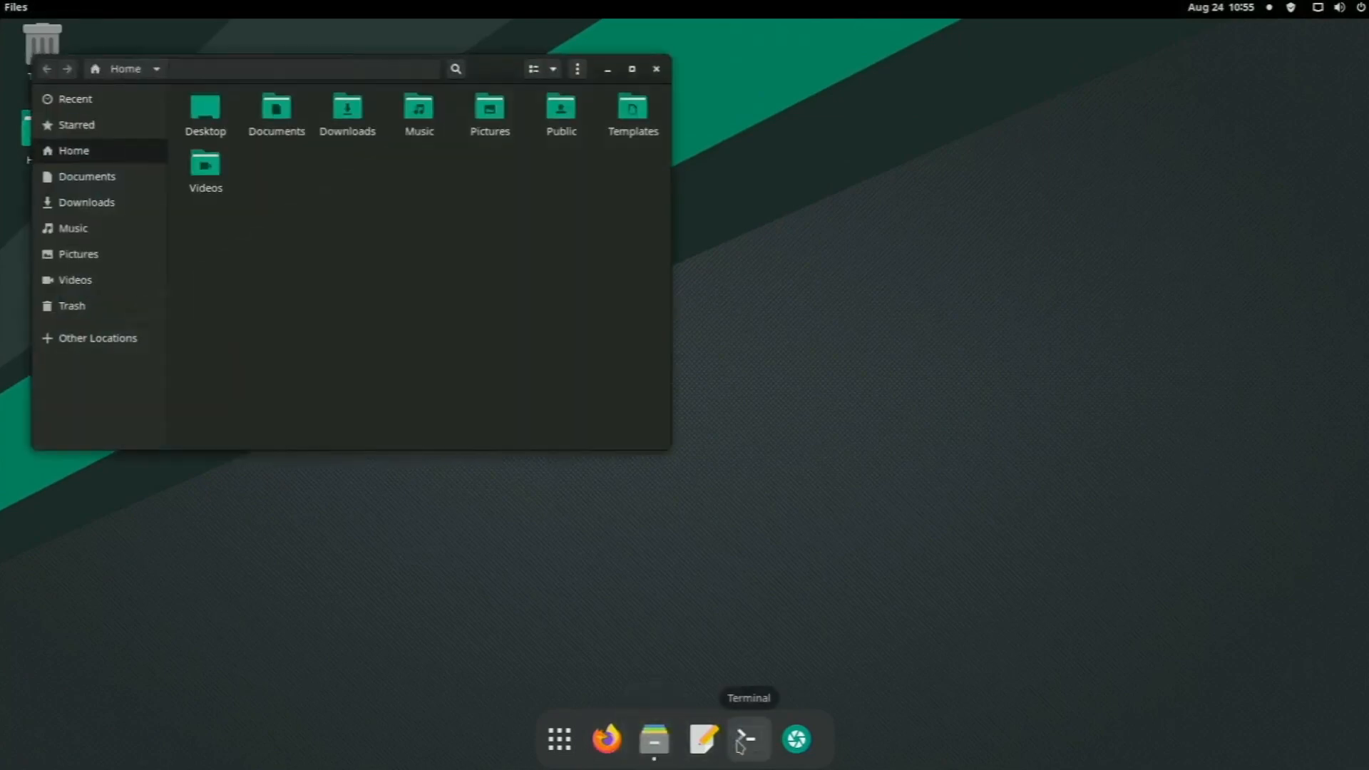
click(746, 740)
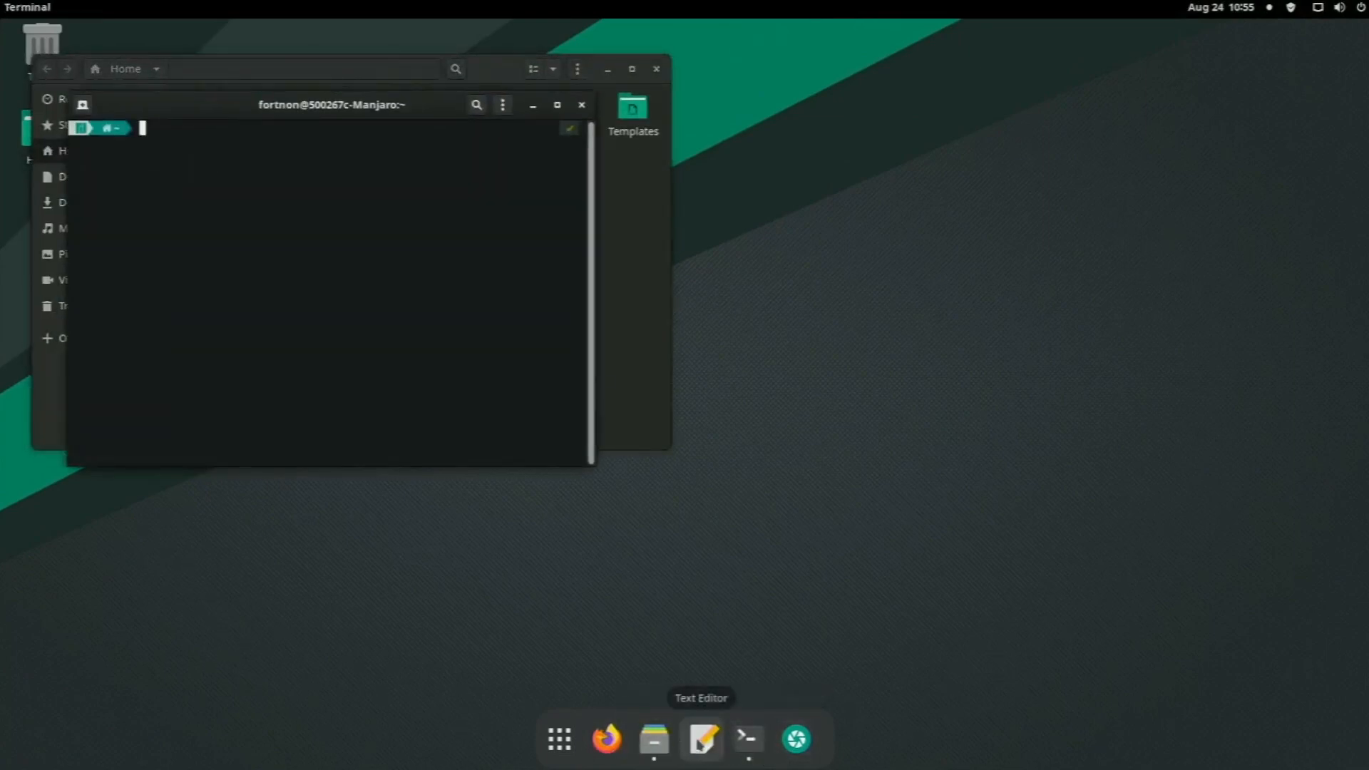
click(700, 739)
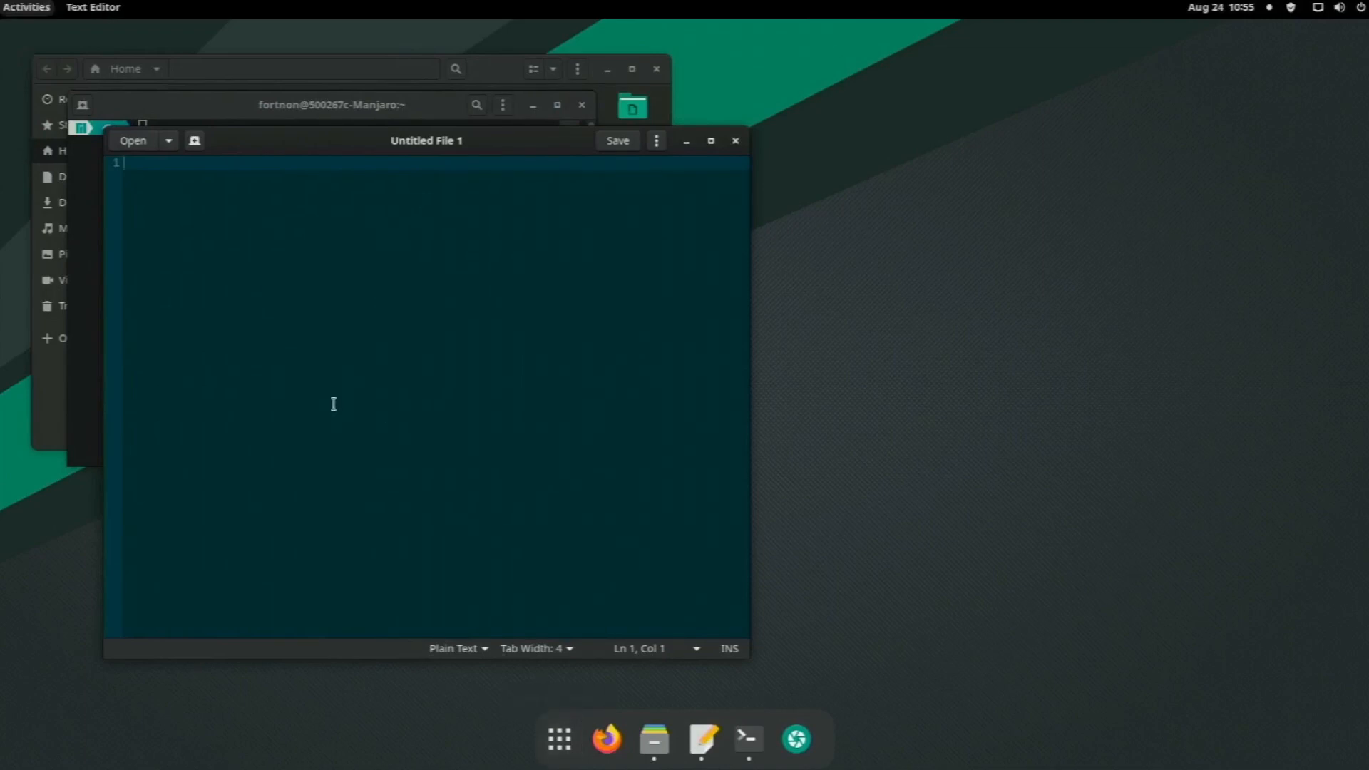
click(26, 7)
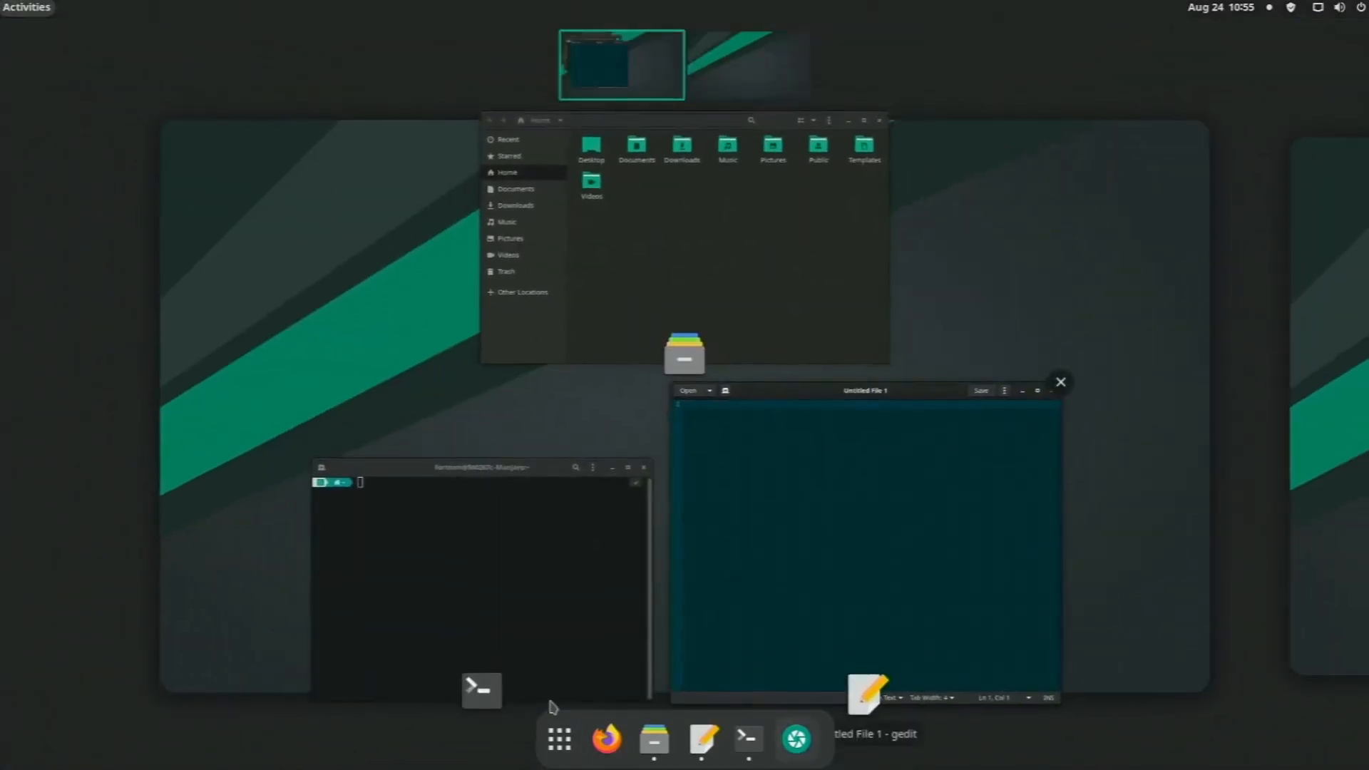
mouse_move(583, 588)
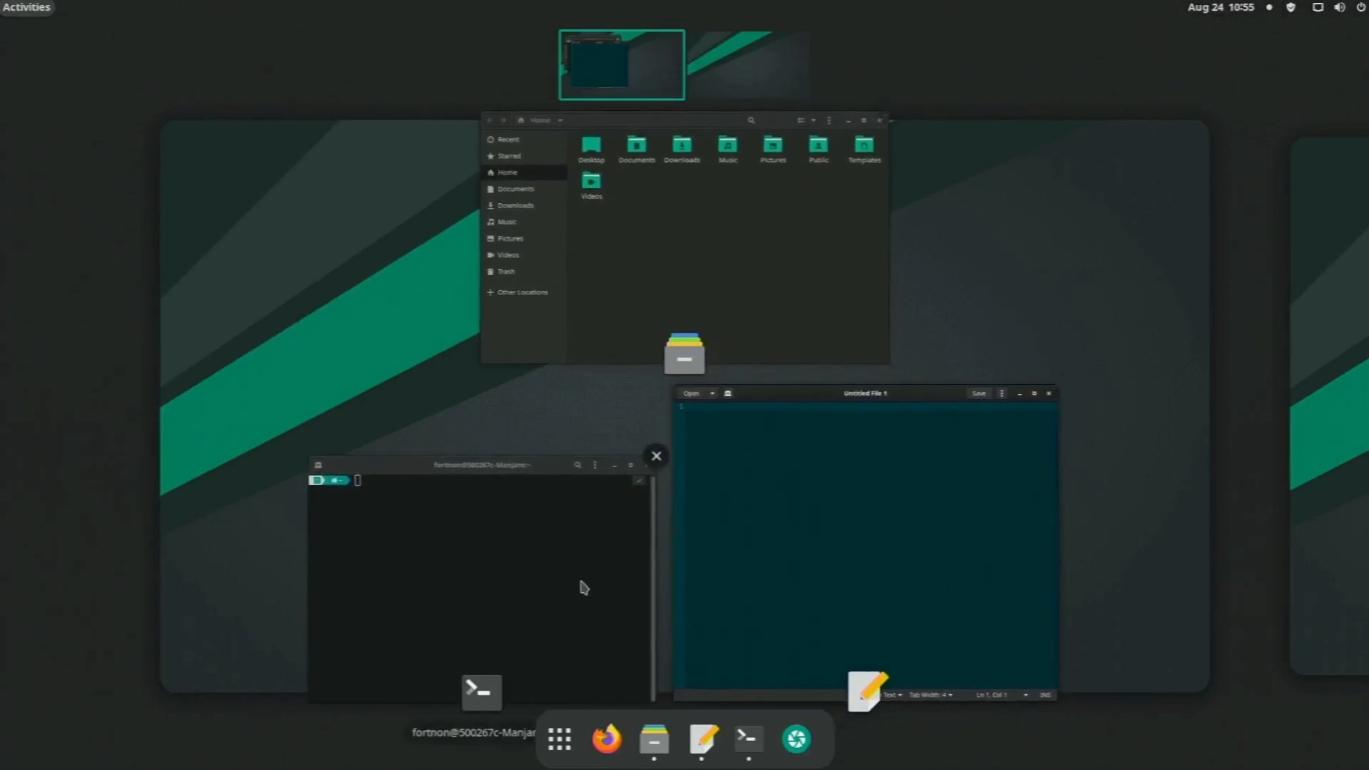
mouse_move(559, 739)
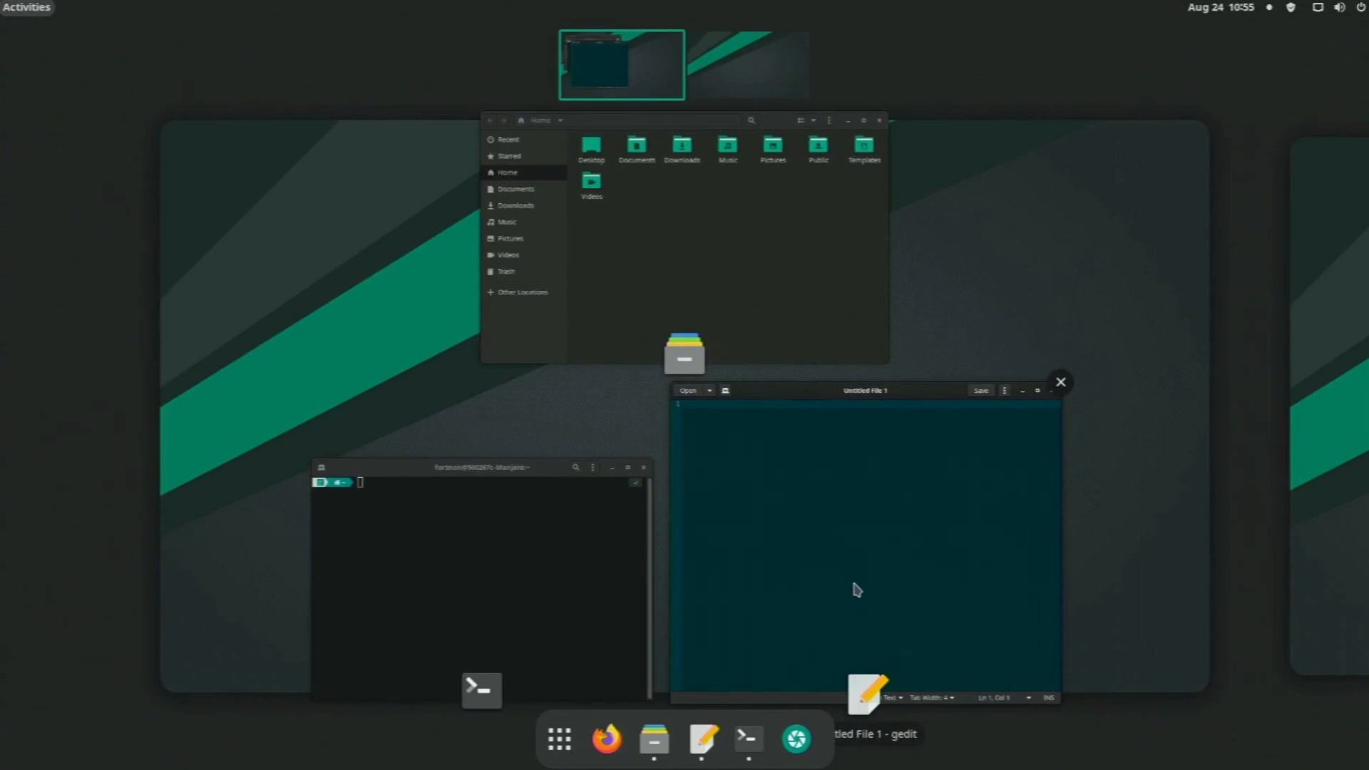
Step: Launch Firefox, dismiss the search tip and bring up the address bar suggestions
click(607, 739)
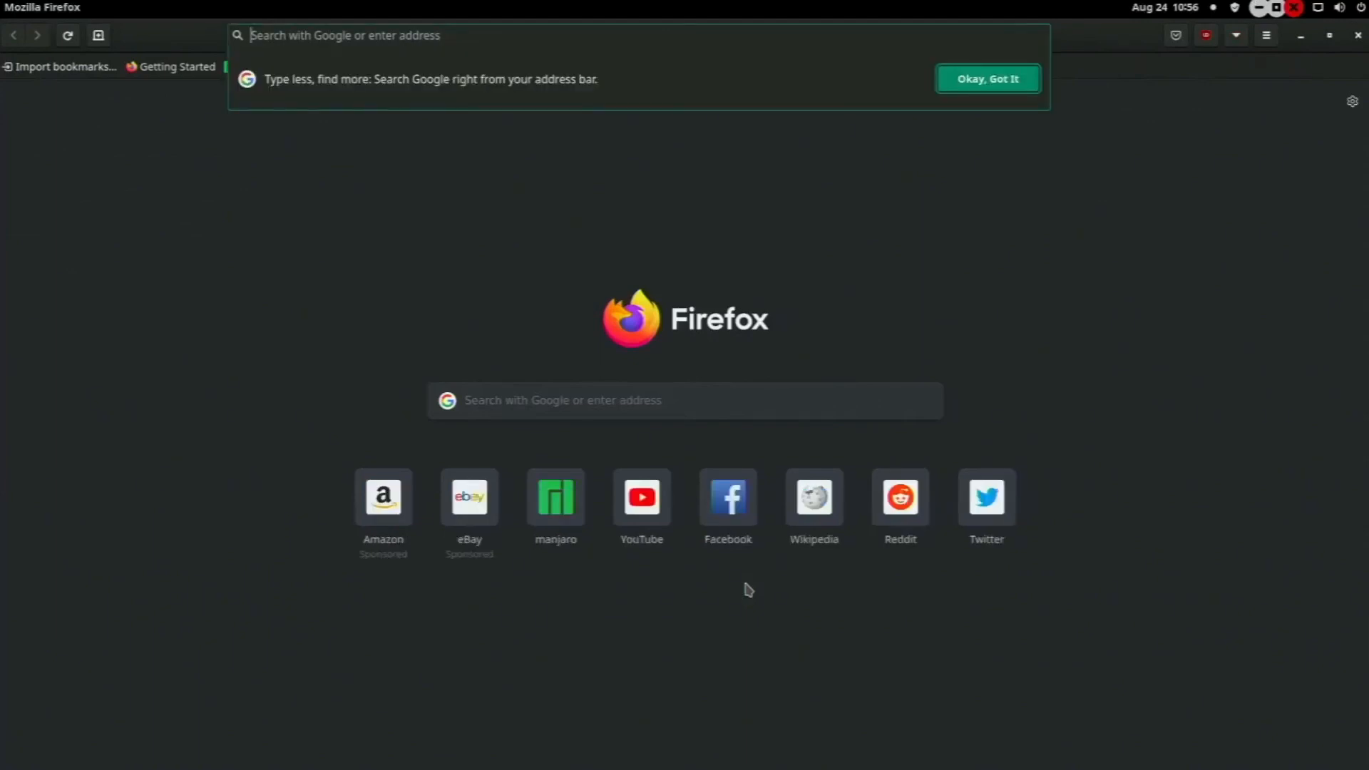
click(986, 79)
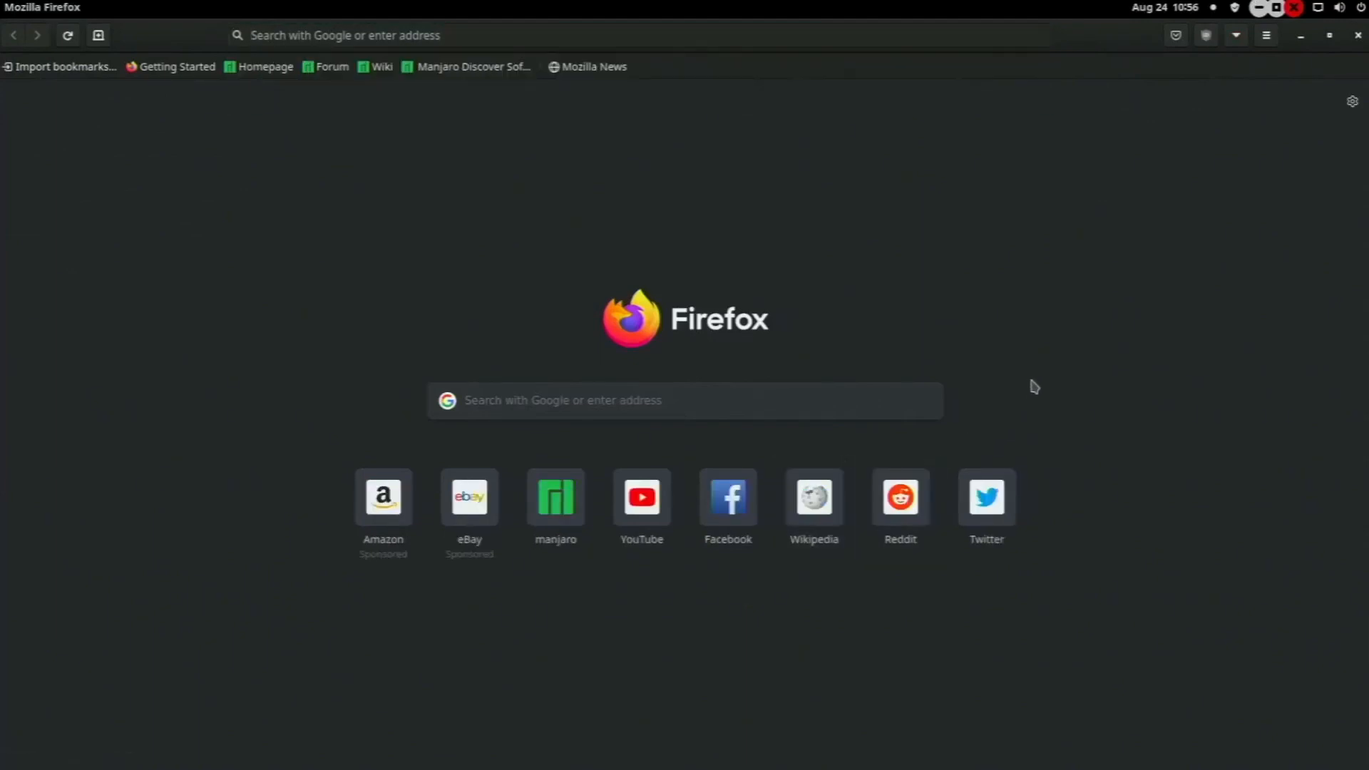
mouse_move(436, 353)
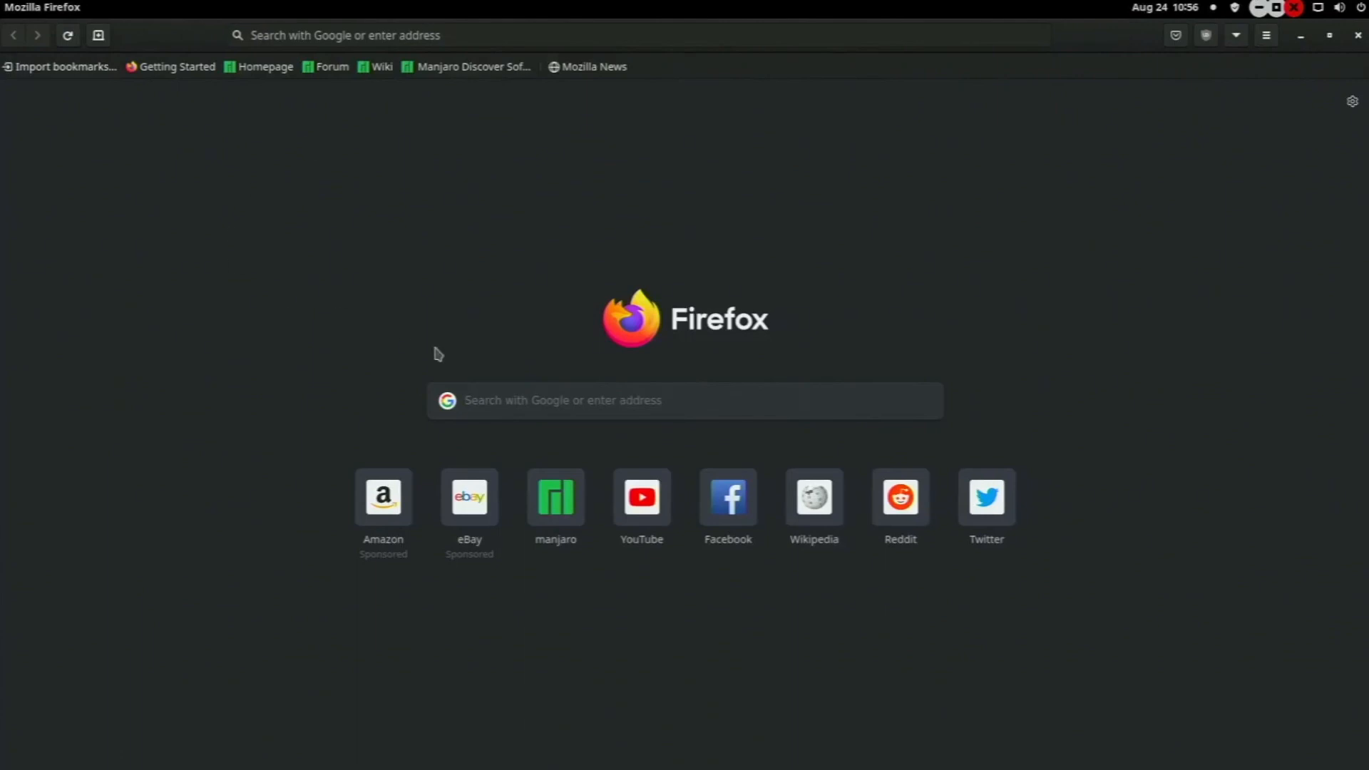
mouse_move(585, 245)
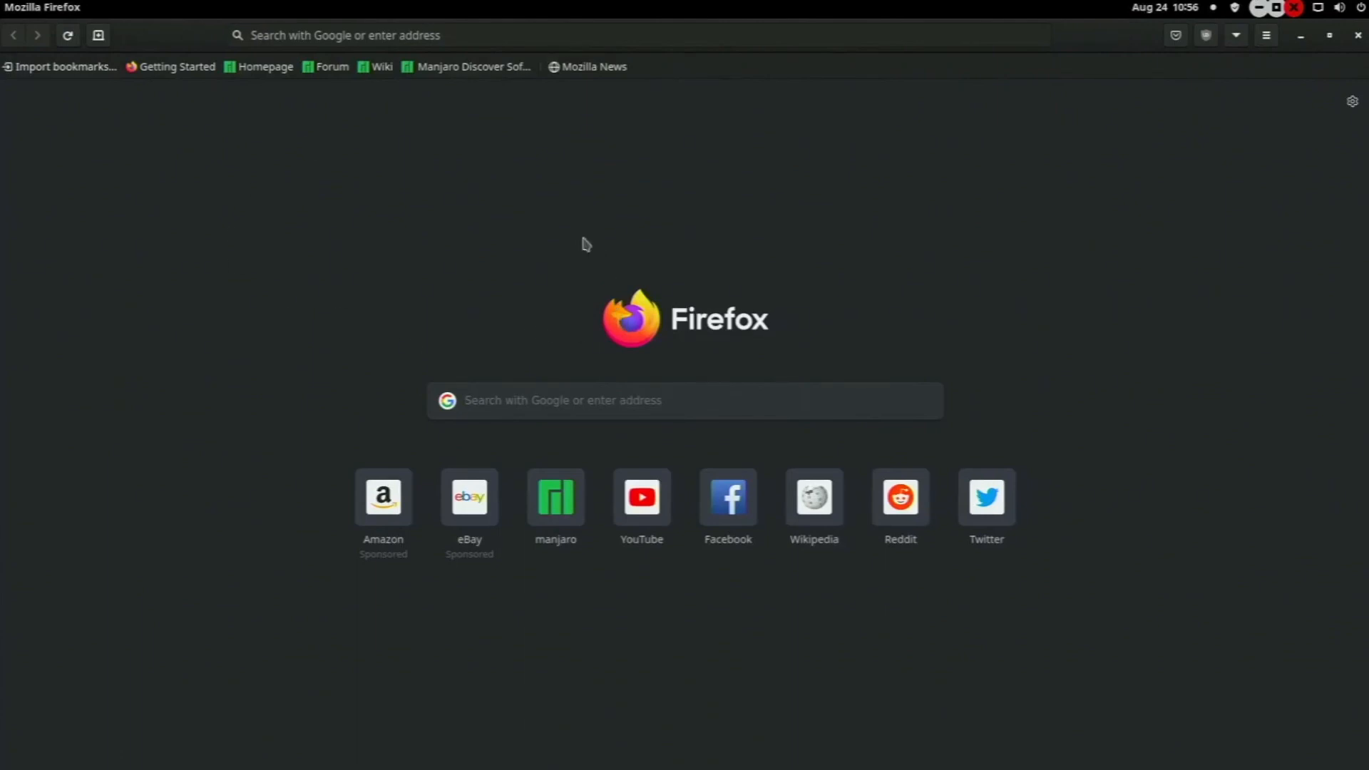
click(349, 35)
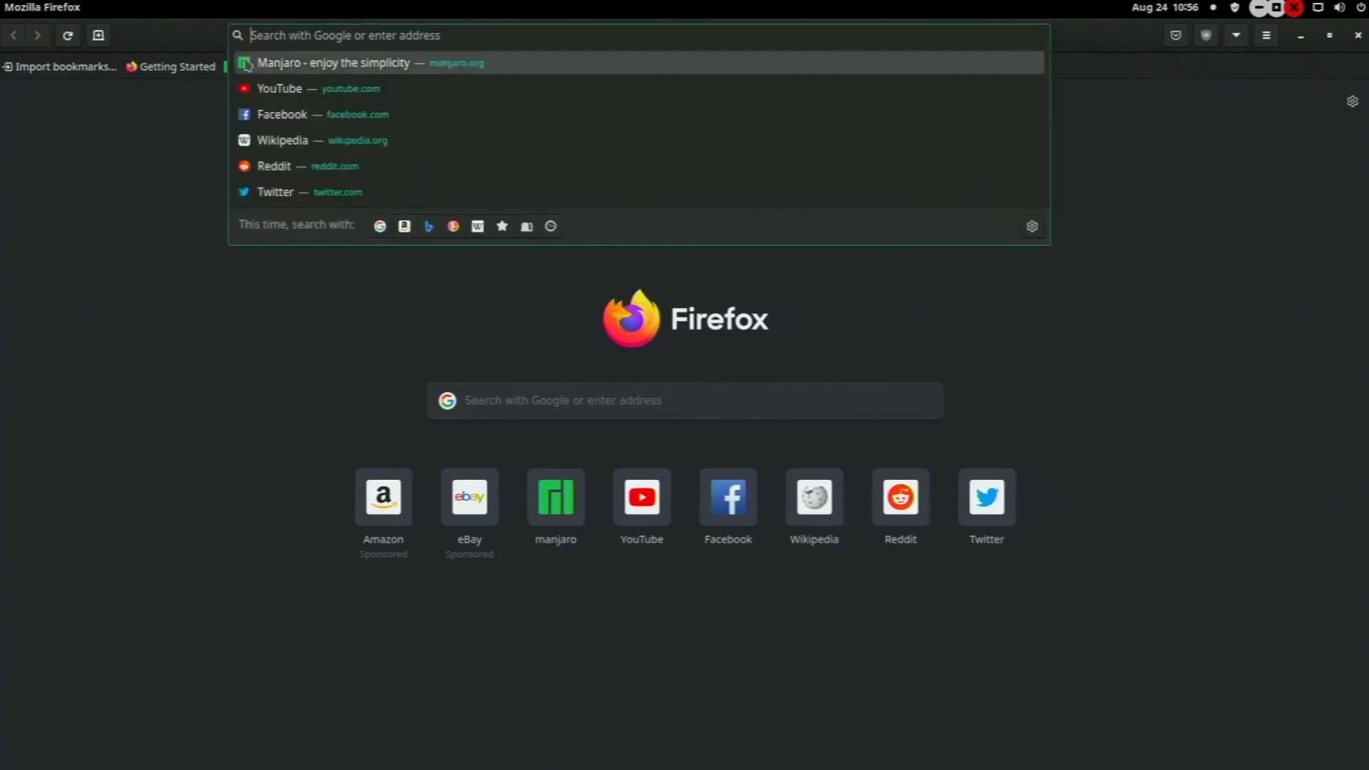
mouse_move(571, 55)
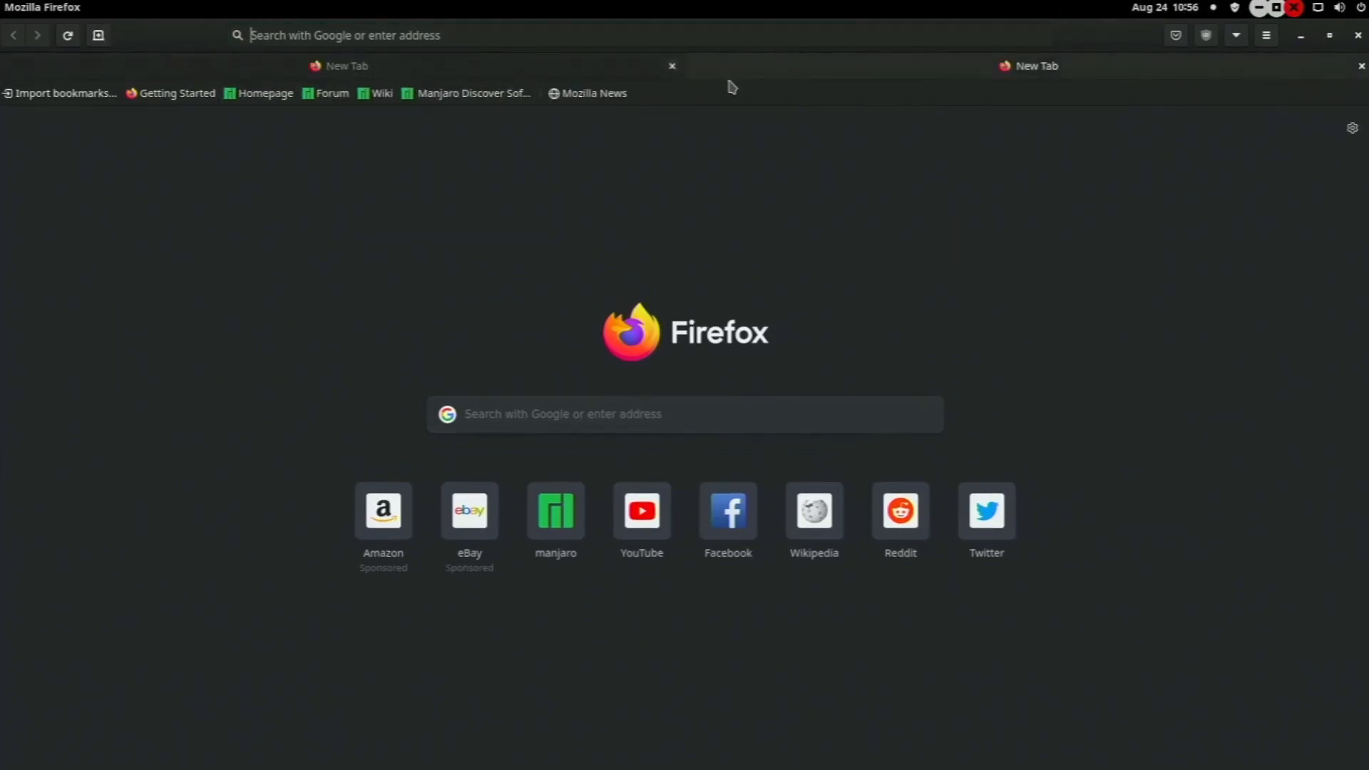
mouse_move(505, 83)
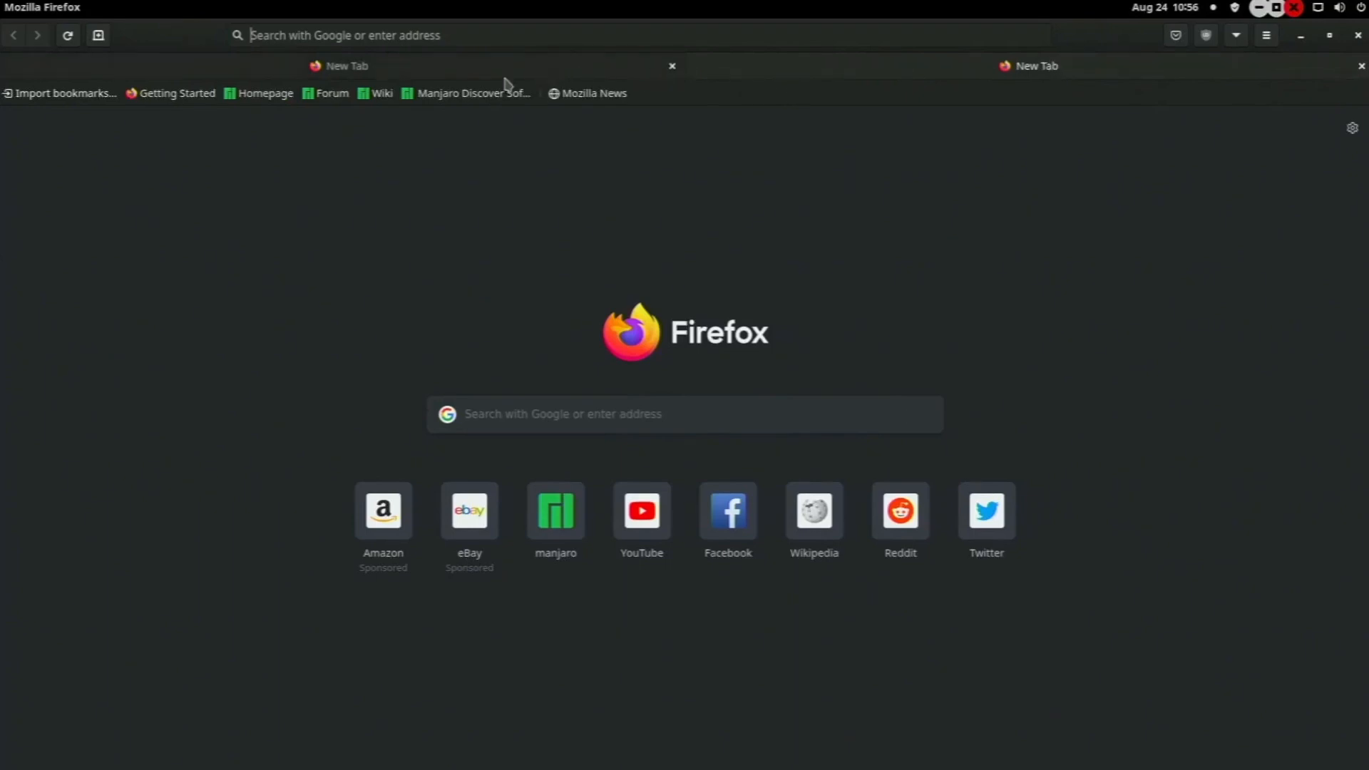
mouse_move(676, 427)
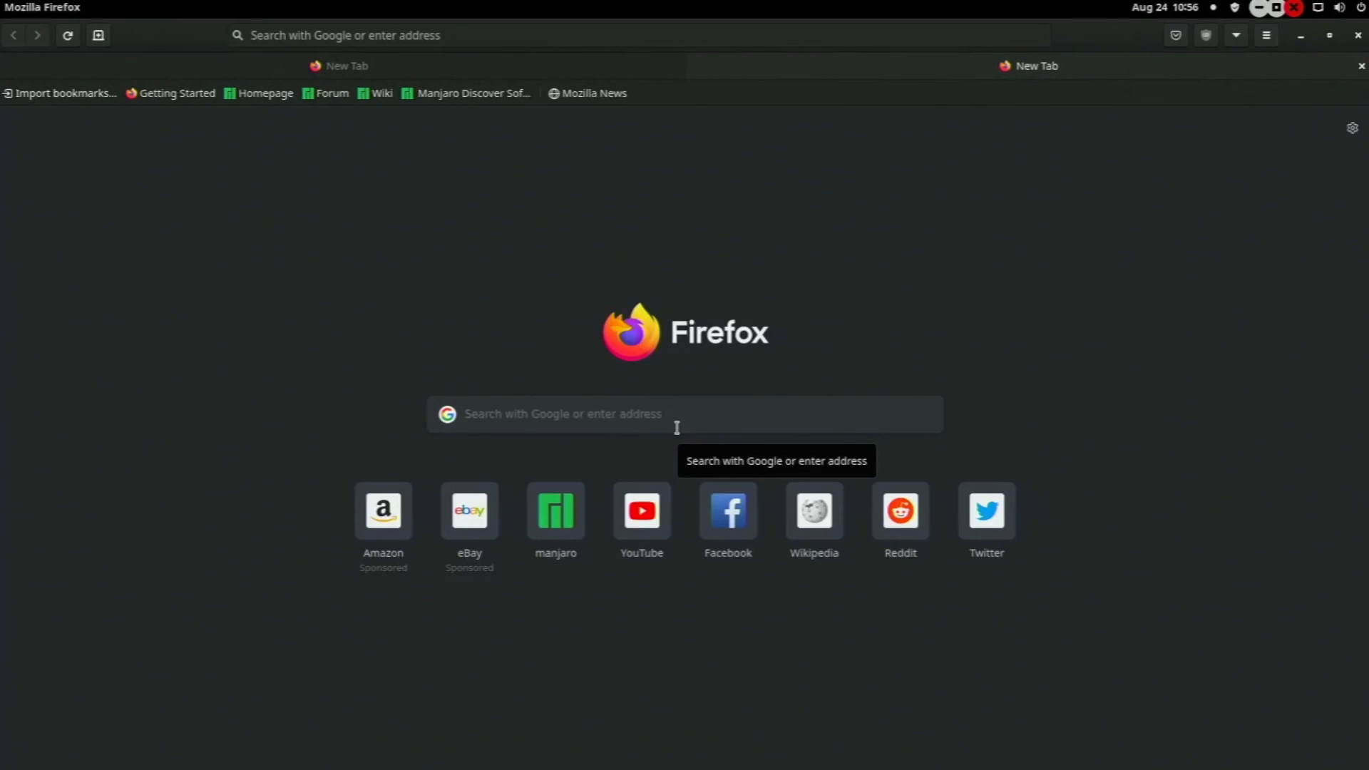
Step: Watch the channel's Windows 11 video full screen with Stats for nerds, then type 'supe' in the address bar
click(641, 510)
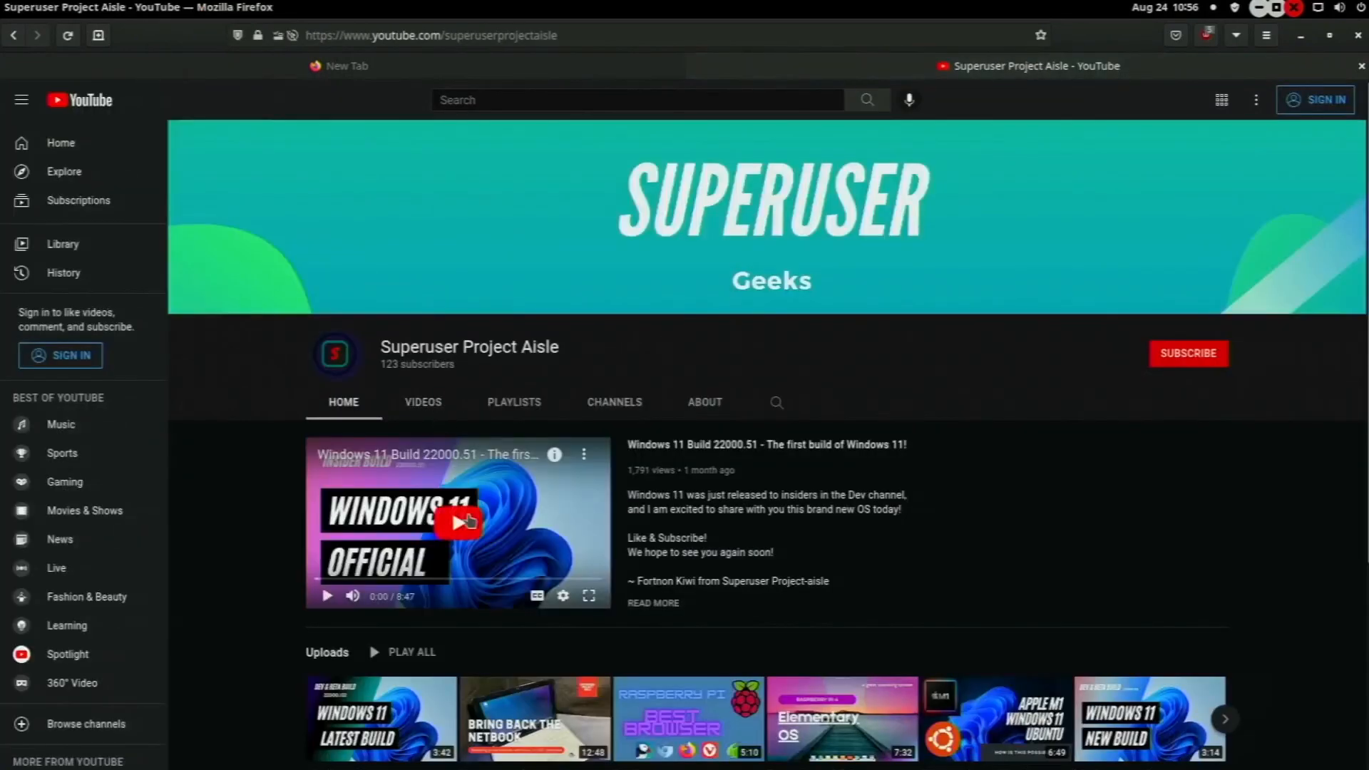
click(469, 521)
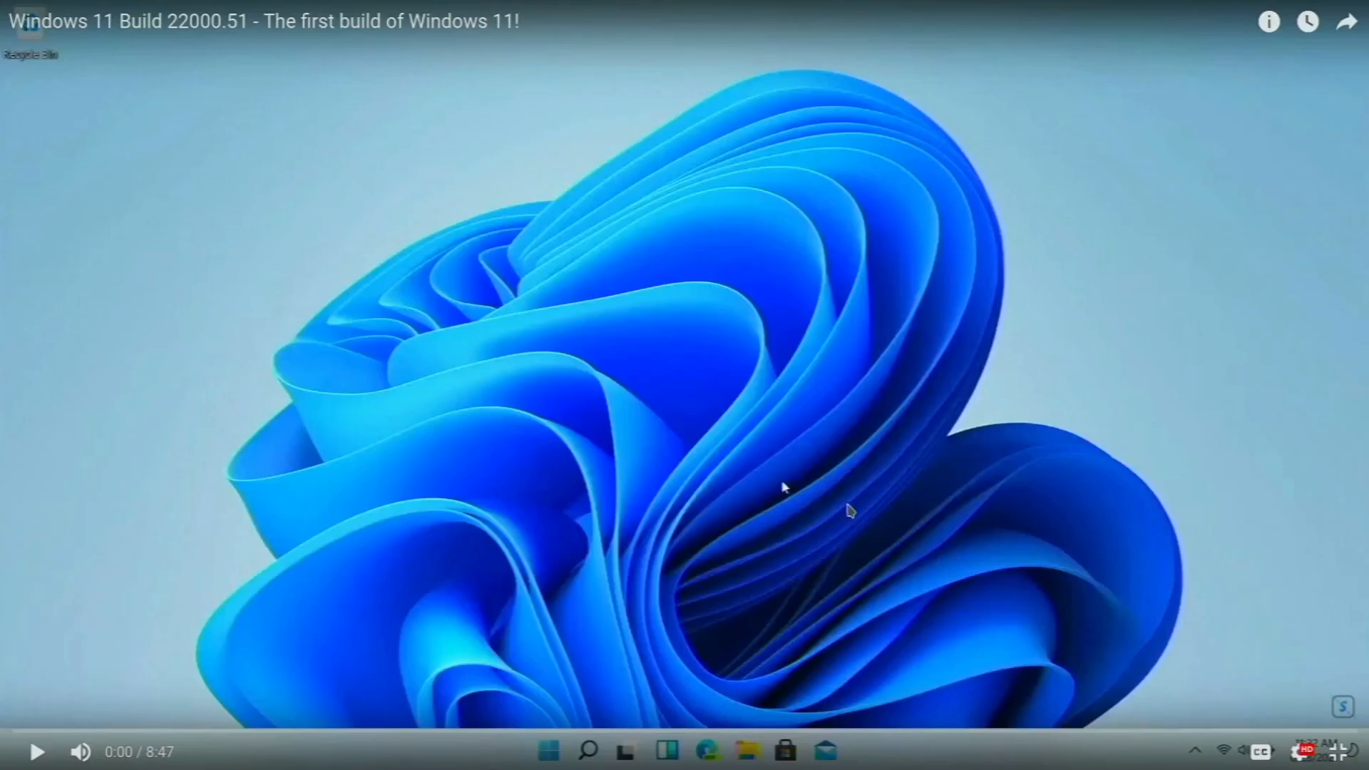
click(38, 751)
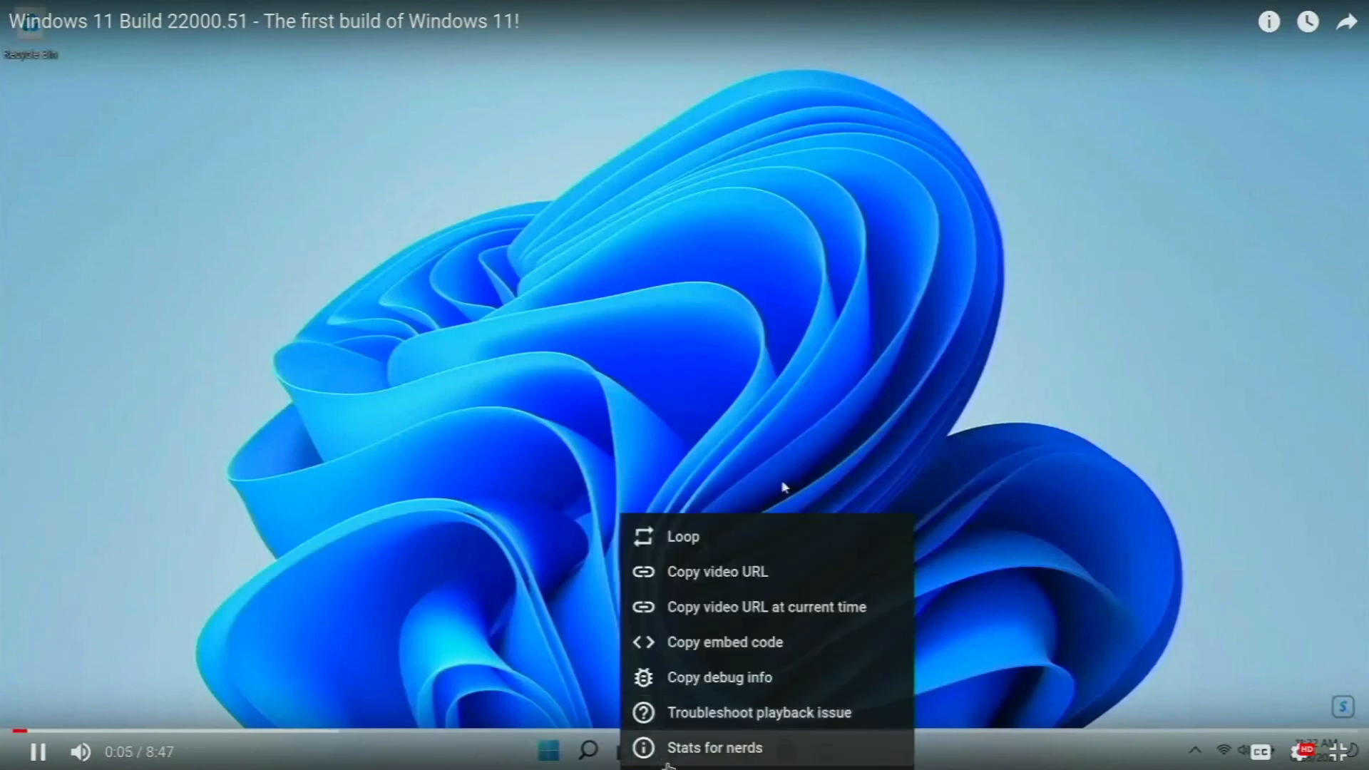
click(713, 747)
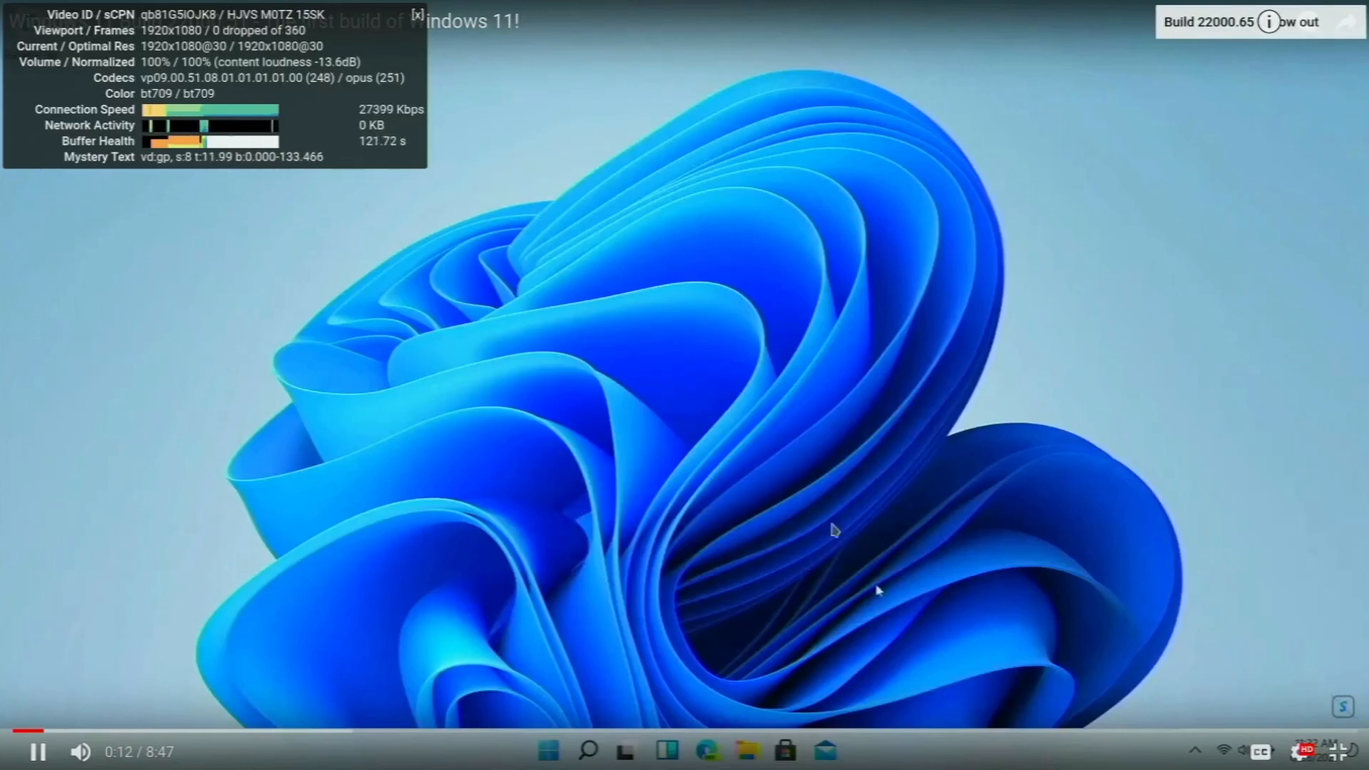
key(Escape)
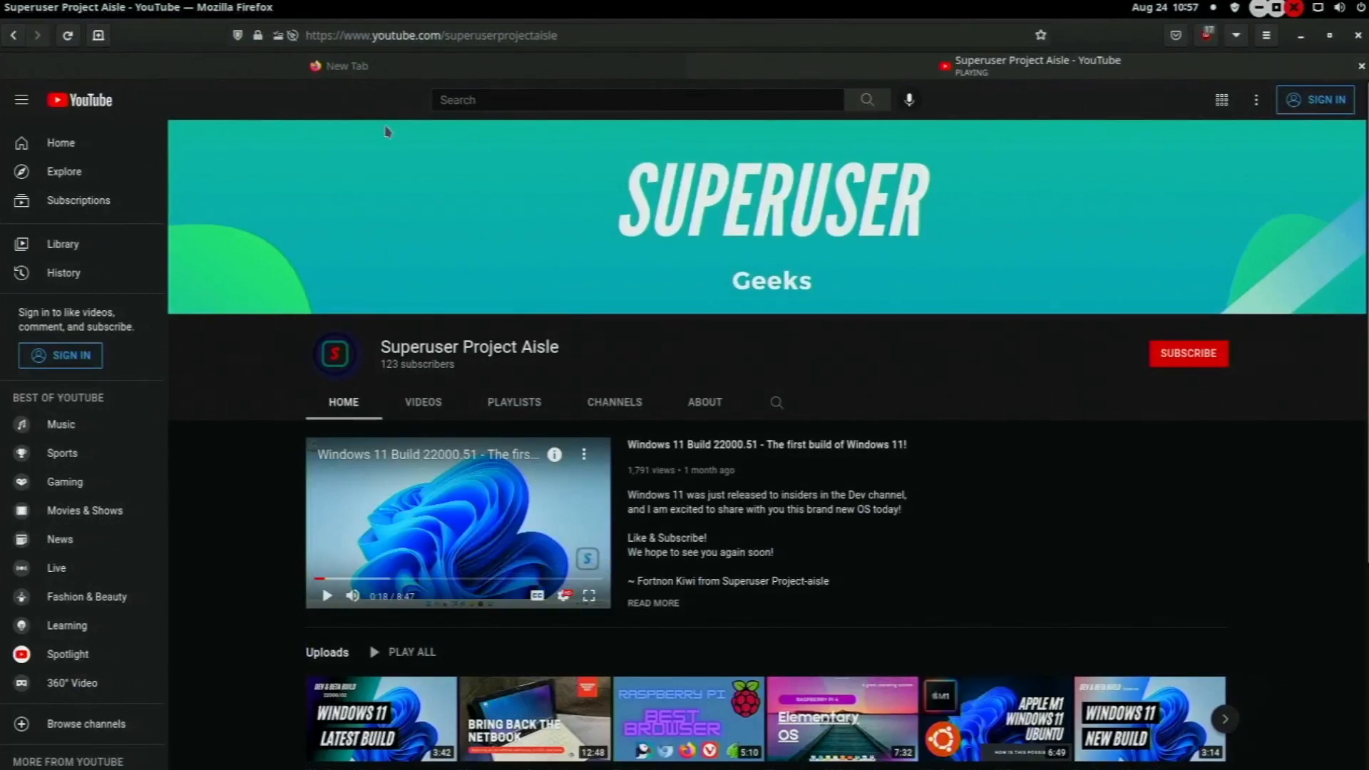
click(428, 35)
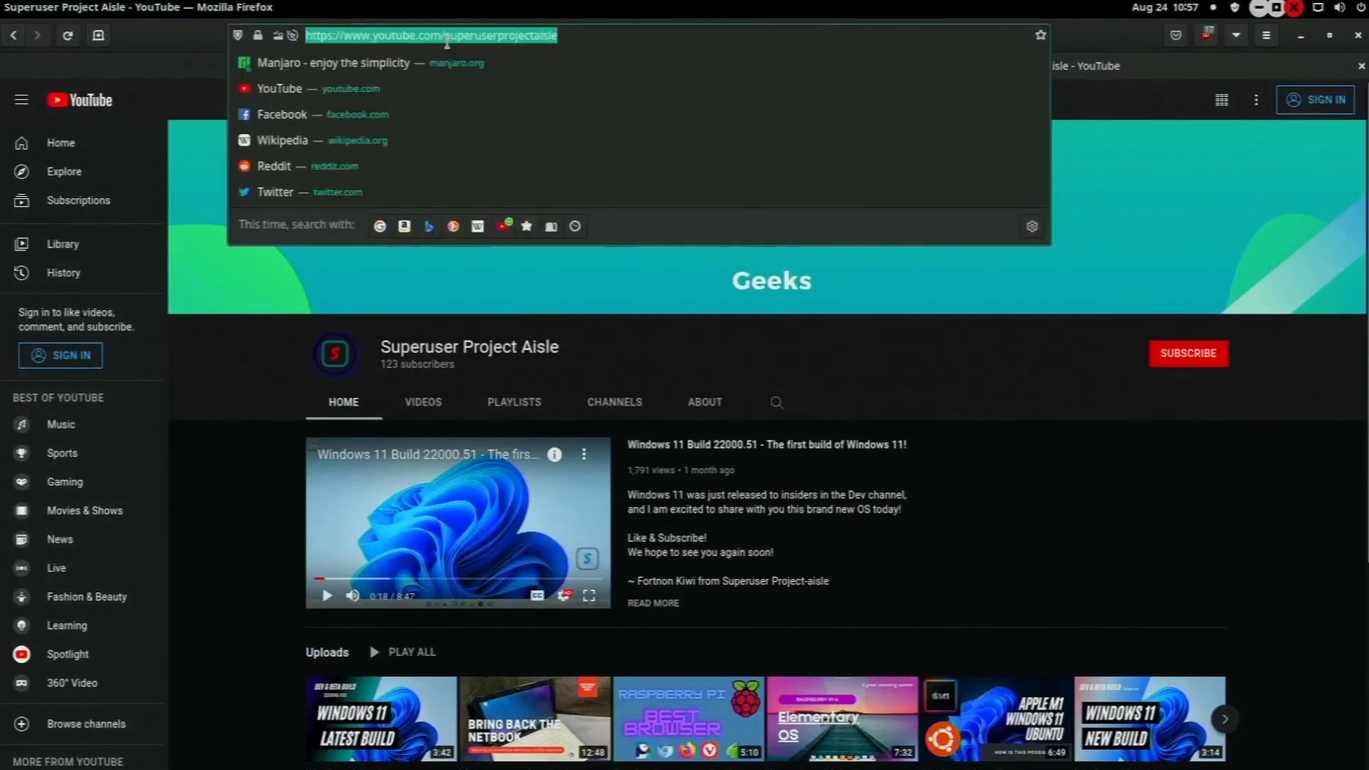
text(supe)
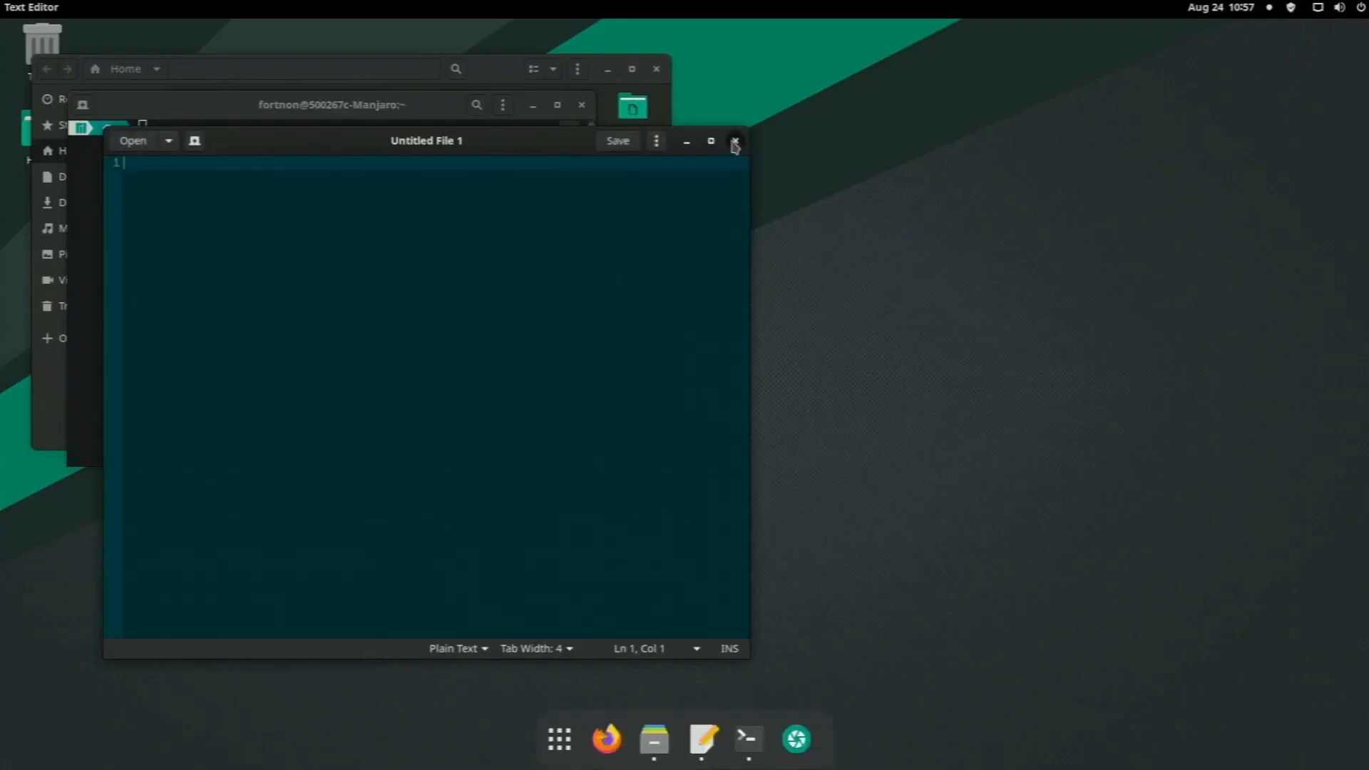
Step: Close gedit and Files, then run 'cd Documents/' in a new terminal and close it
click(733, 140)
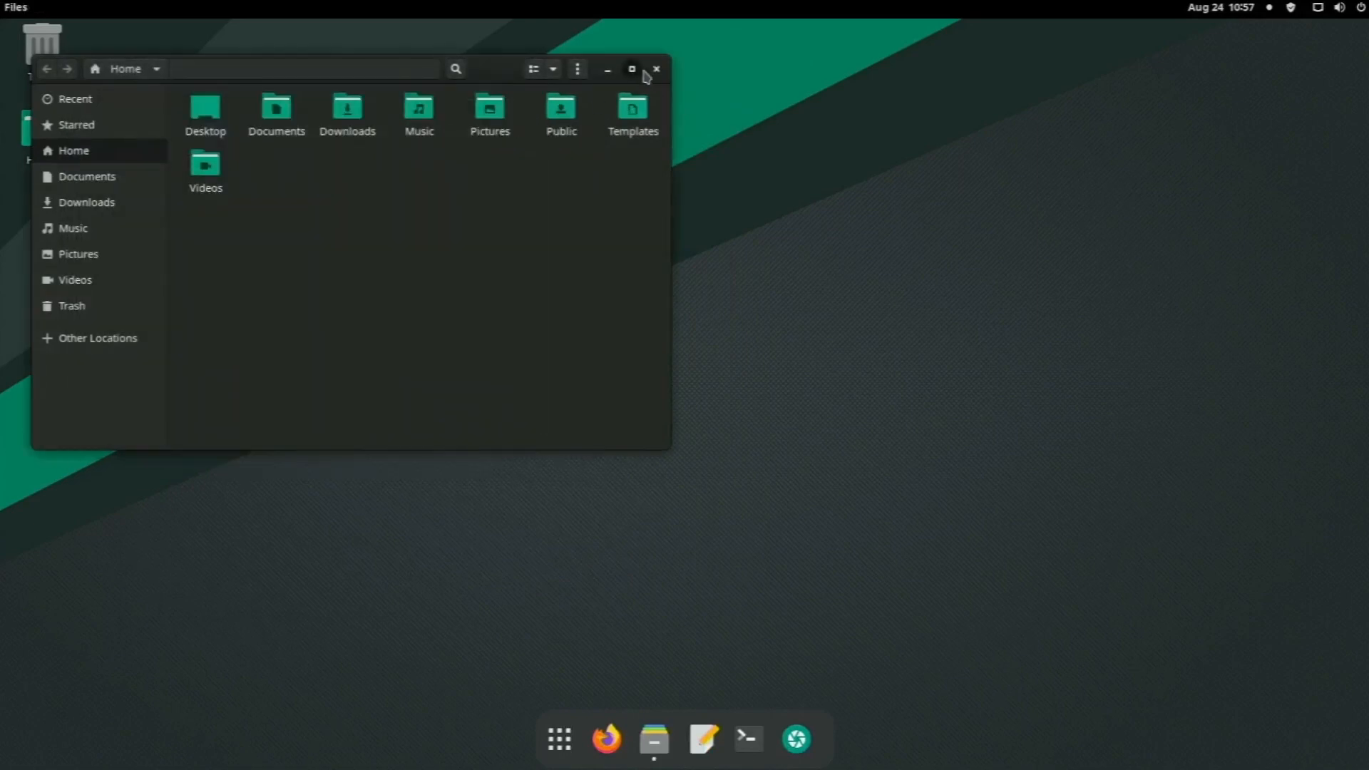
click(656, 69)
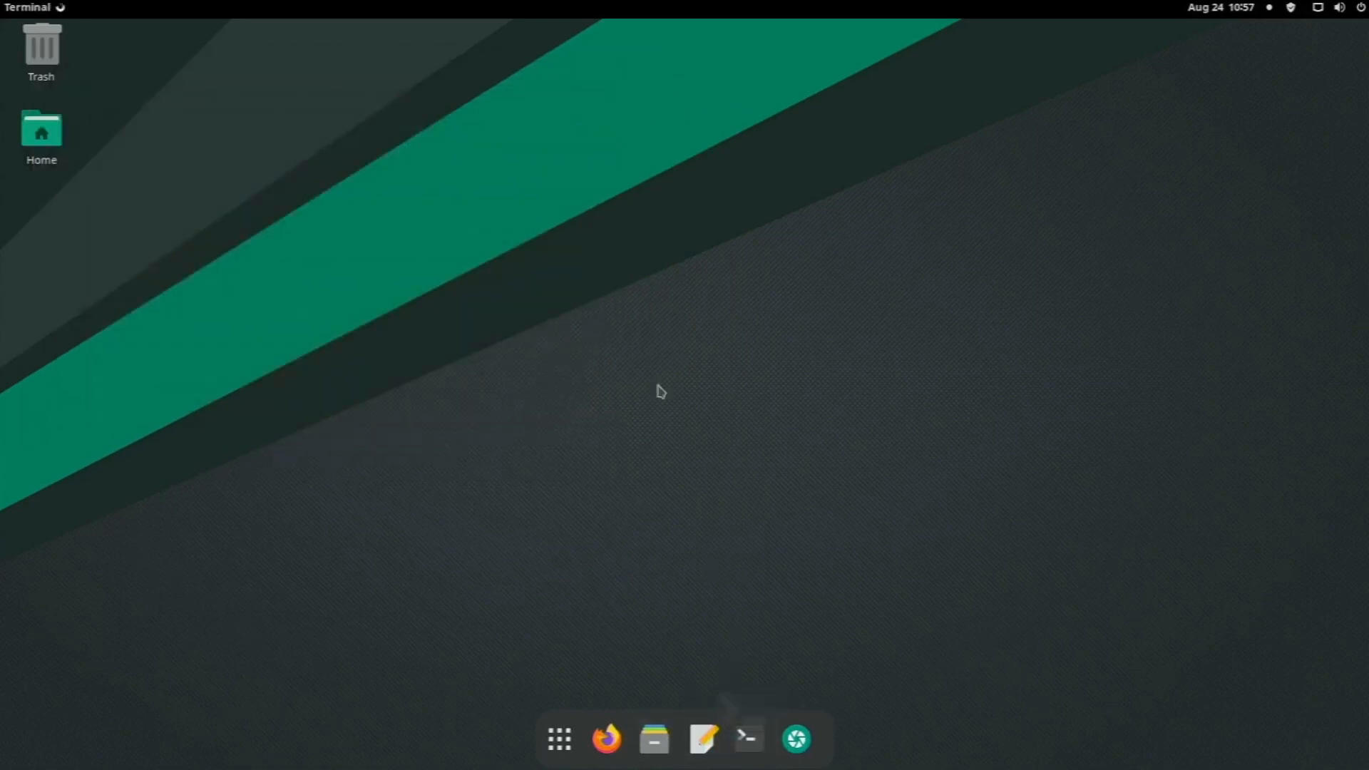
click(746, 739)
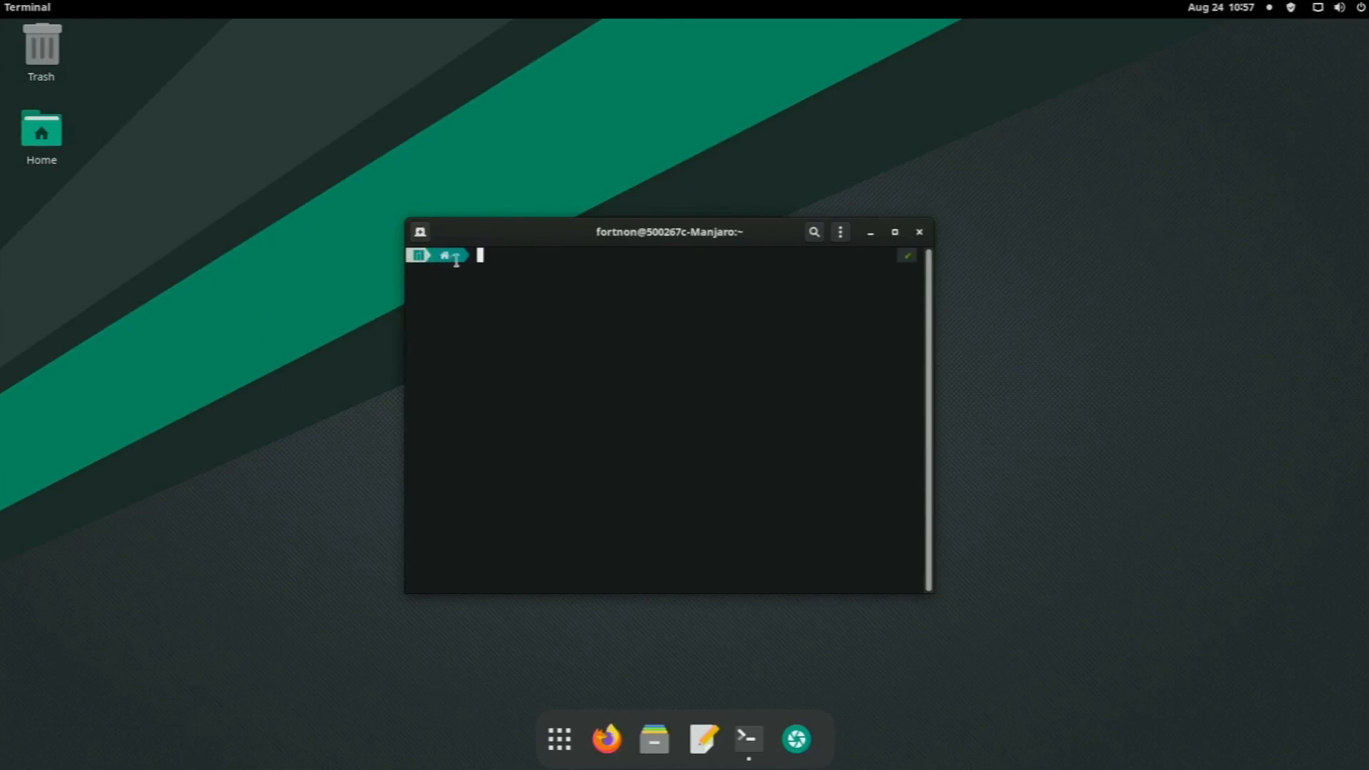
text(cd)
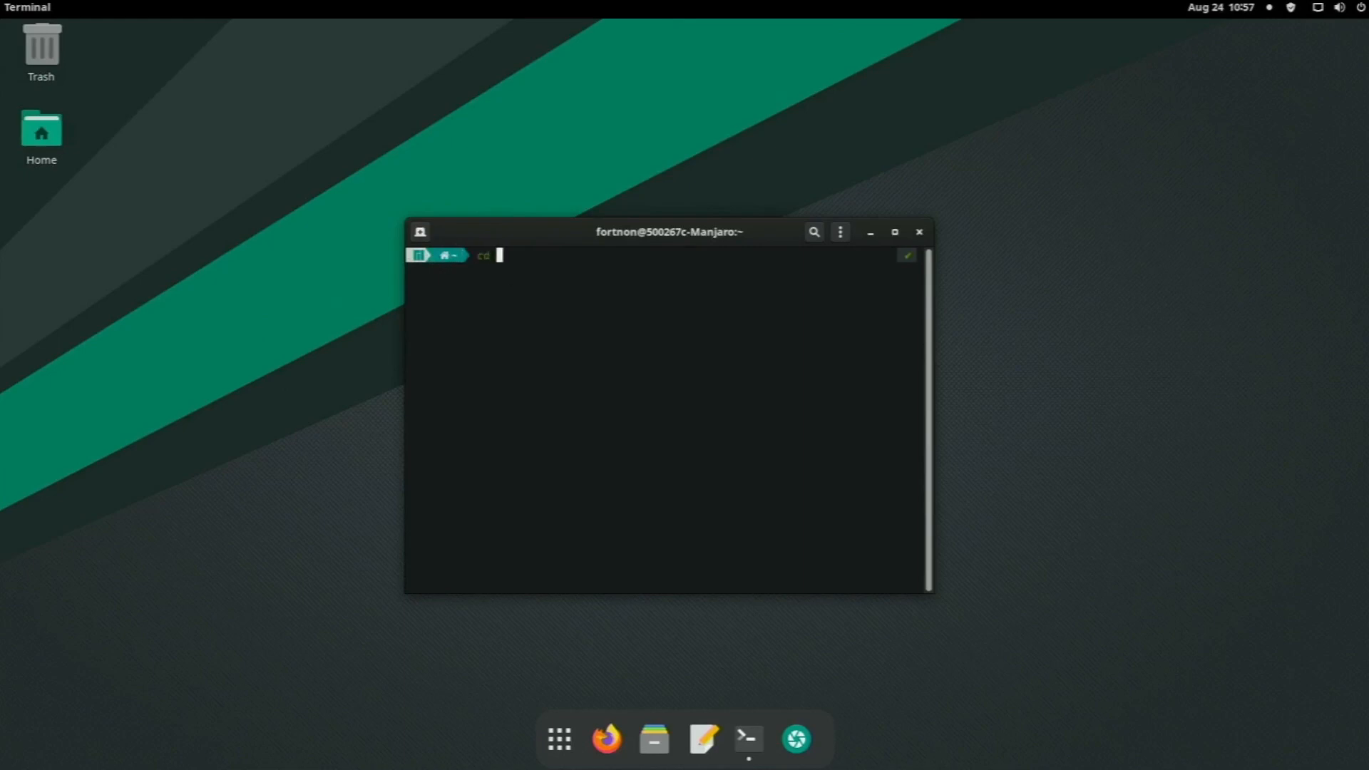
text(Documents/)
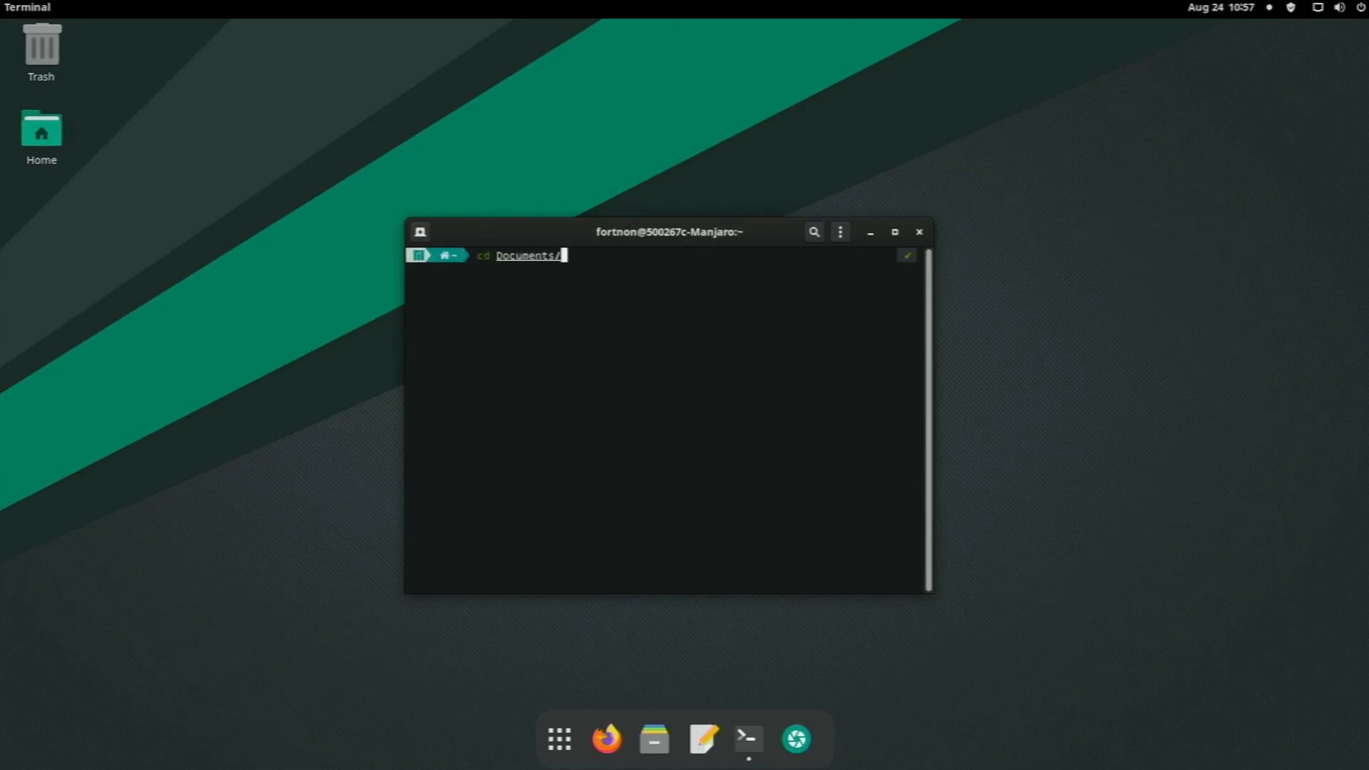
key(Return)
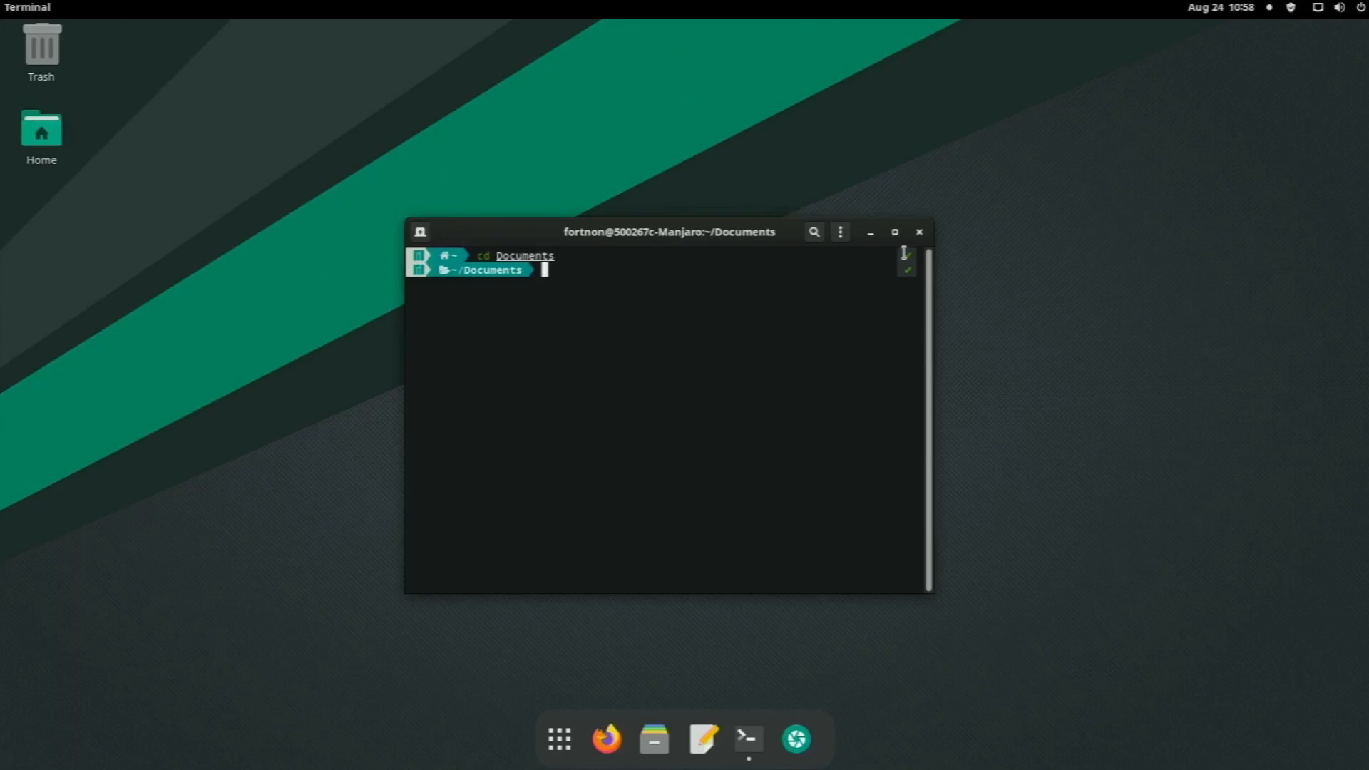
click(918, 231)
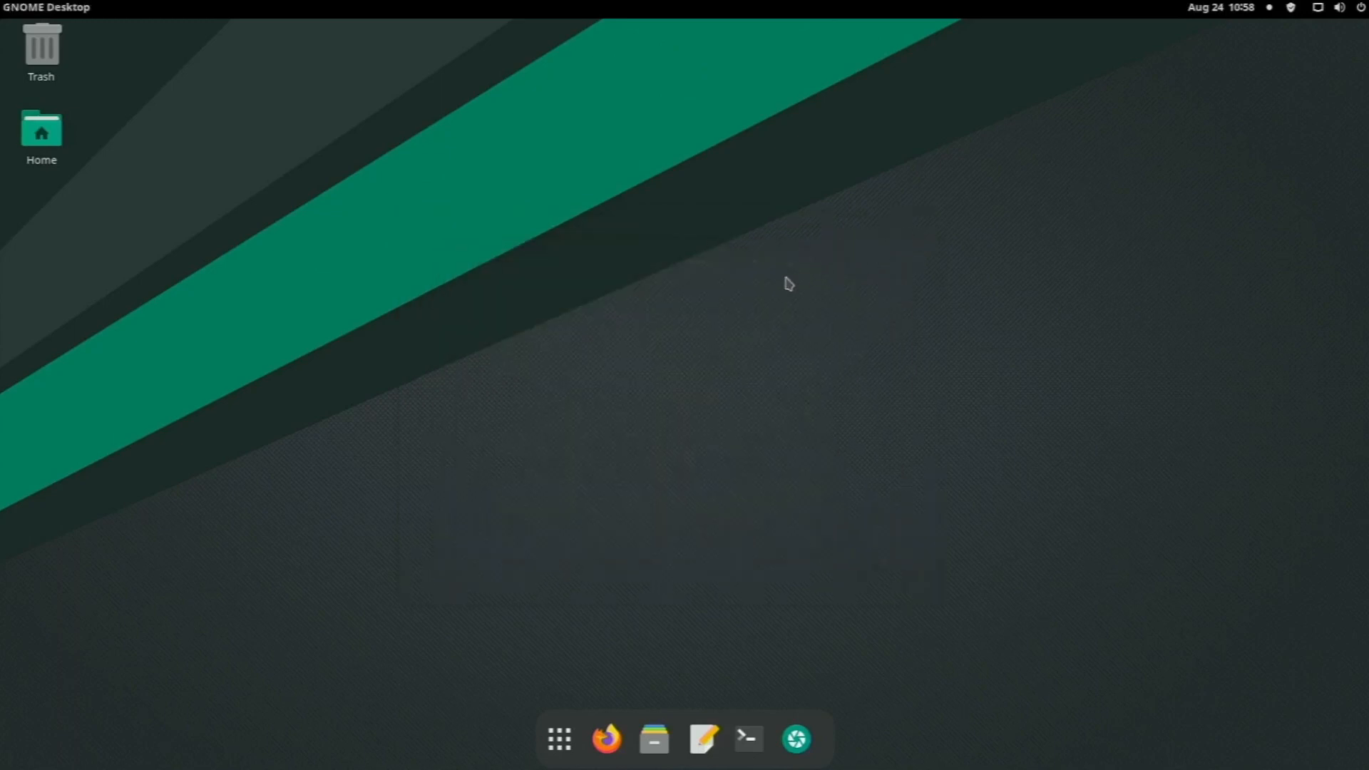
Step: Launch Chromium from the app grid and maximize its window
click(558, 739)
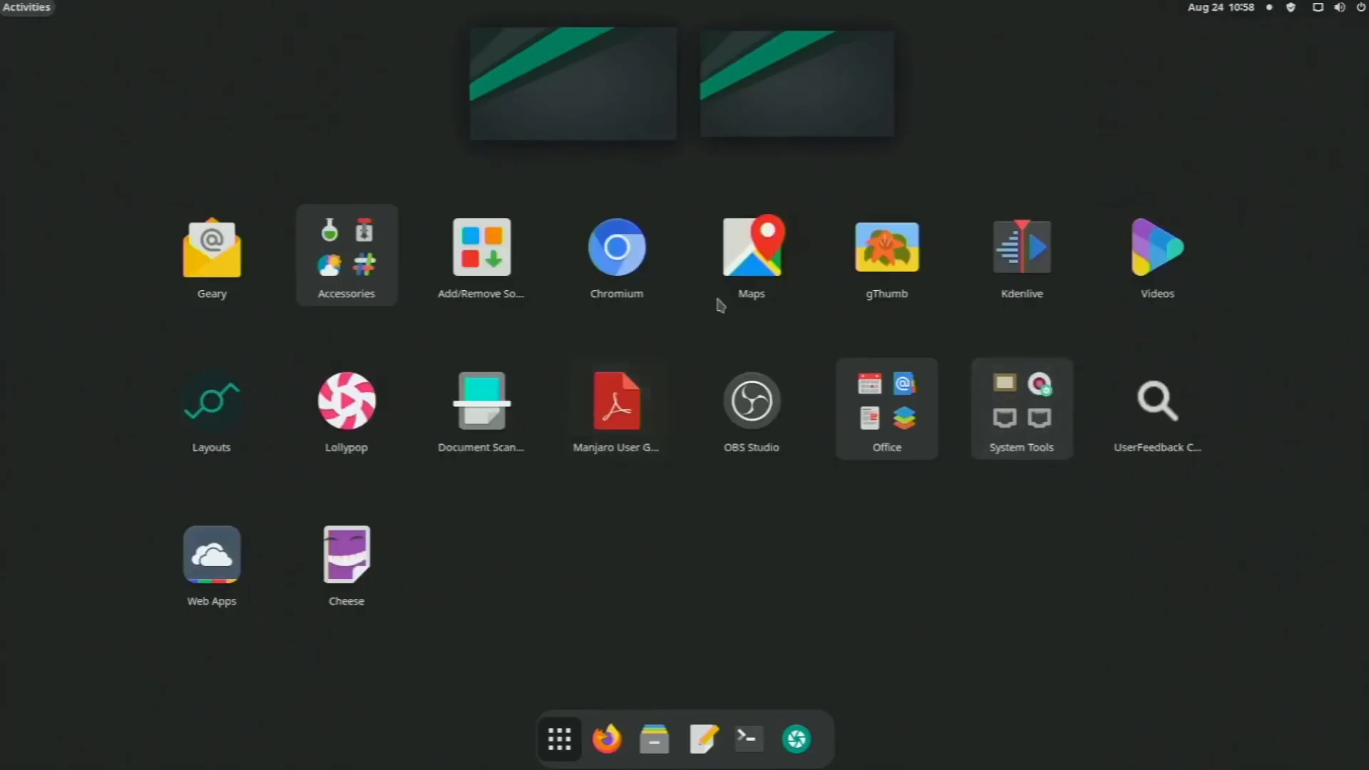
mouse_move(806, 549)
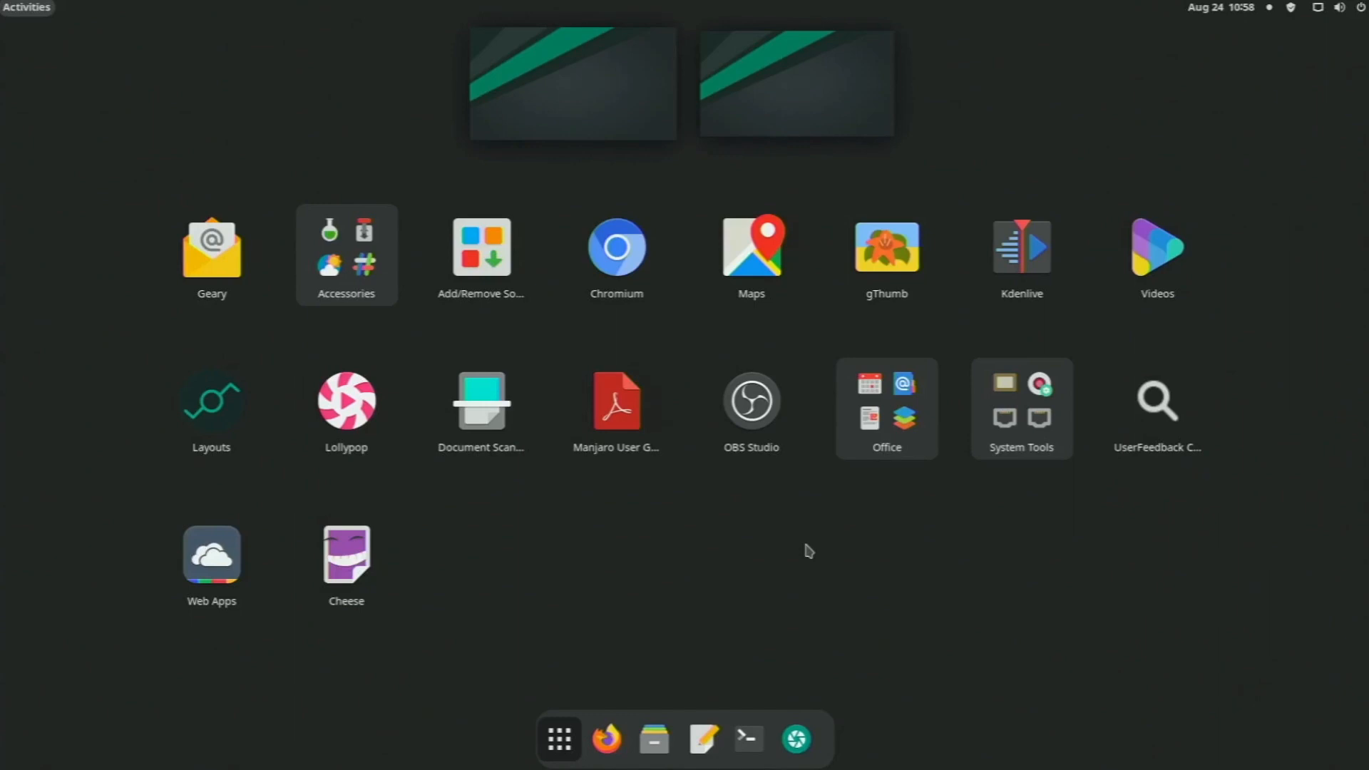
mouse_move(844, 552)
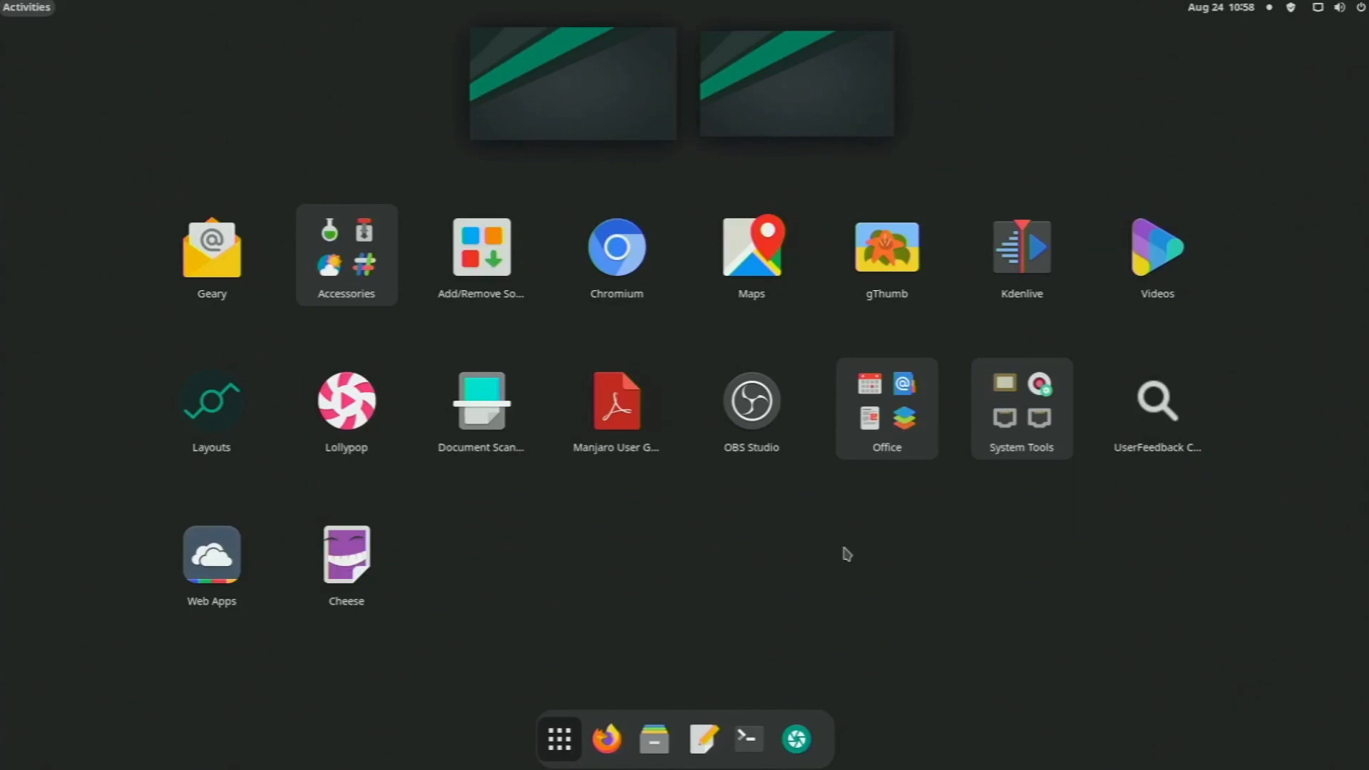
mouse_move(989, 287)
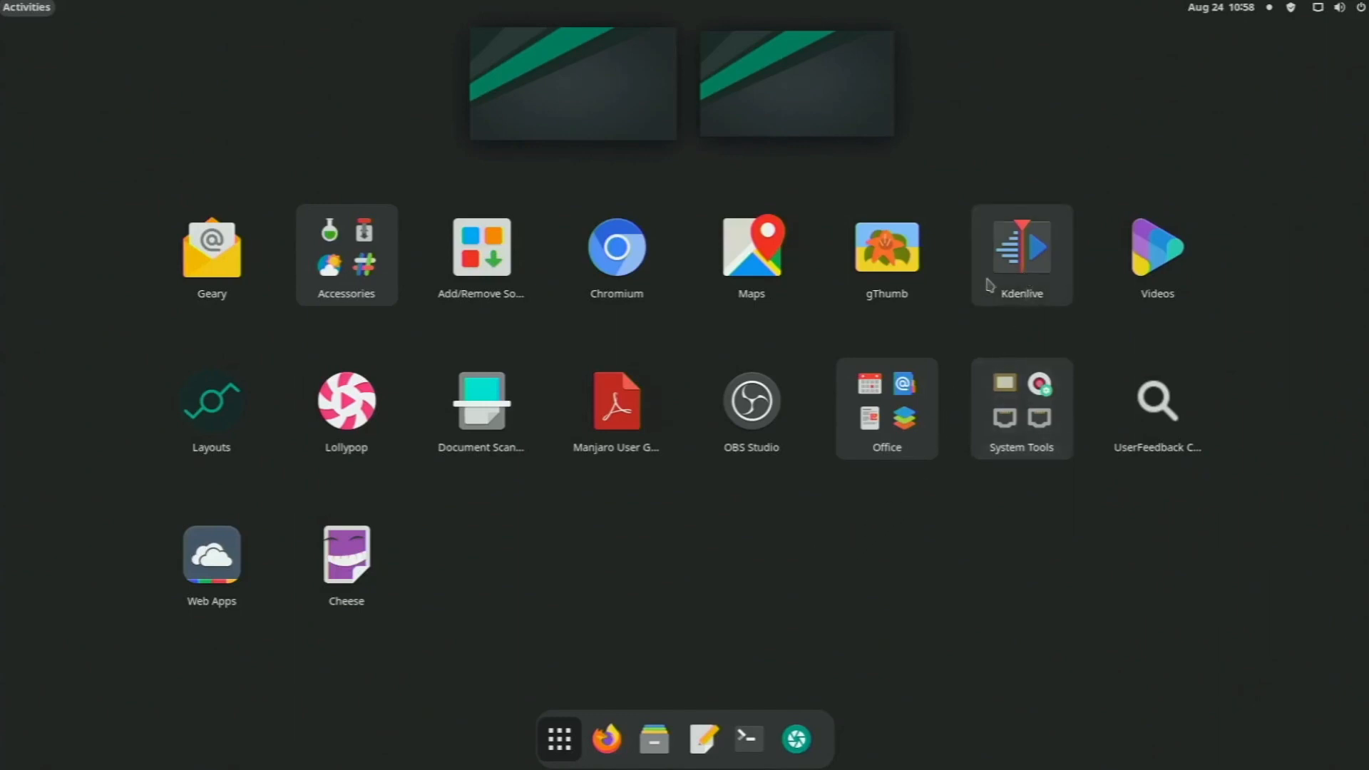
mouse_move(682, 403)
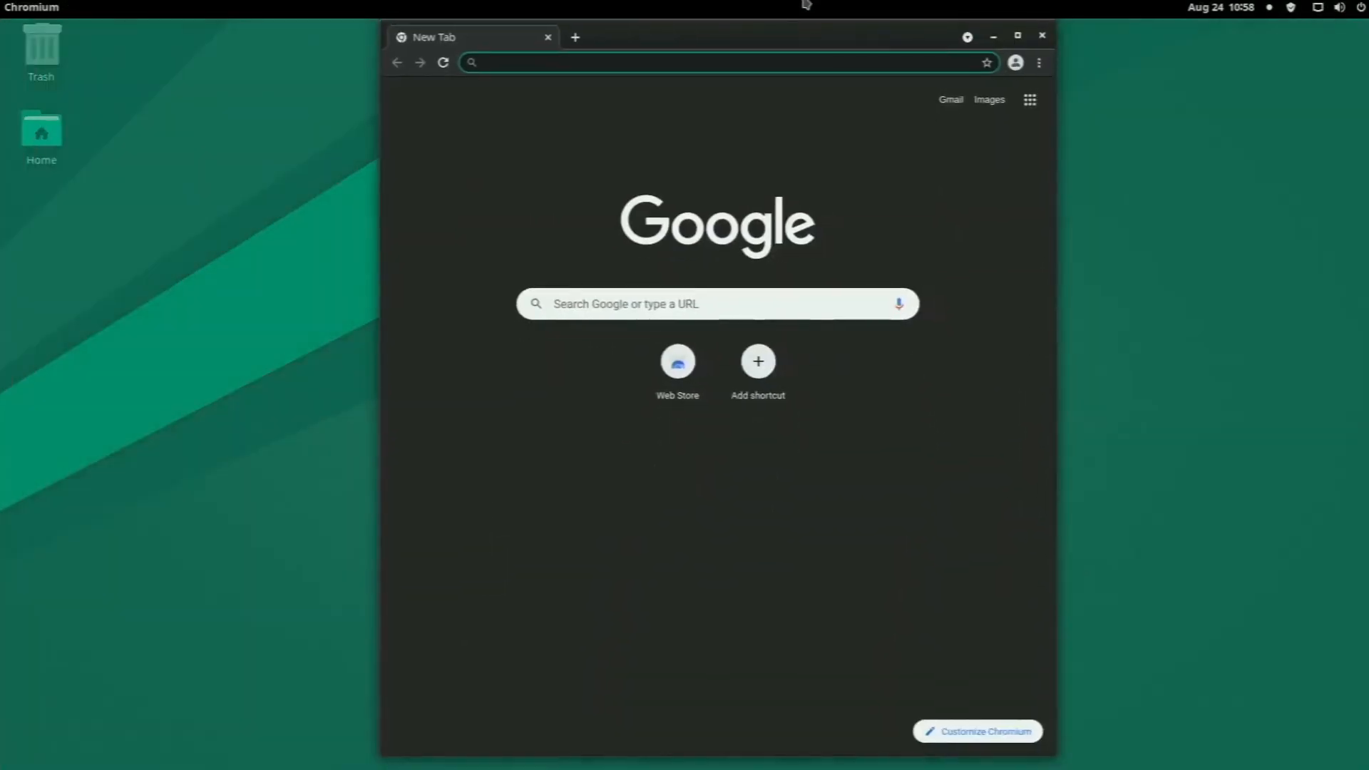
click(1016, 36)
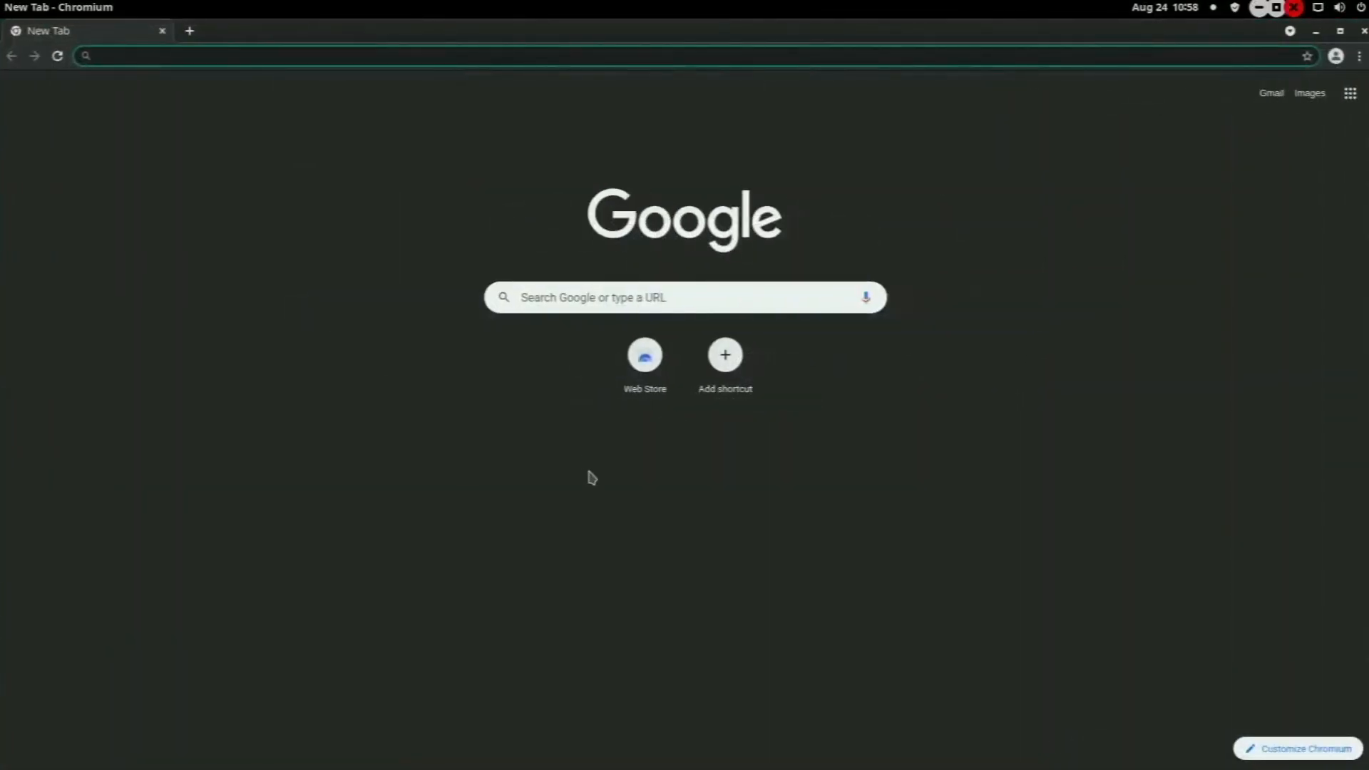
mouse_move(1359, 39)
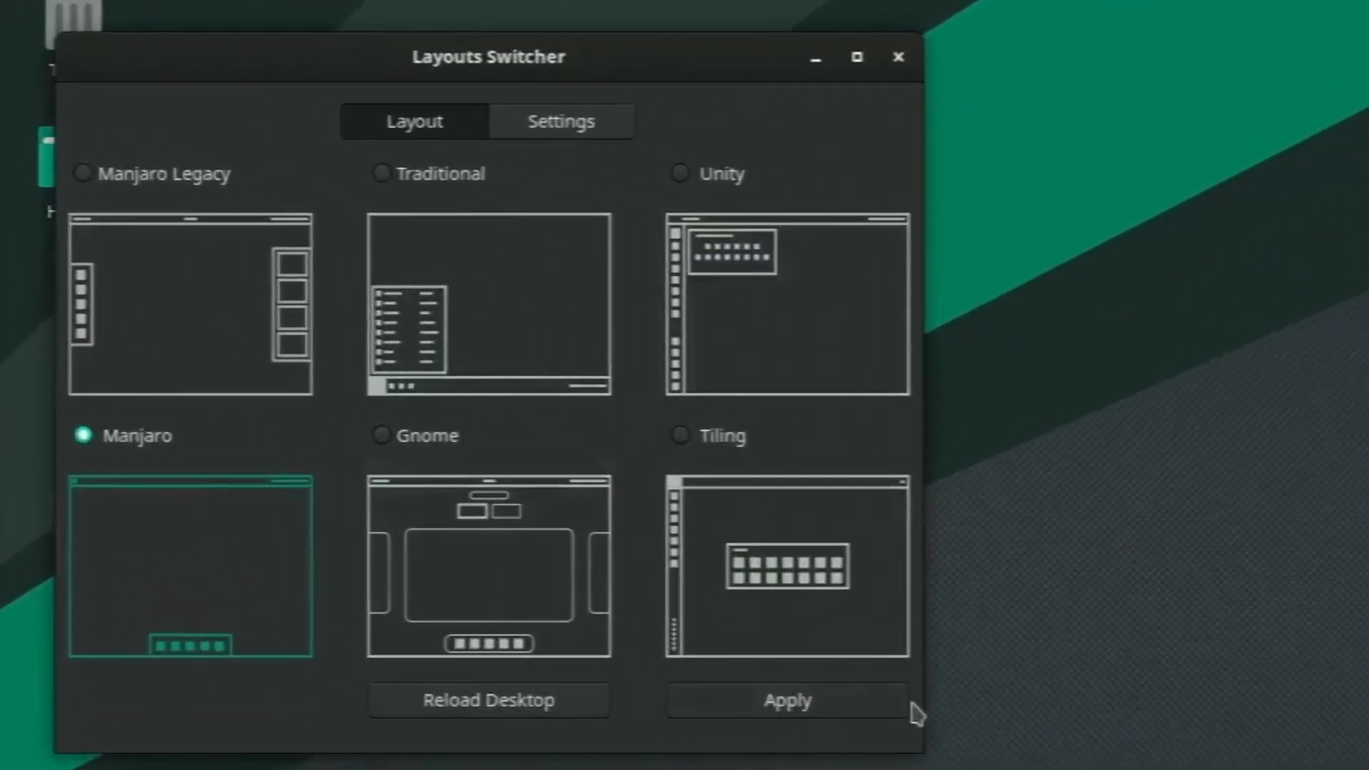
mouse_move(487, 746)
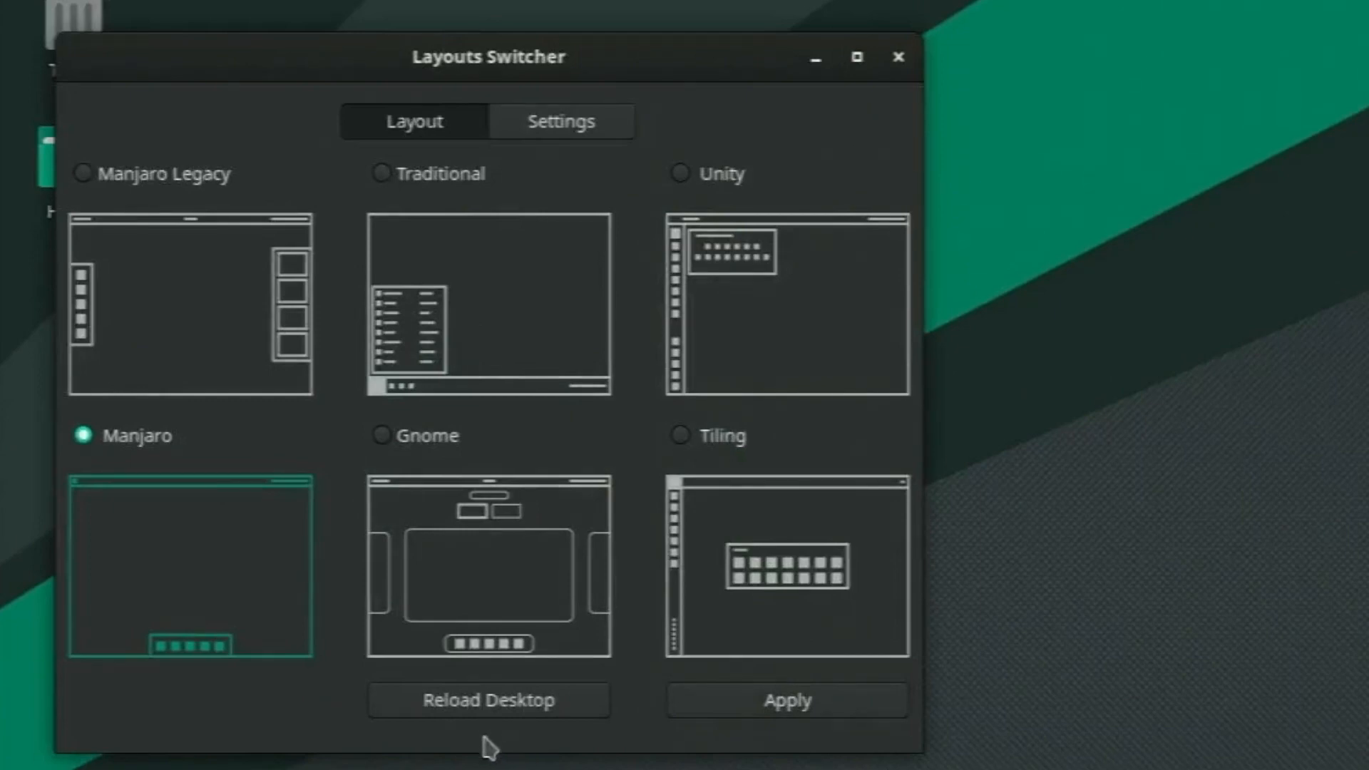
mouse_move(736, 633)
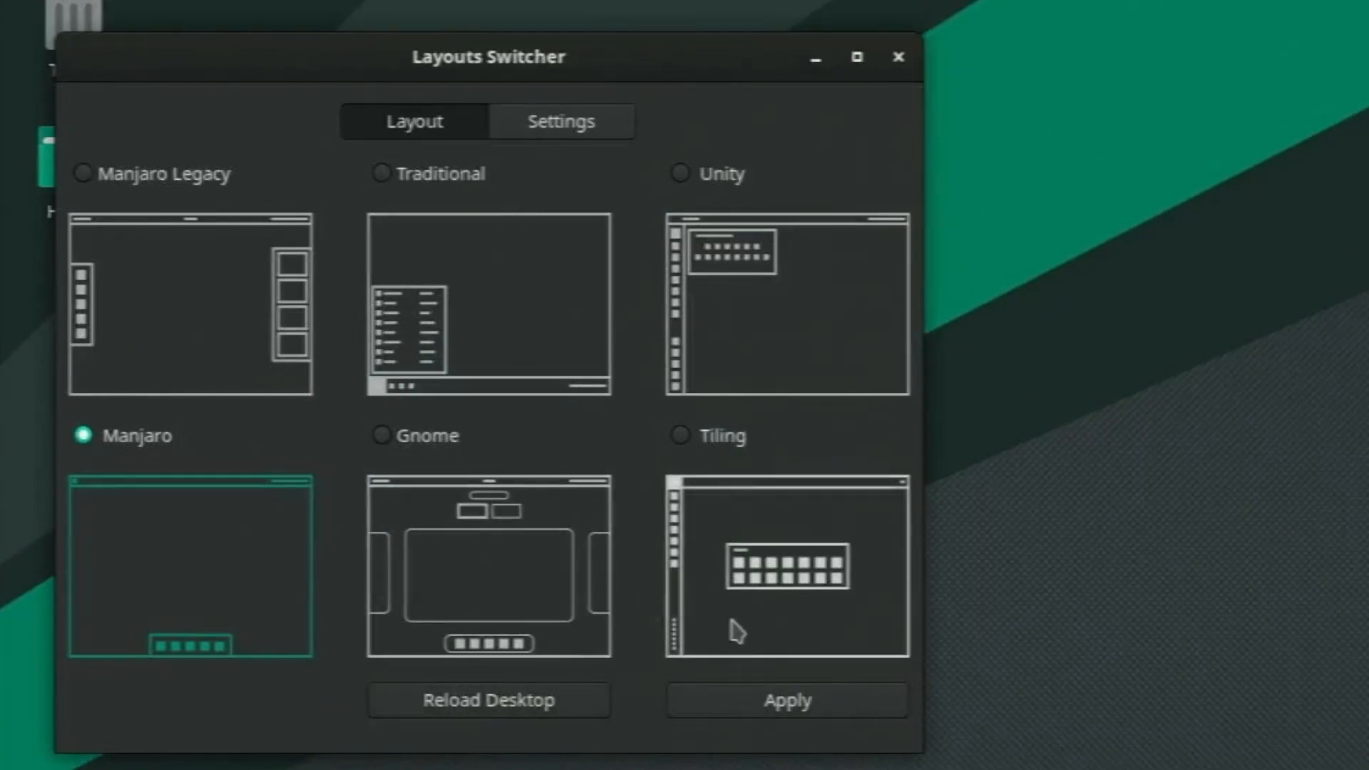
Step: Apply the Traditional and Tiling layouts in Layouts Switcher, ending on the Gnome layout
click(381, 173)
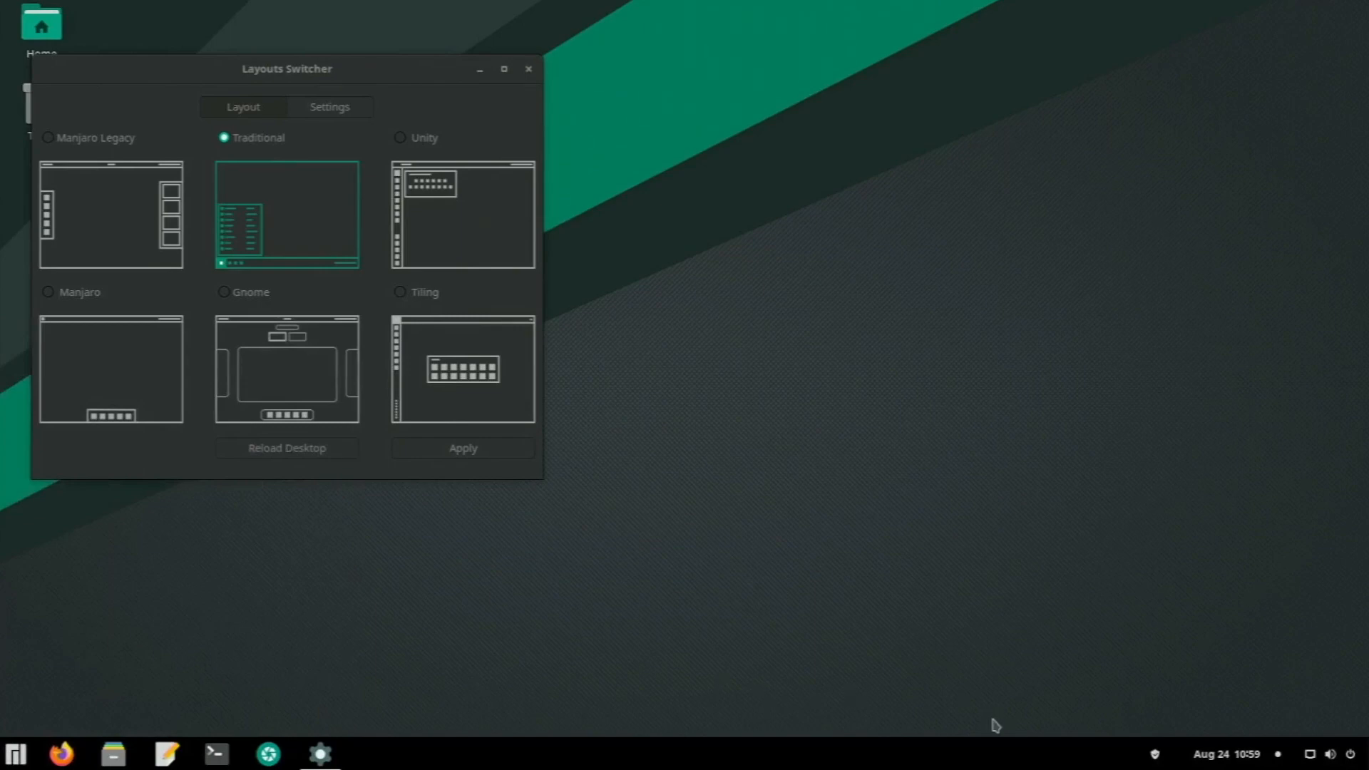
mouse_move(319, 753)
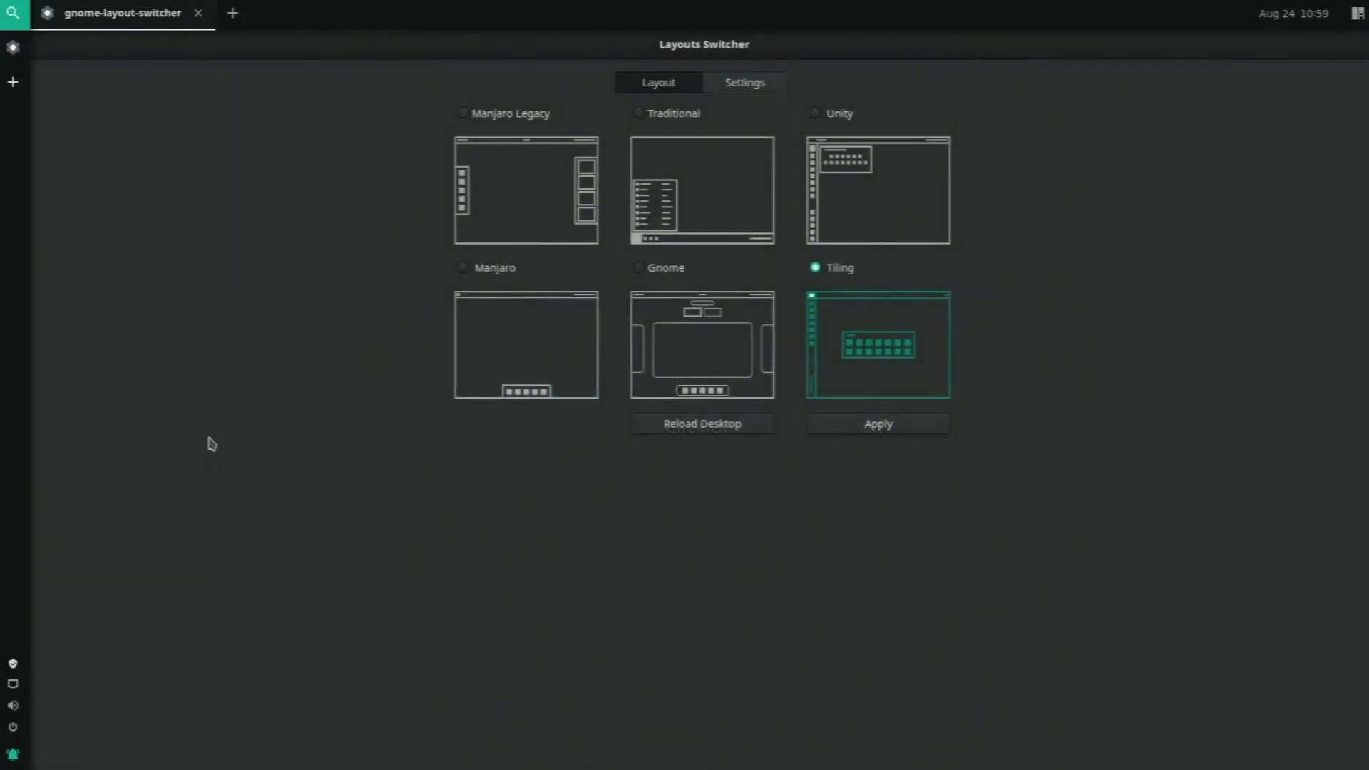
mouse_move(455, 214)
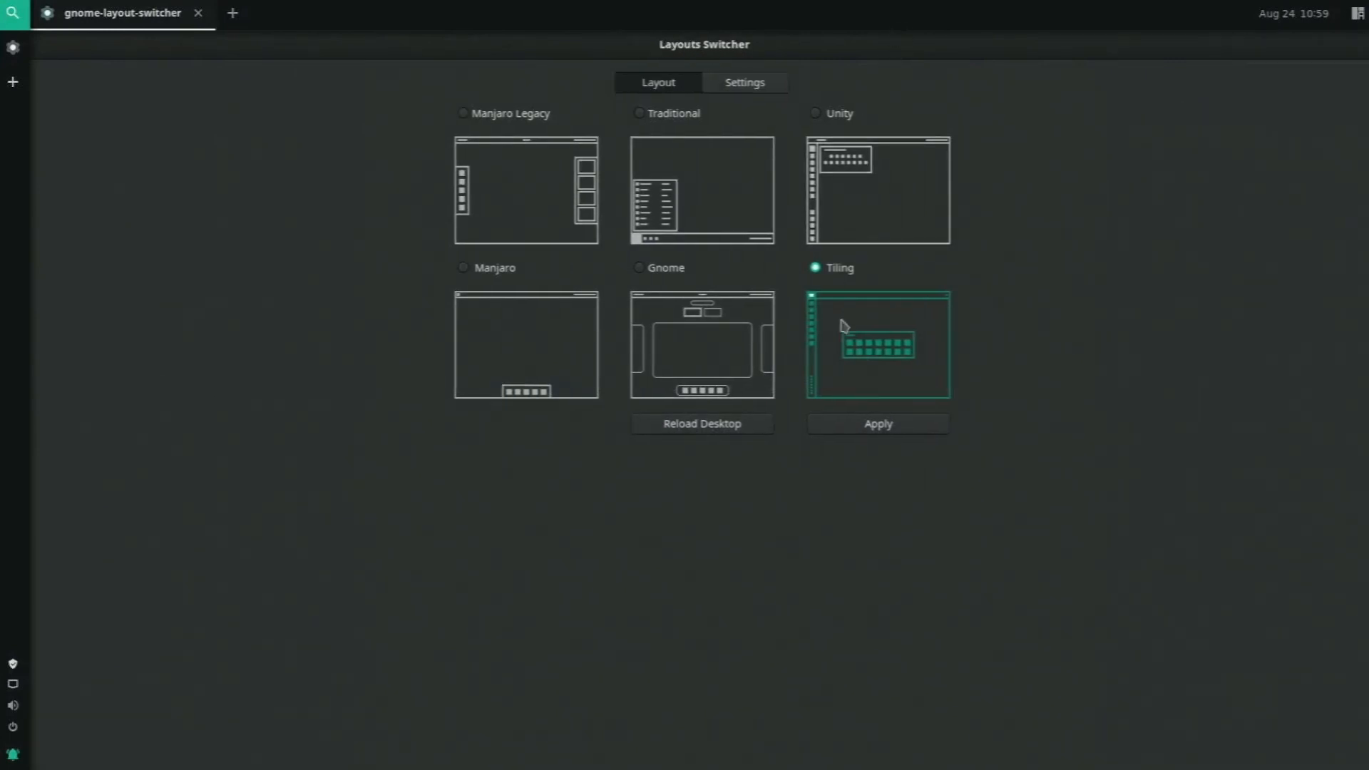
click(639, 268)
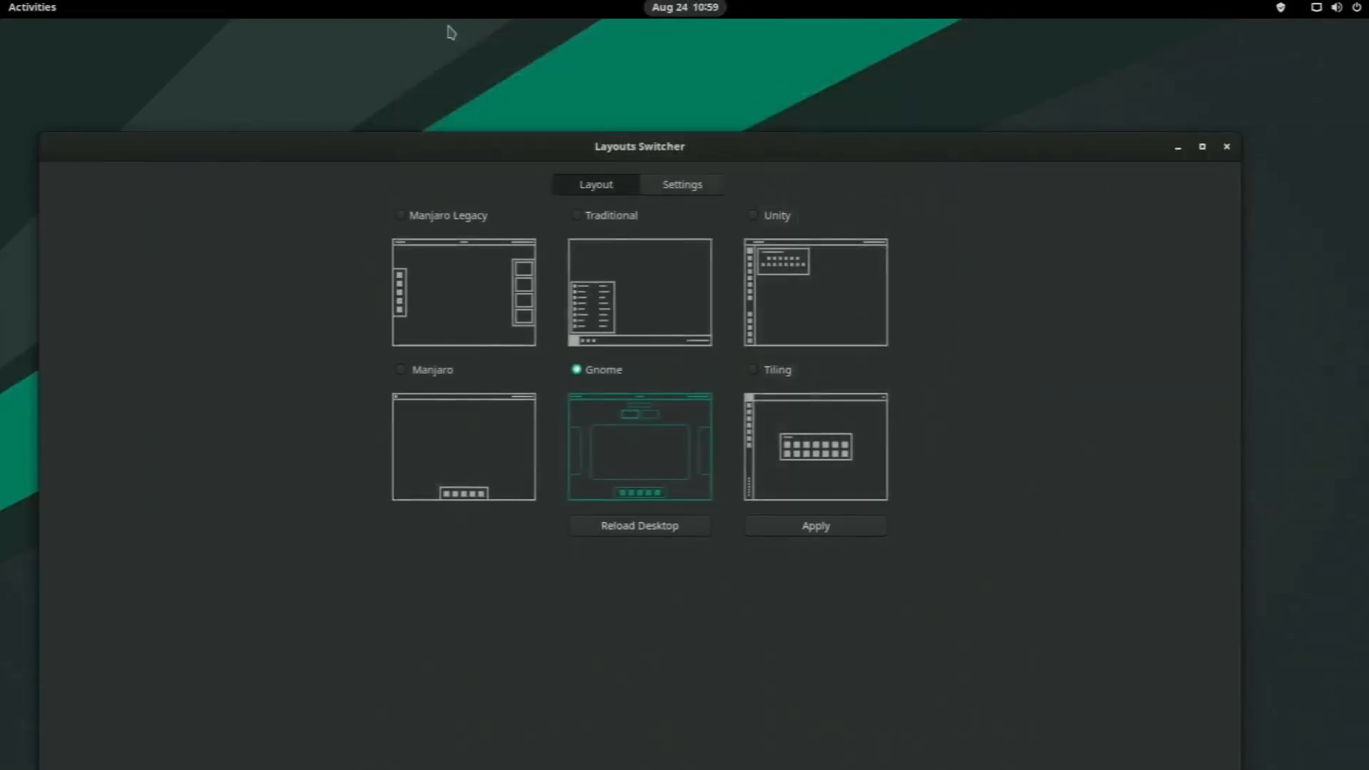
mouse_move(189, 338)
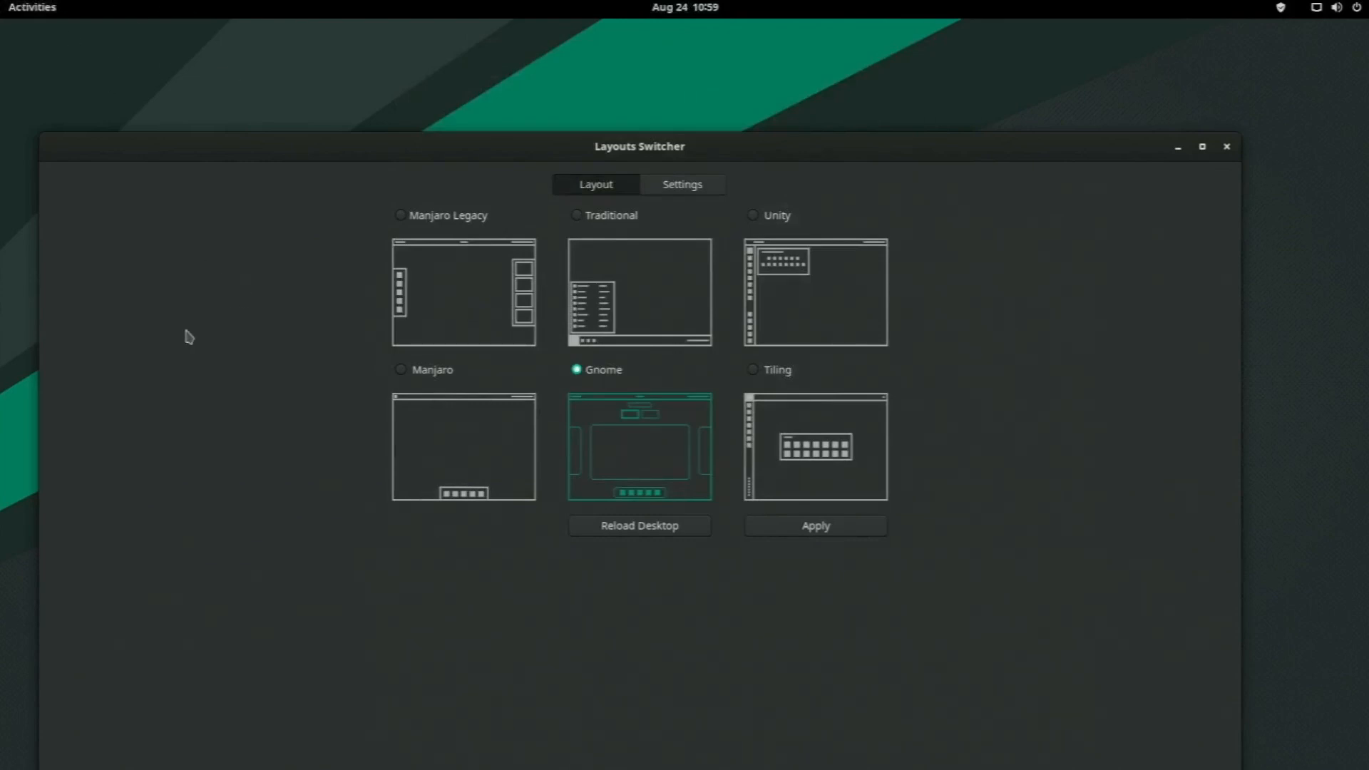
mouse_move(32, 7)
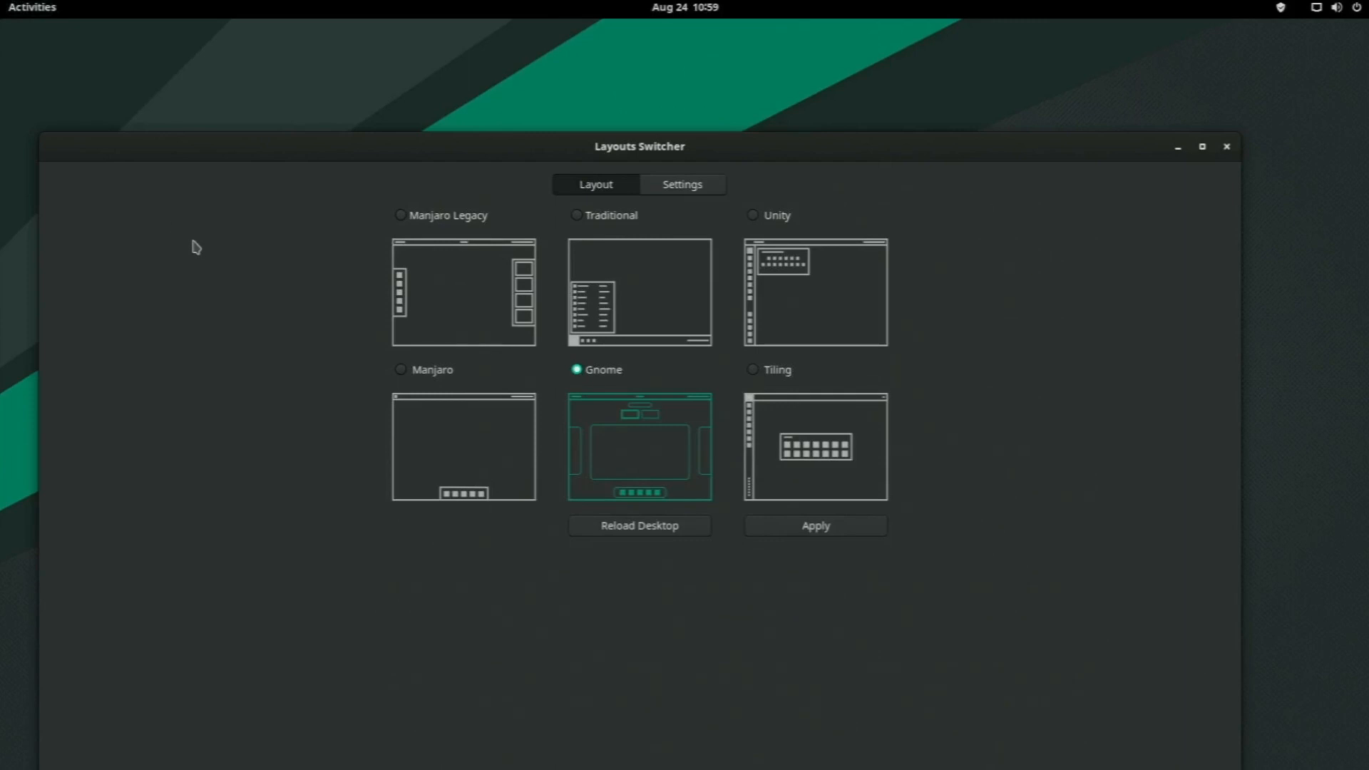
mouse_move(726, 275)
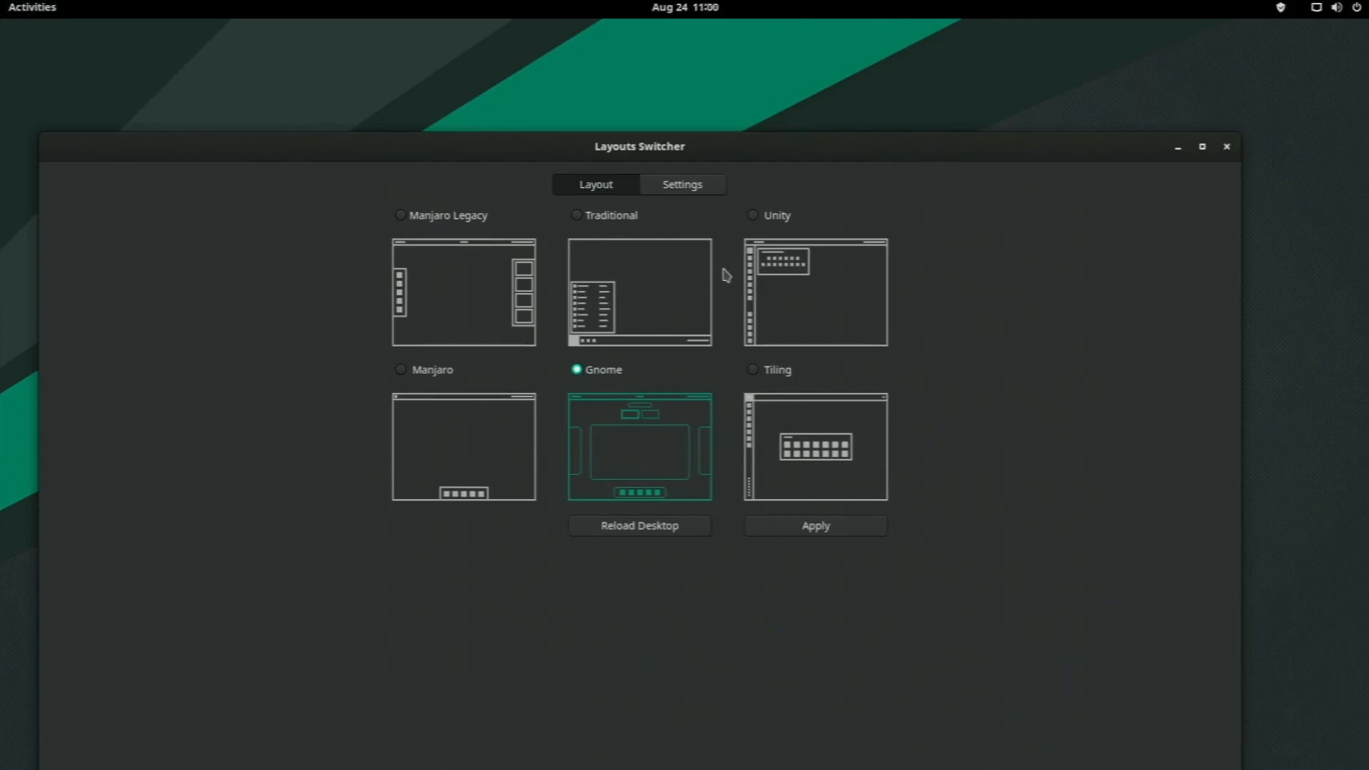
mouse_move(1149, 223)
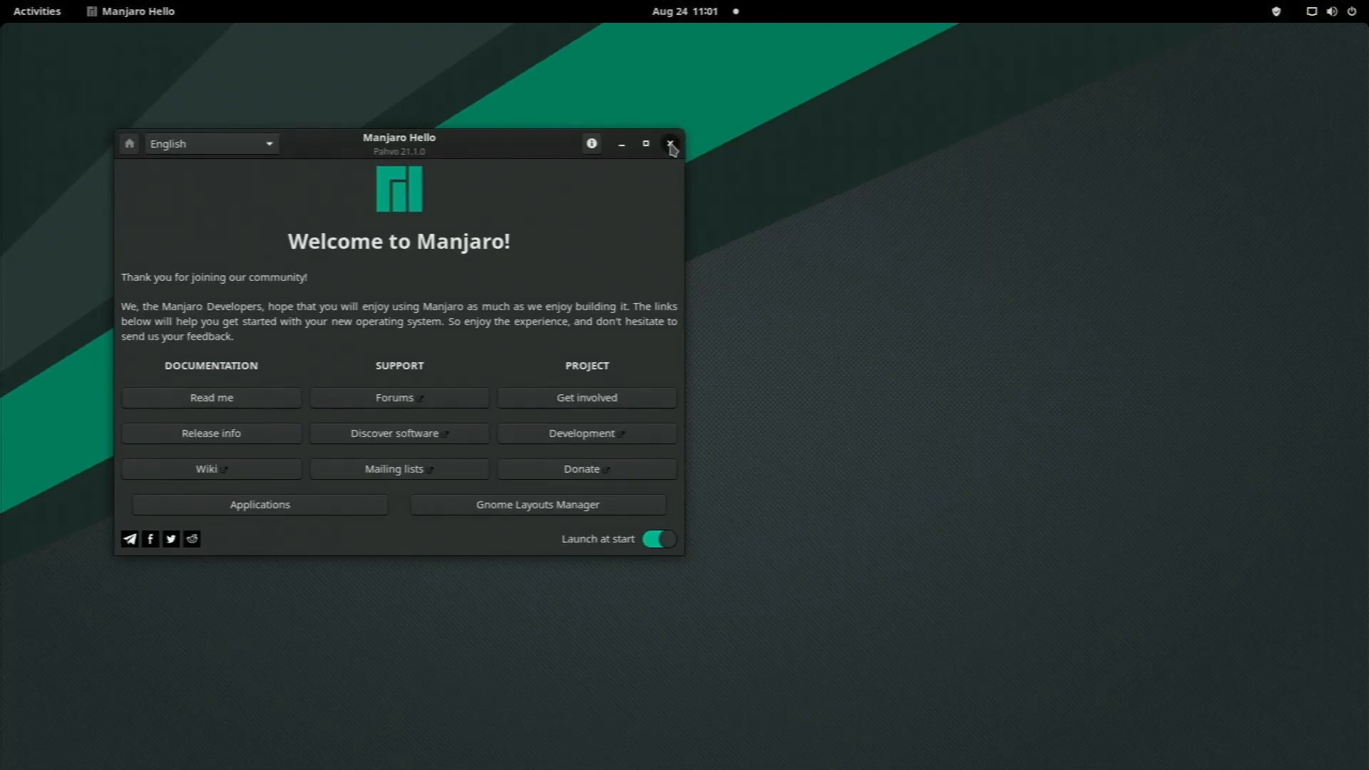
Step: Close Manjaro Hello, apply the Manjaro layout in Layouts Switcher, and close it
click(670, 143)
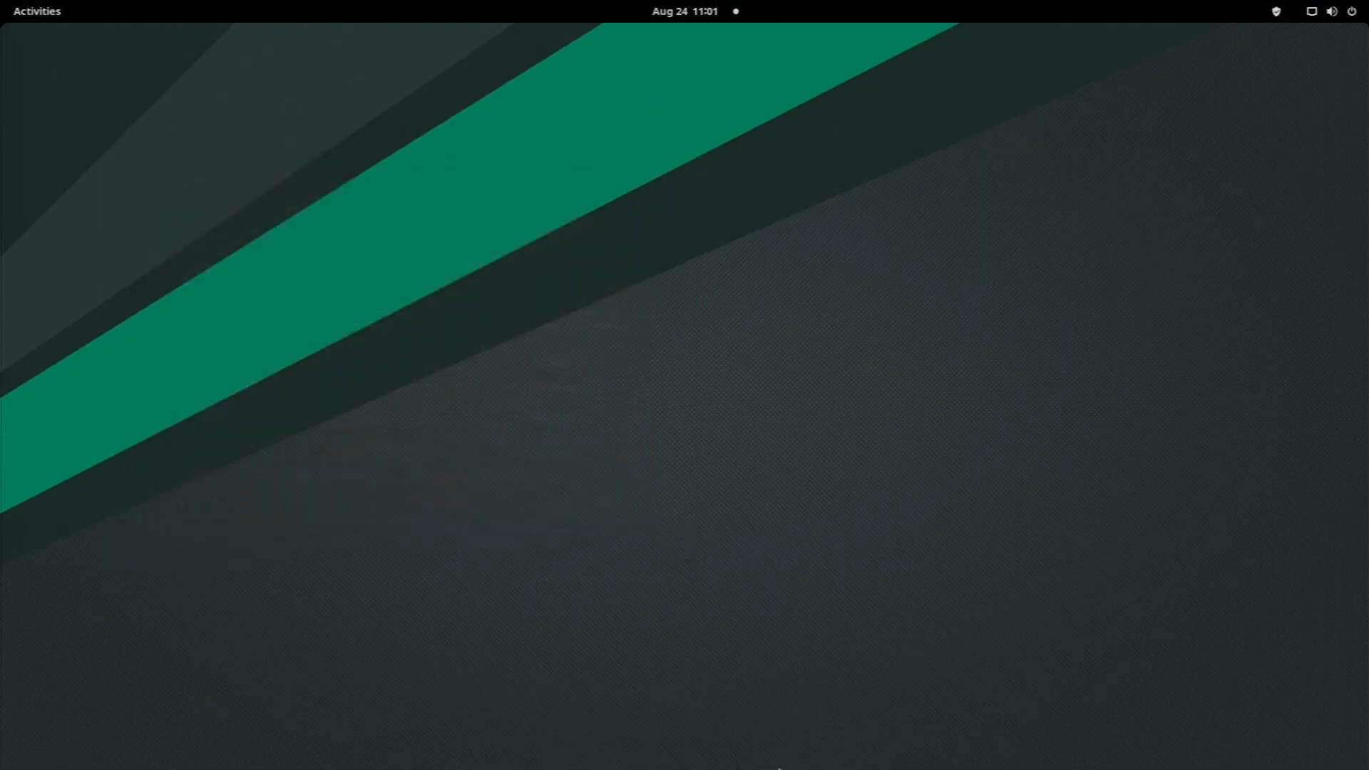
mouse_move(182, 11)
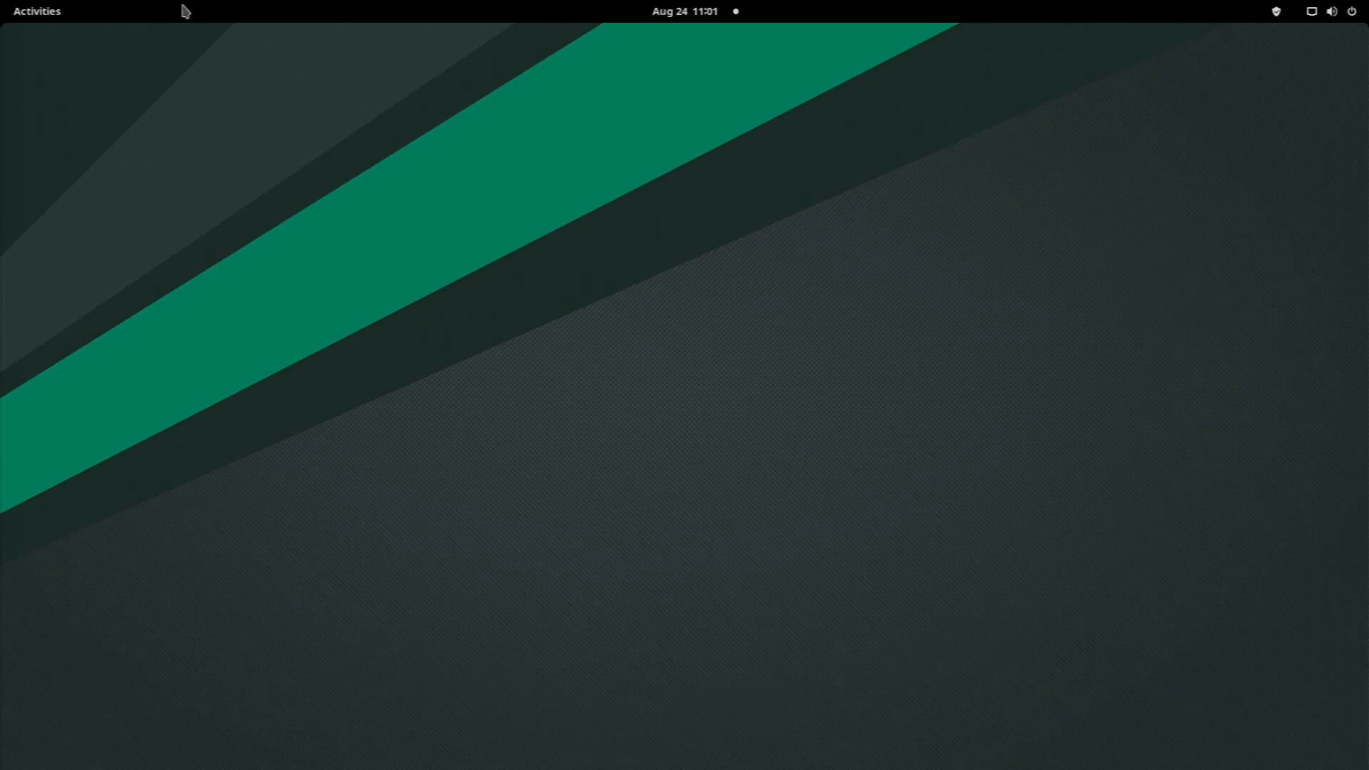
click(37, 11)
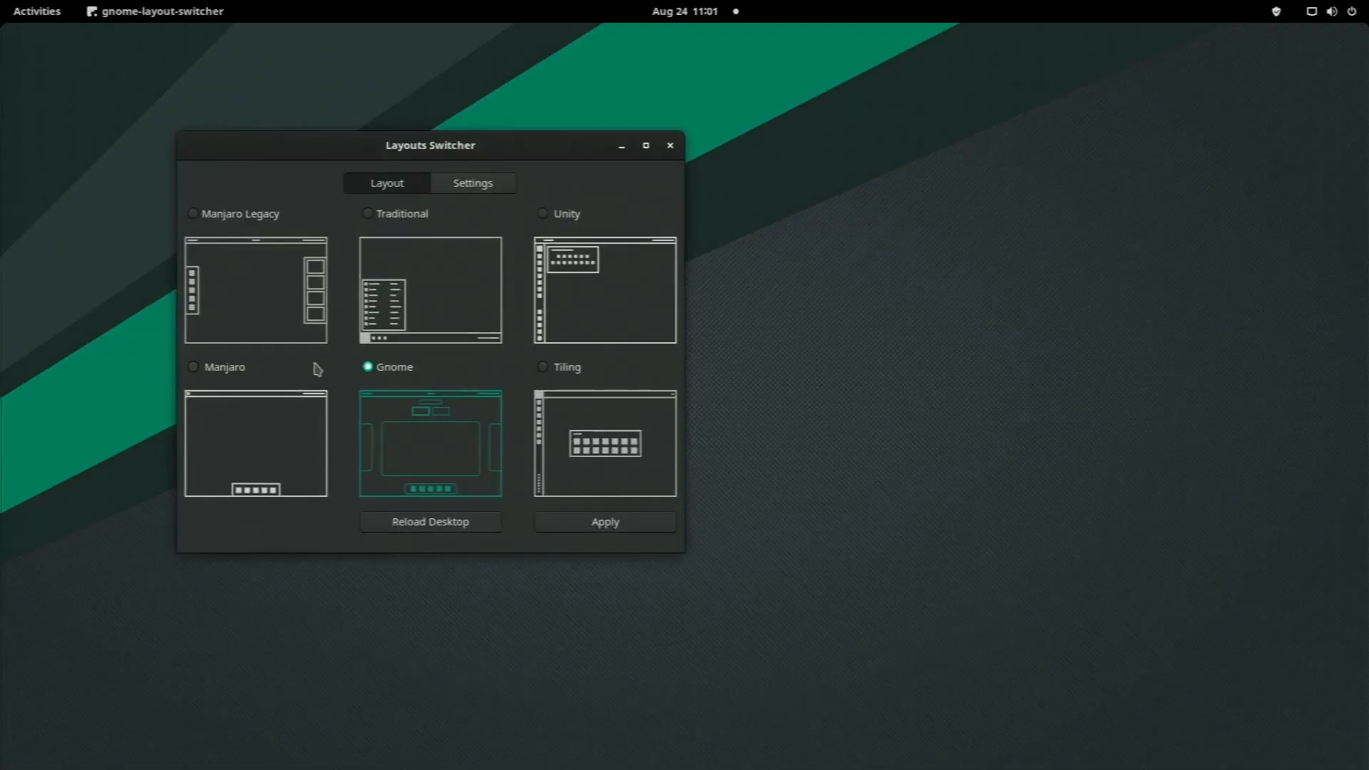
click(193, 366)
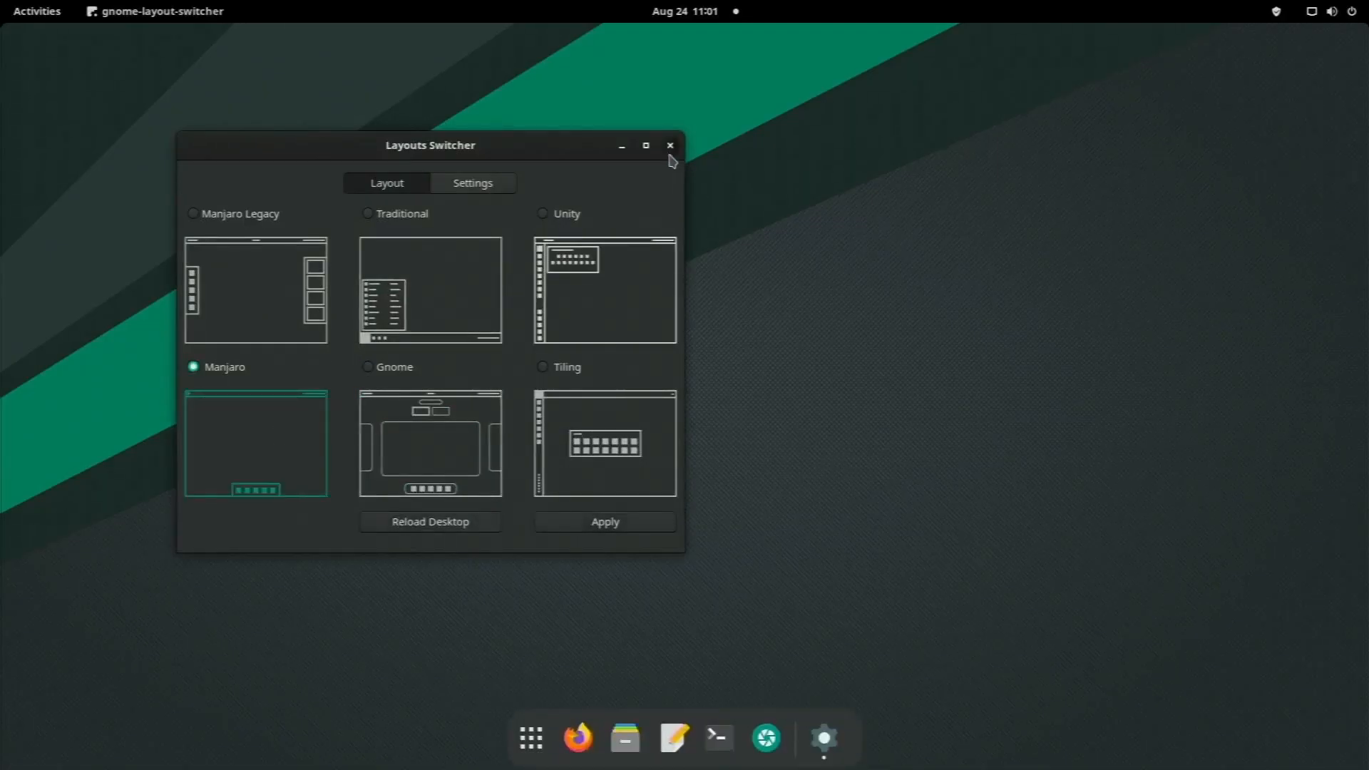
mouse_move(670, 146)
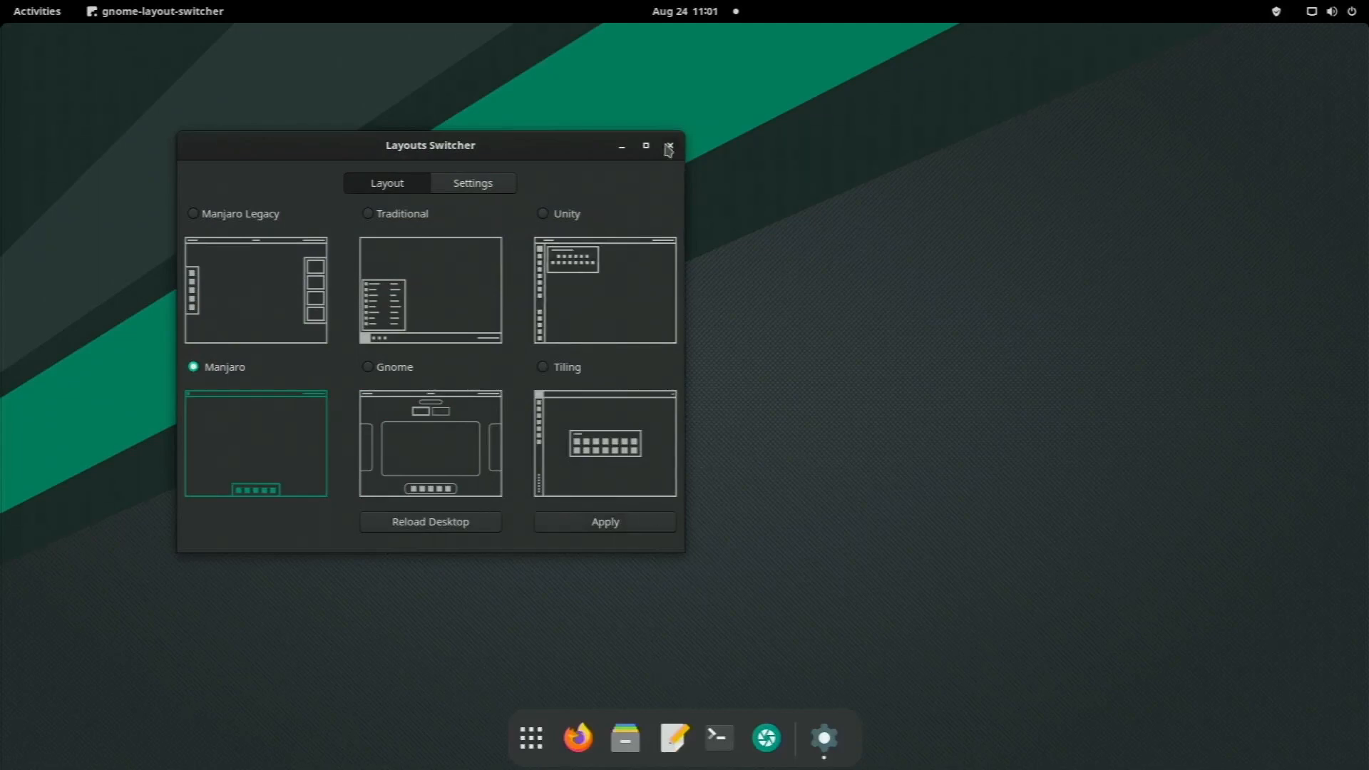
click(668, 146)
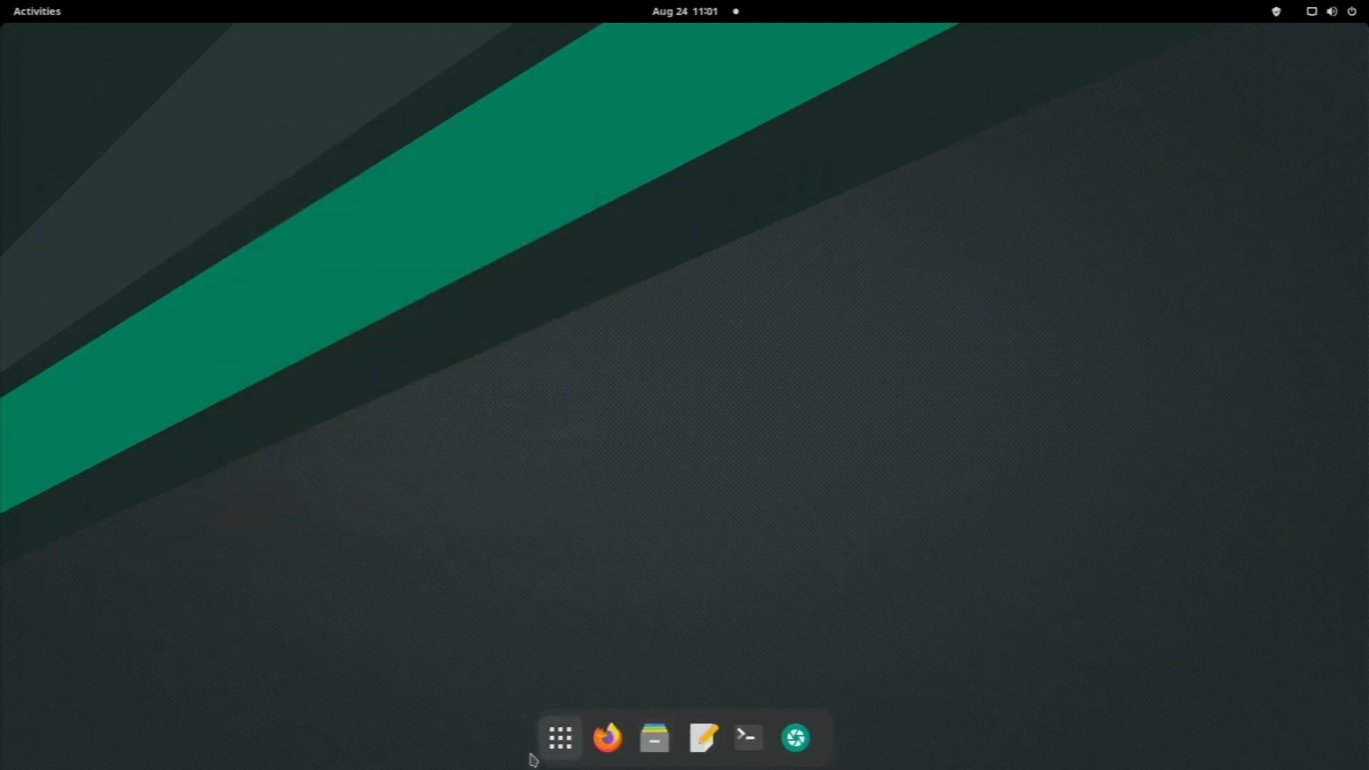
Step: Open the Show Applications grid from the dock to list installed apps
click(559, 738)
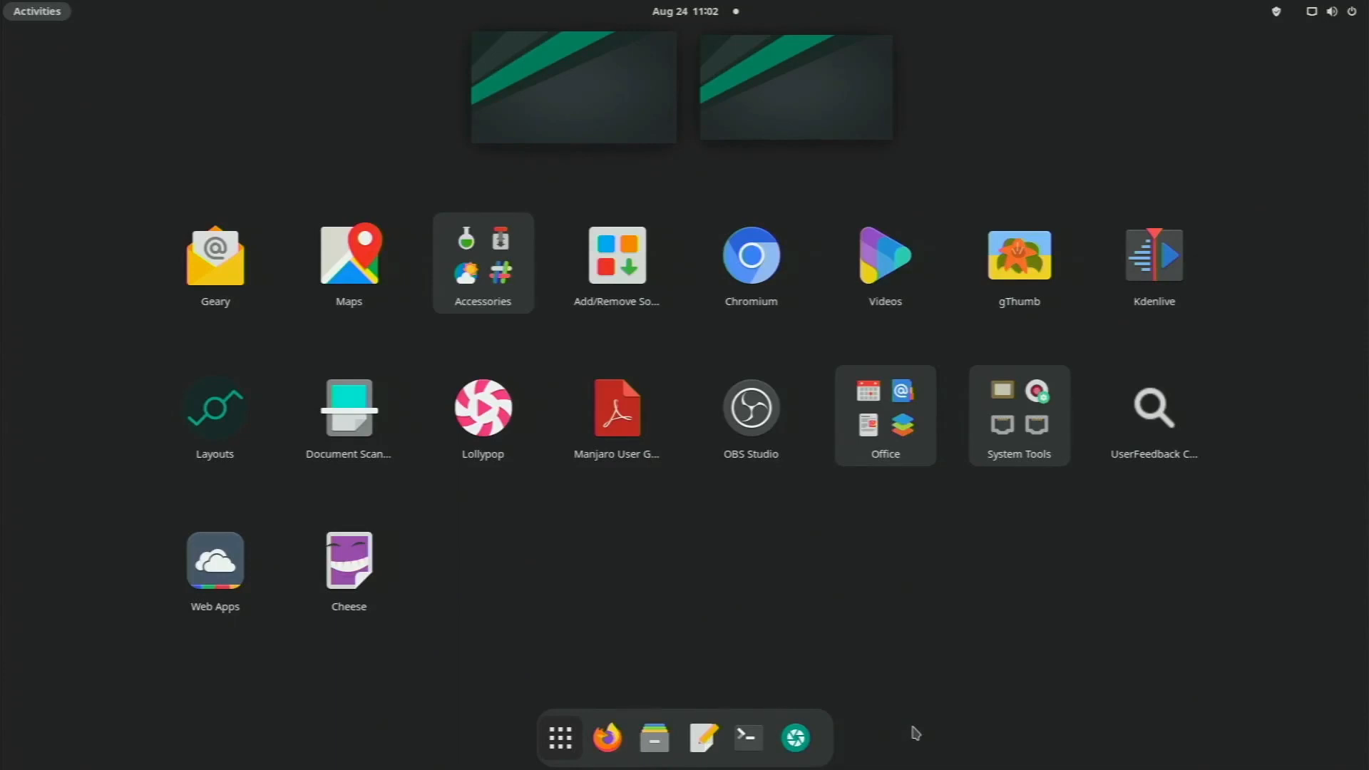
mouse_move(607, 737)
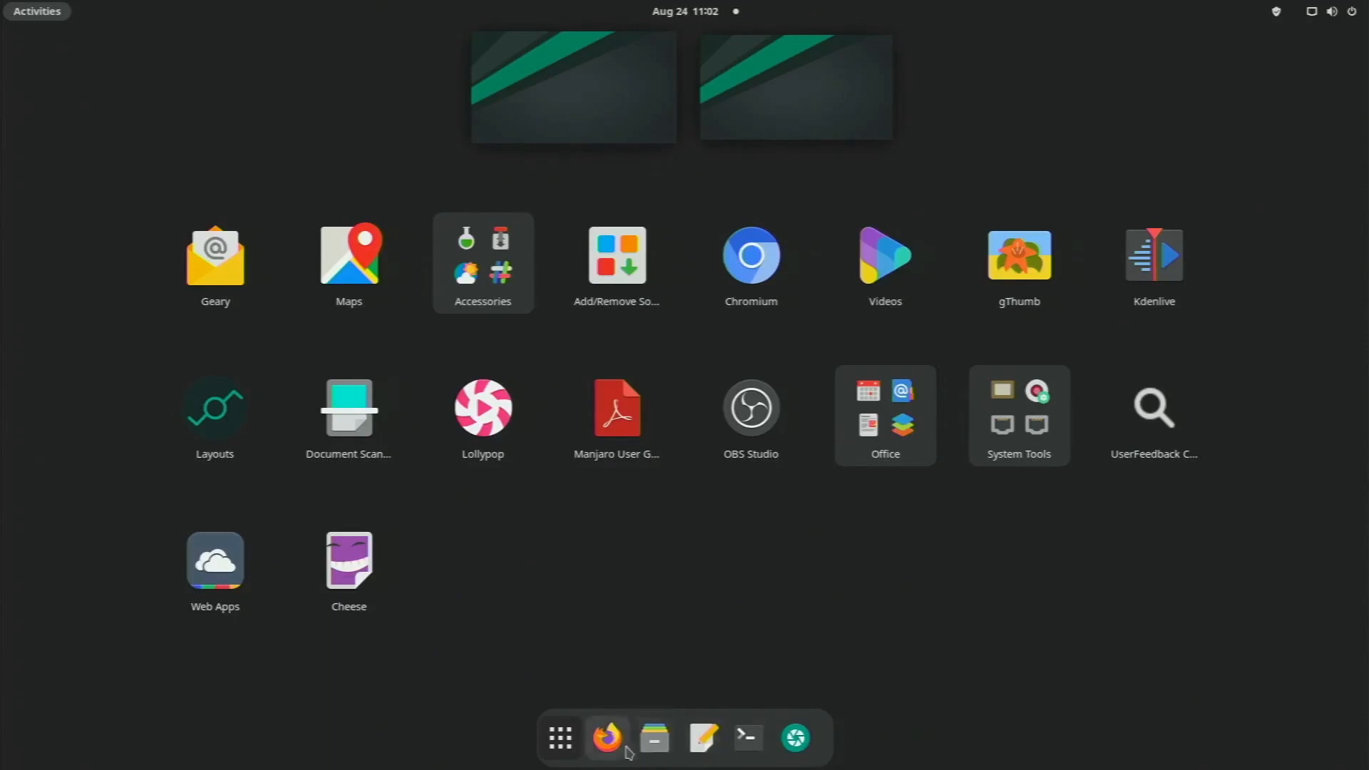